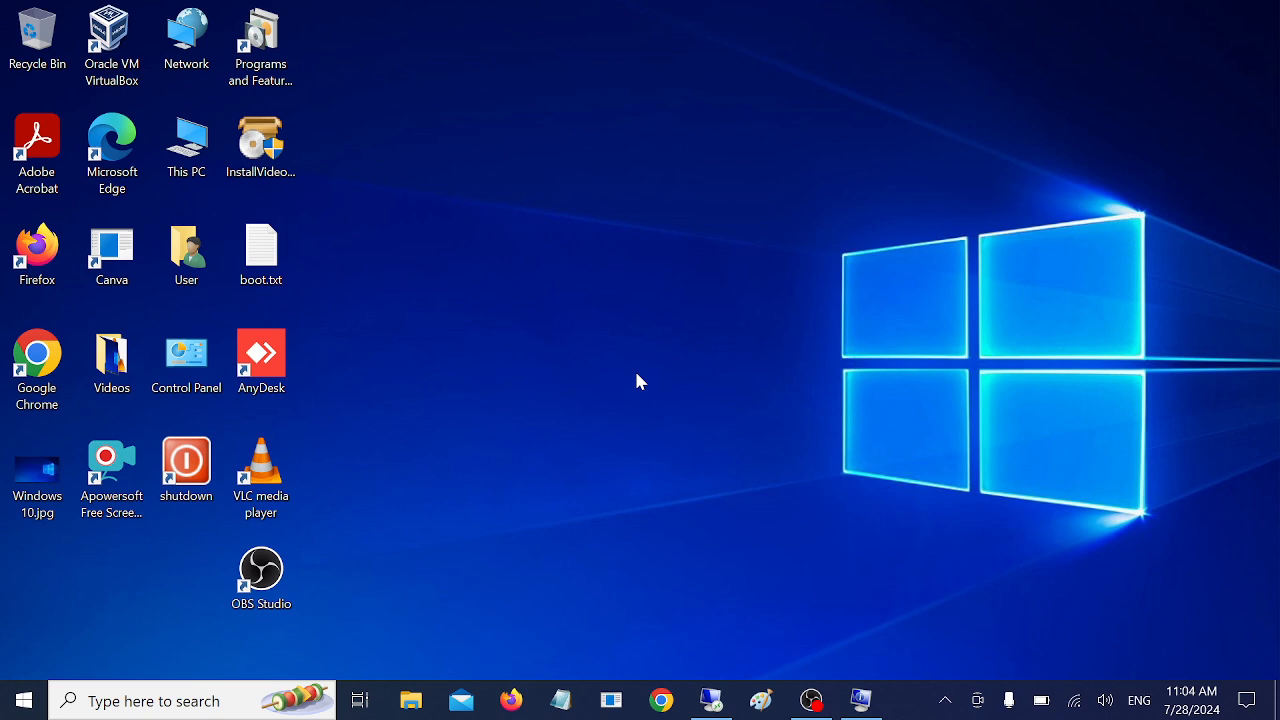
{"action": "mouse_move", "coordinate": [578, 358]}
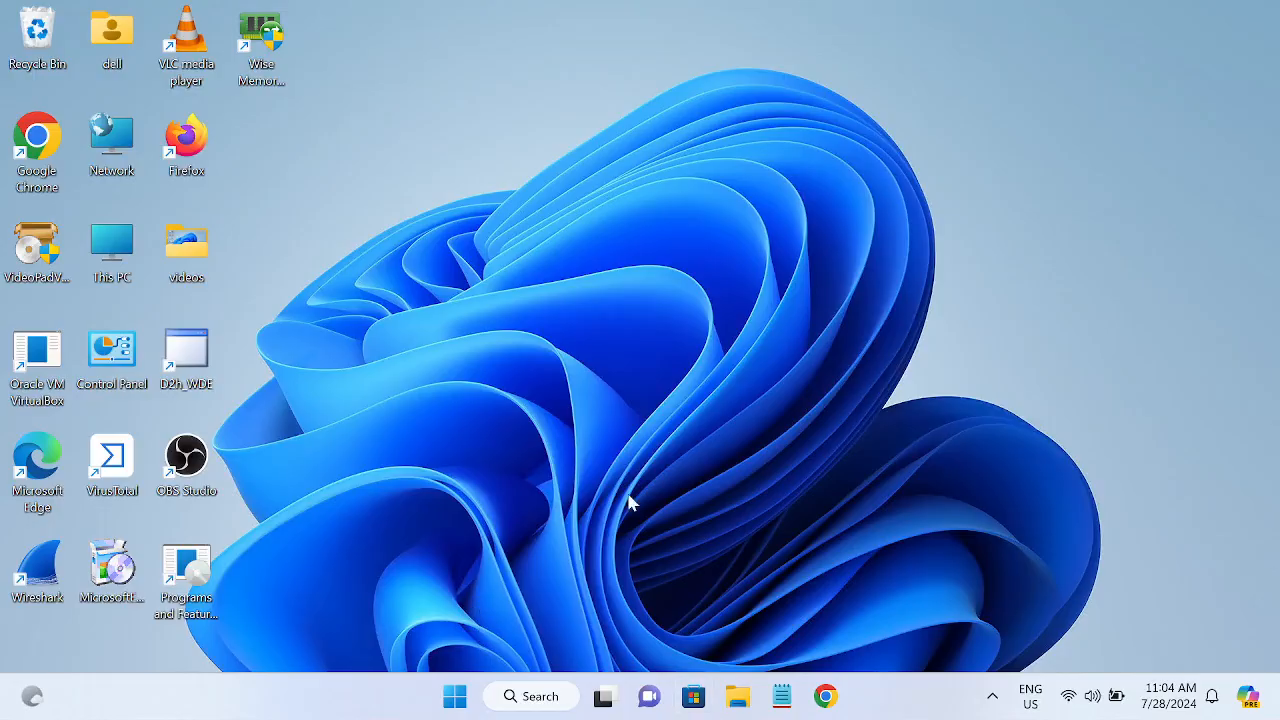
{"action": "mouse_move", "coordinate": [480, 504]}
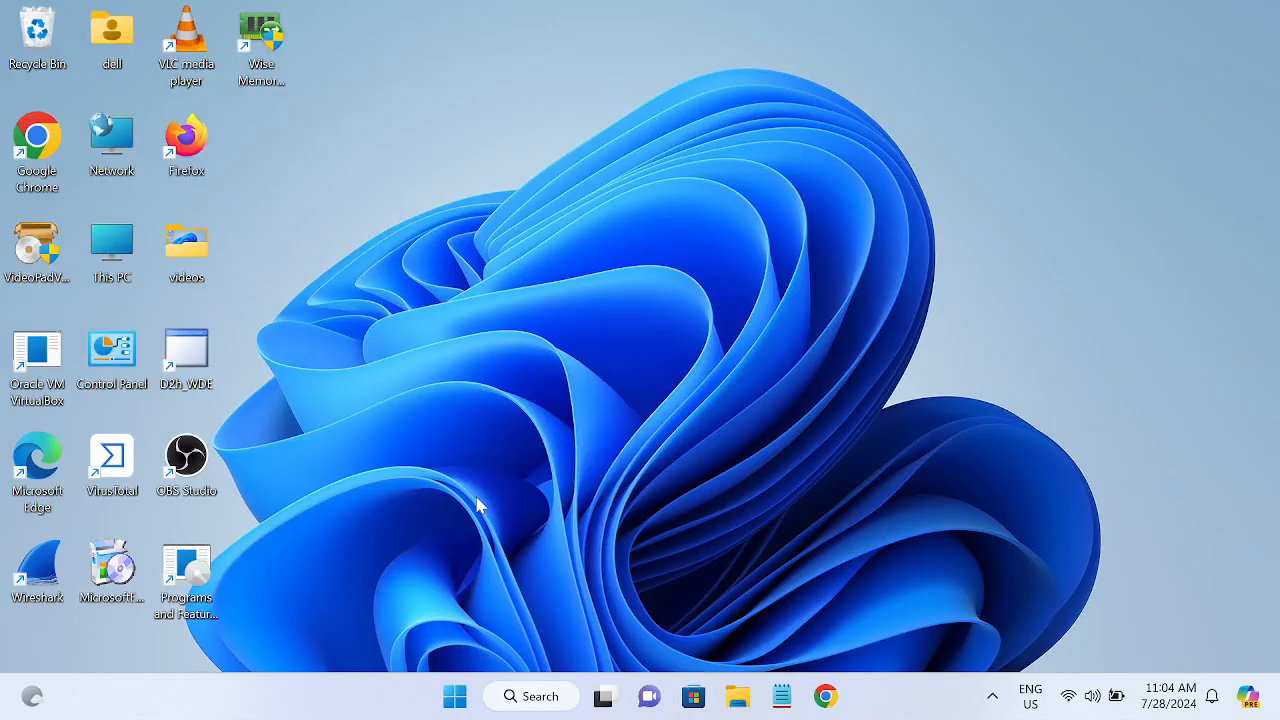
{"action": "mouse_move", "coordinate": [518, 524]}
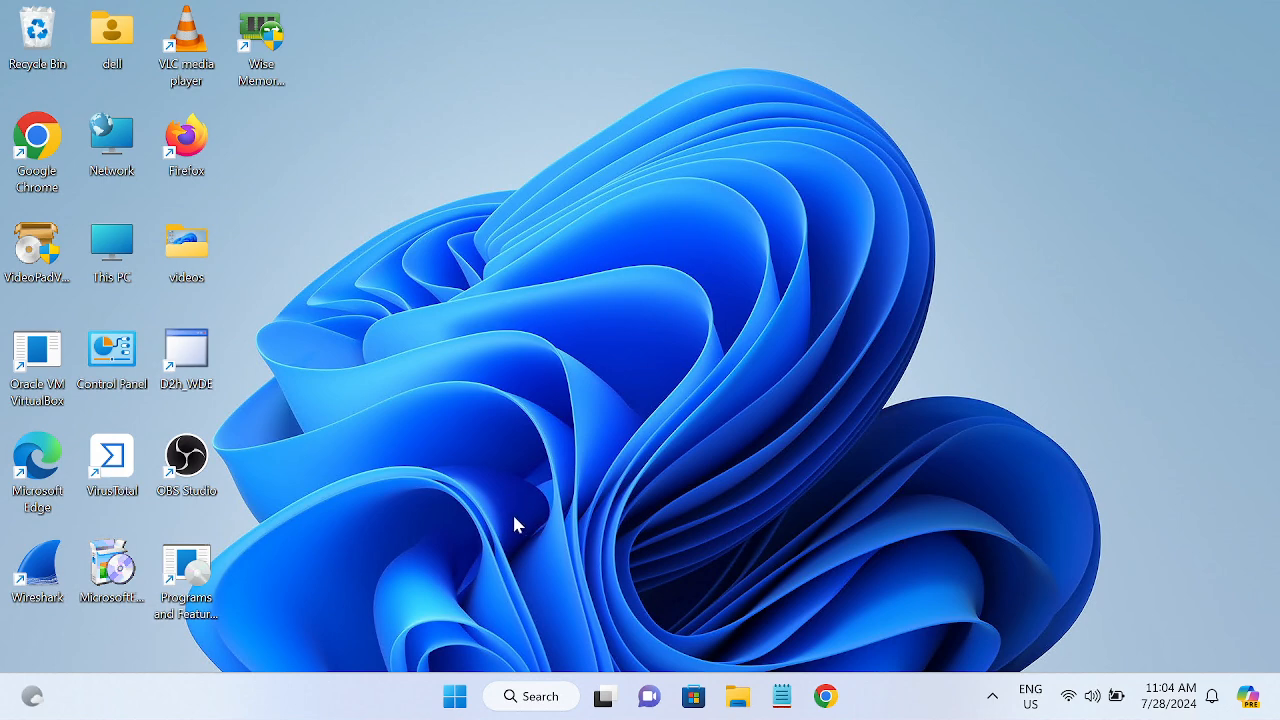
{"action": "mouse_move", "coordinate": [528, 516]}
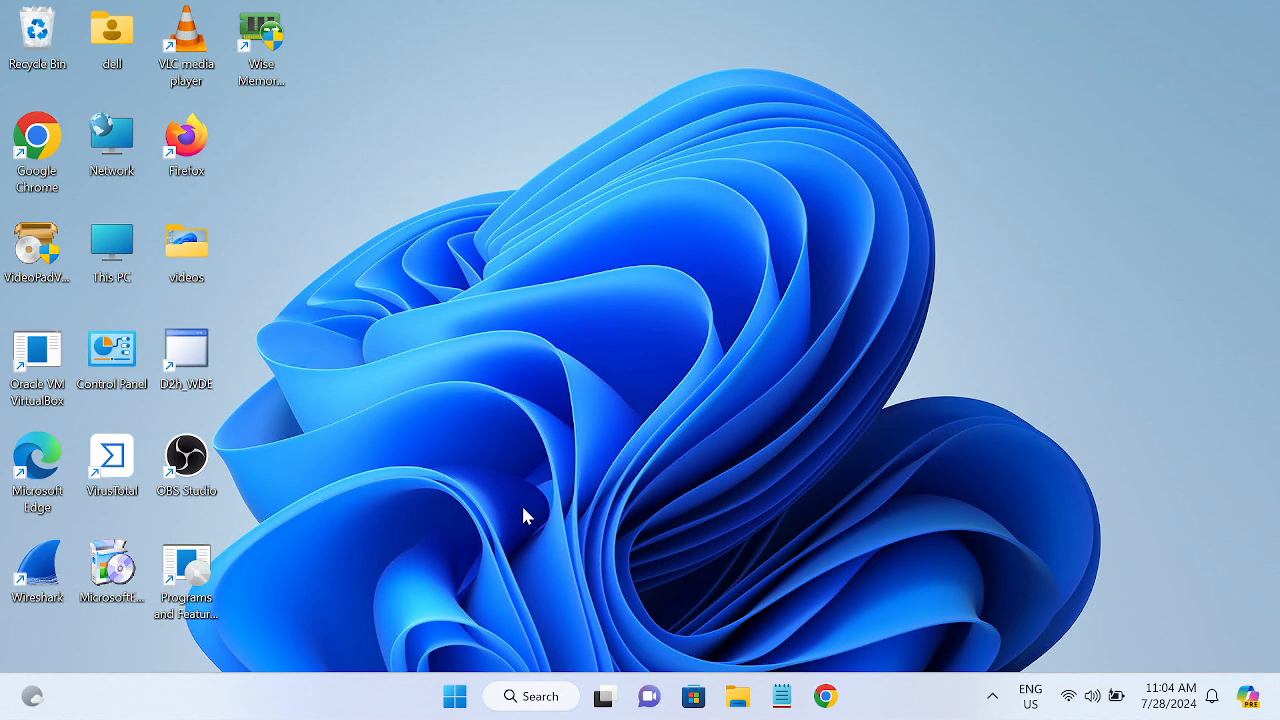
{"action": "mouse_move", "coordinate": [604, 516]}
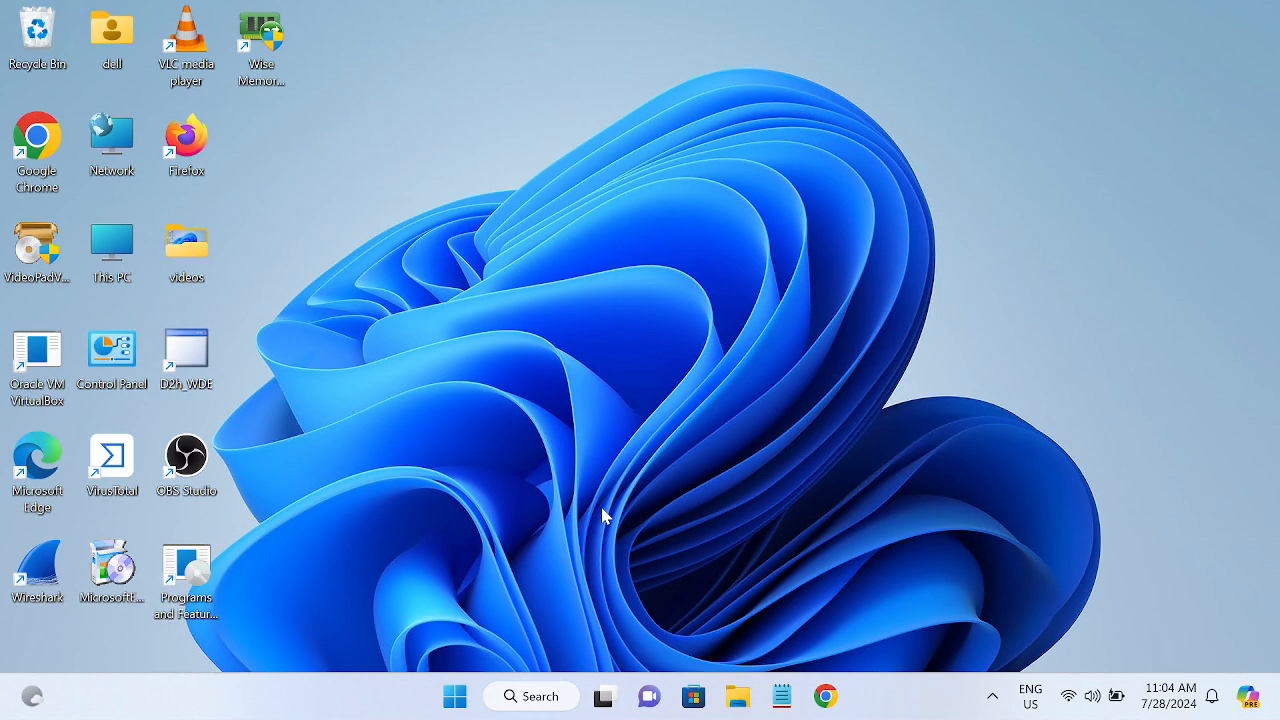
{"action": "mouse_move", "coordinate": [584, 570]}
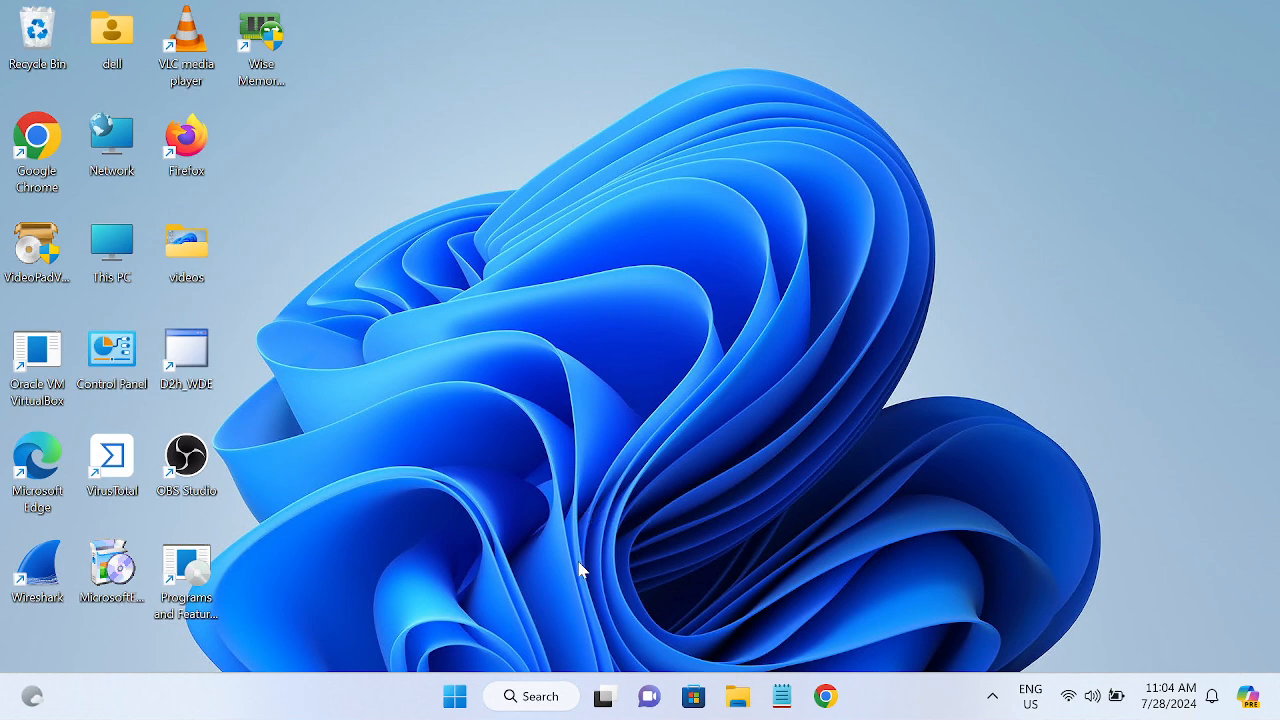
{"action": "mouse_move", "coordinate": [620, 596]}
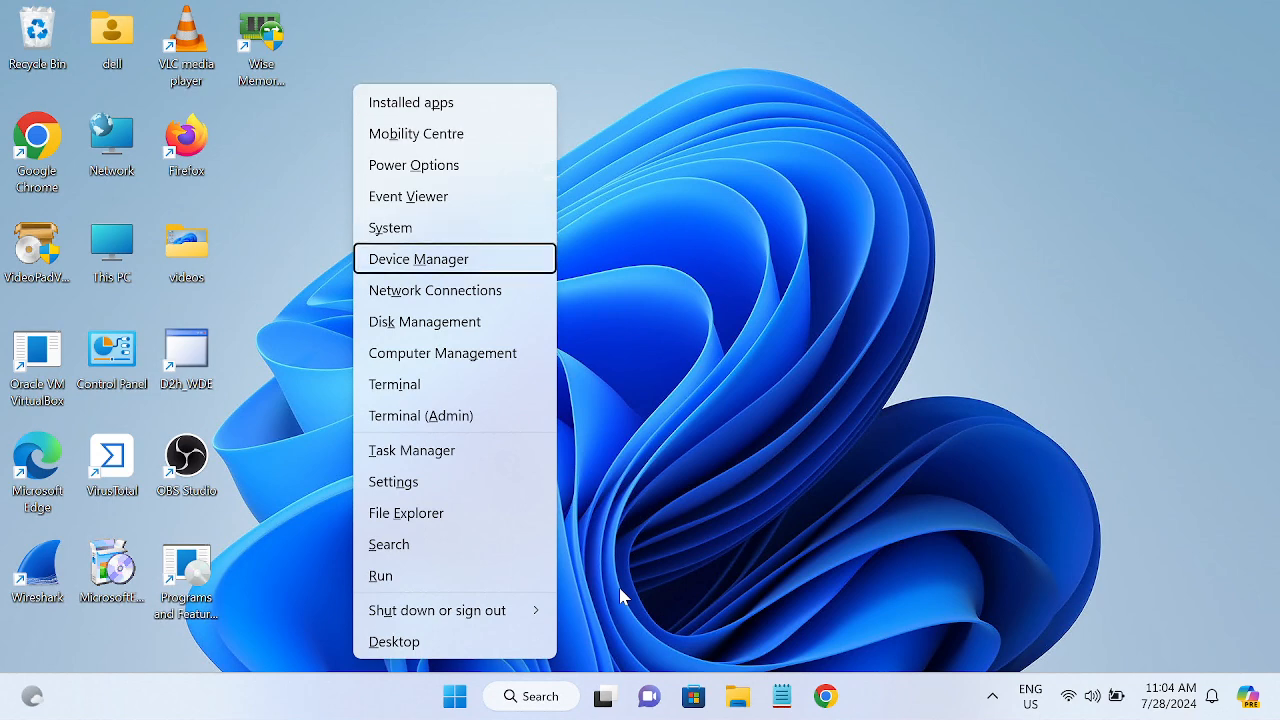
Step: Launch Device Manager from the Quick Link menu and expand Mice and other pointing devices
{"action": "left_click", "coordinate": [624, 596]}
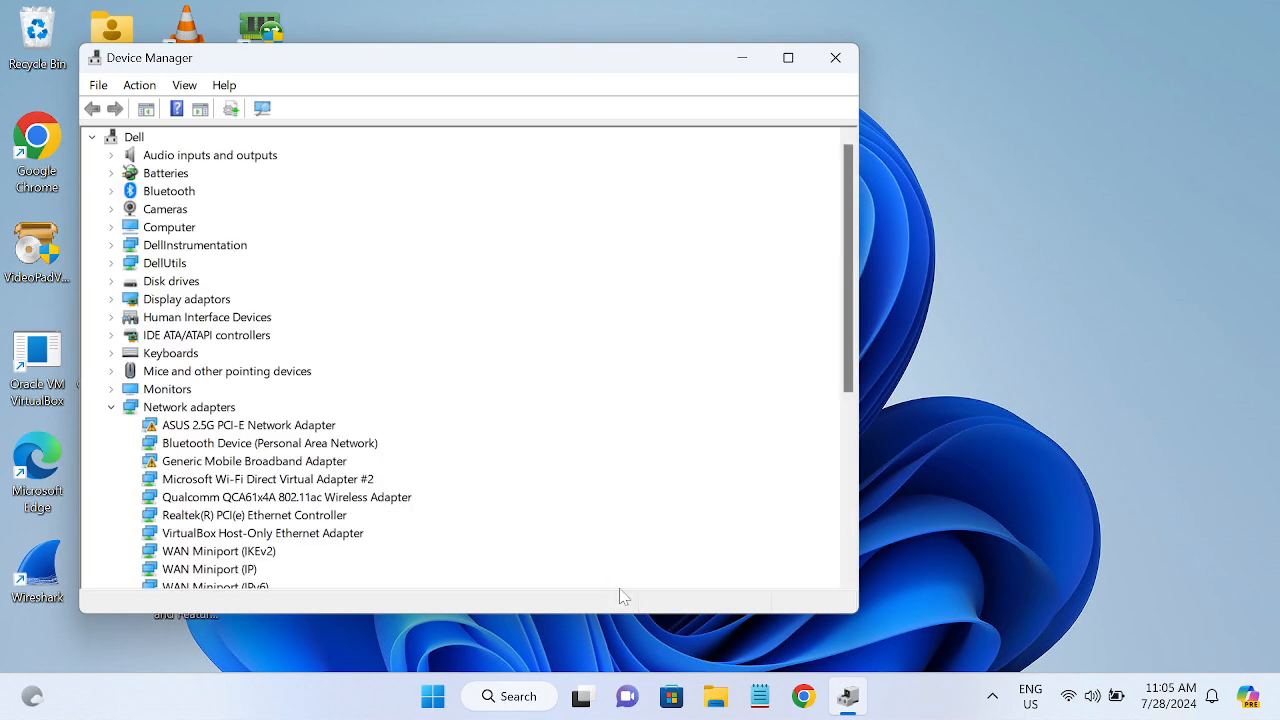
{"action": "left_click", "coordinate": [132, 136]}
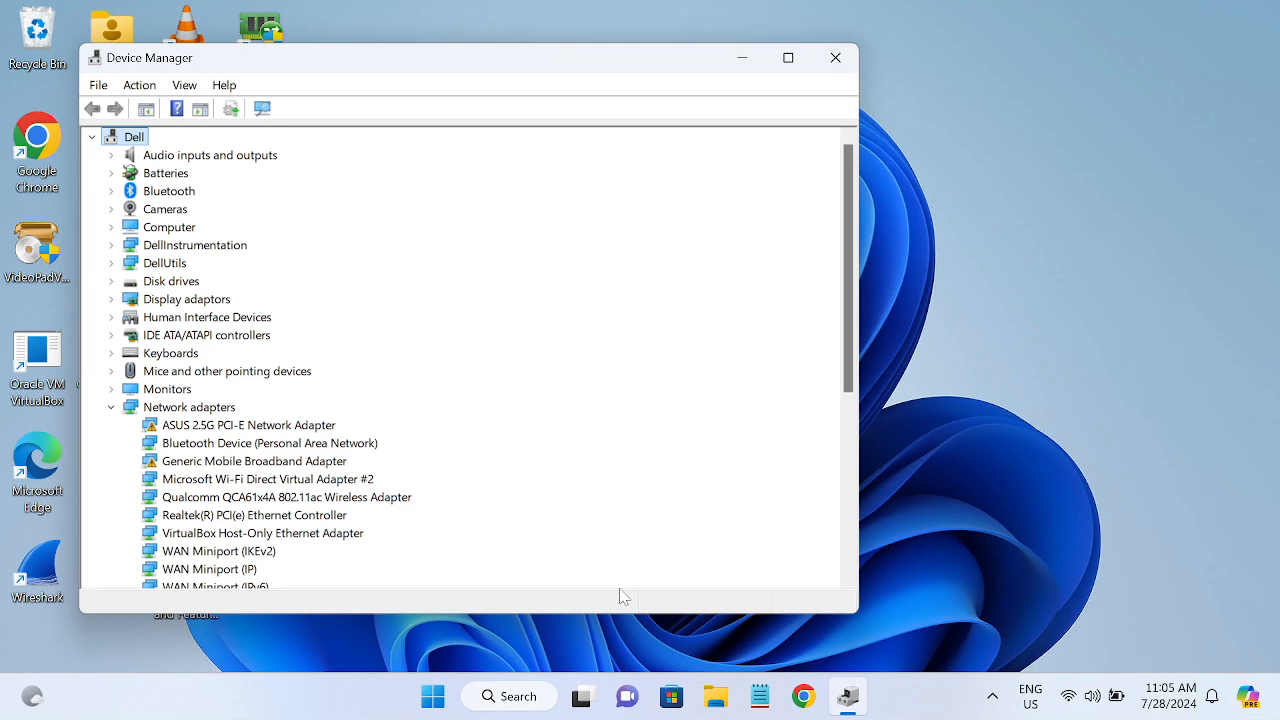
{"action": "left_click", "coordinate": [164, 172]}
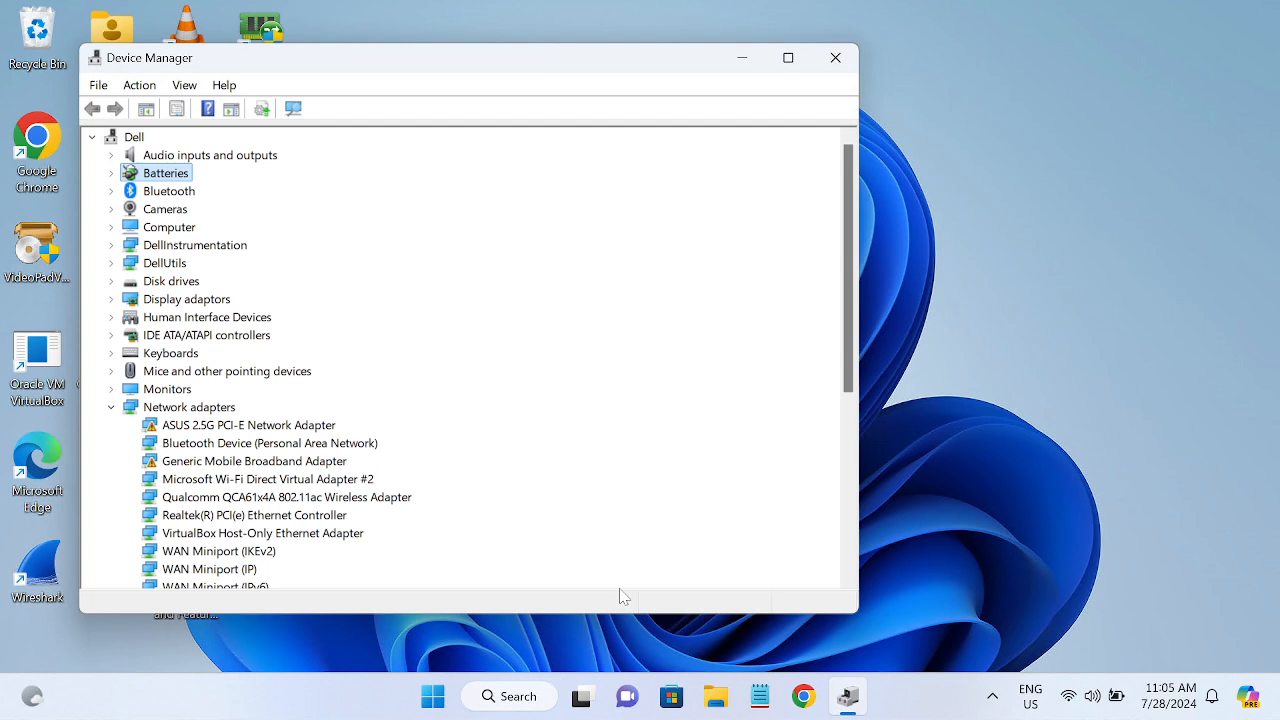
{"action": "left_click", "coordinate": [206, 334]}
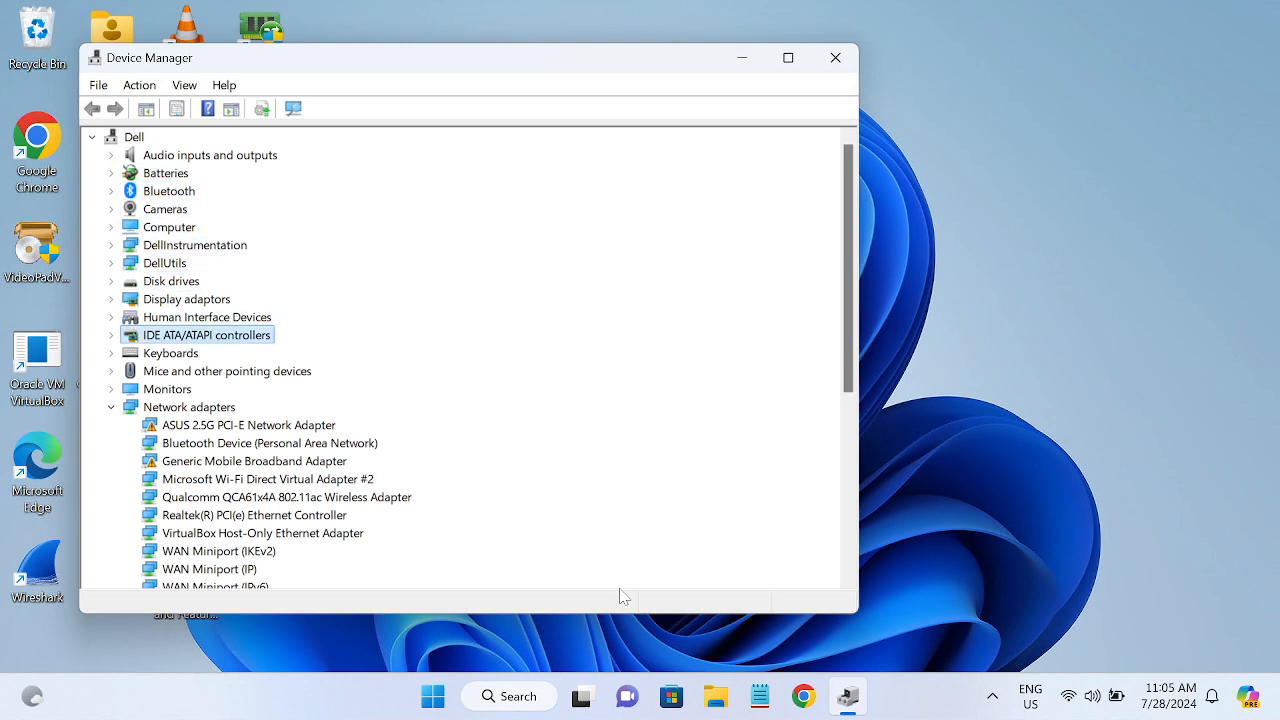
{"action": "left_click", "coordinate": [228, 370]}
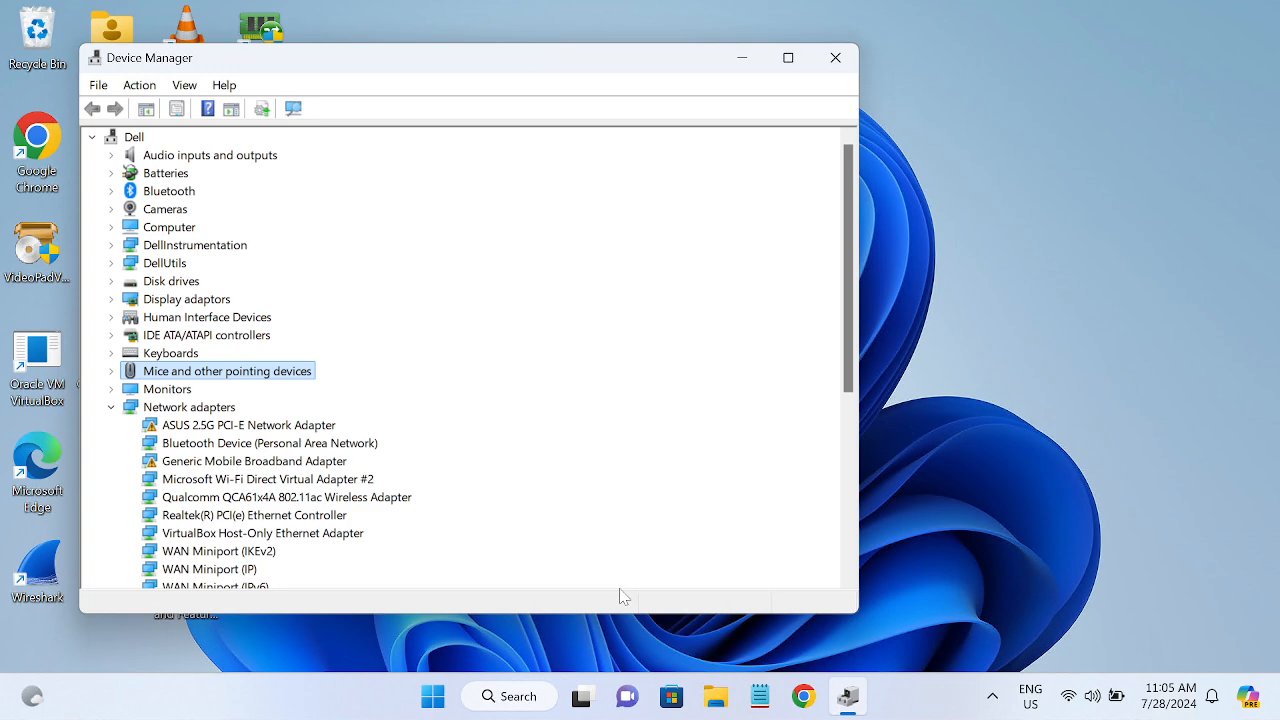
{"action": "left_click", "coordinate": [112, 370]}
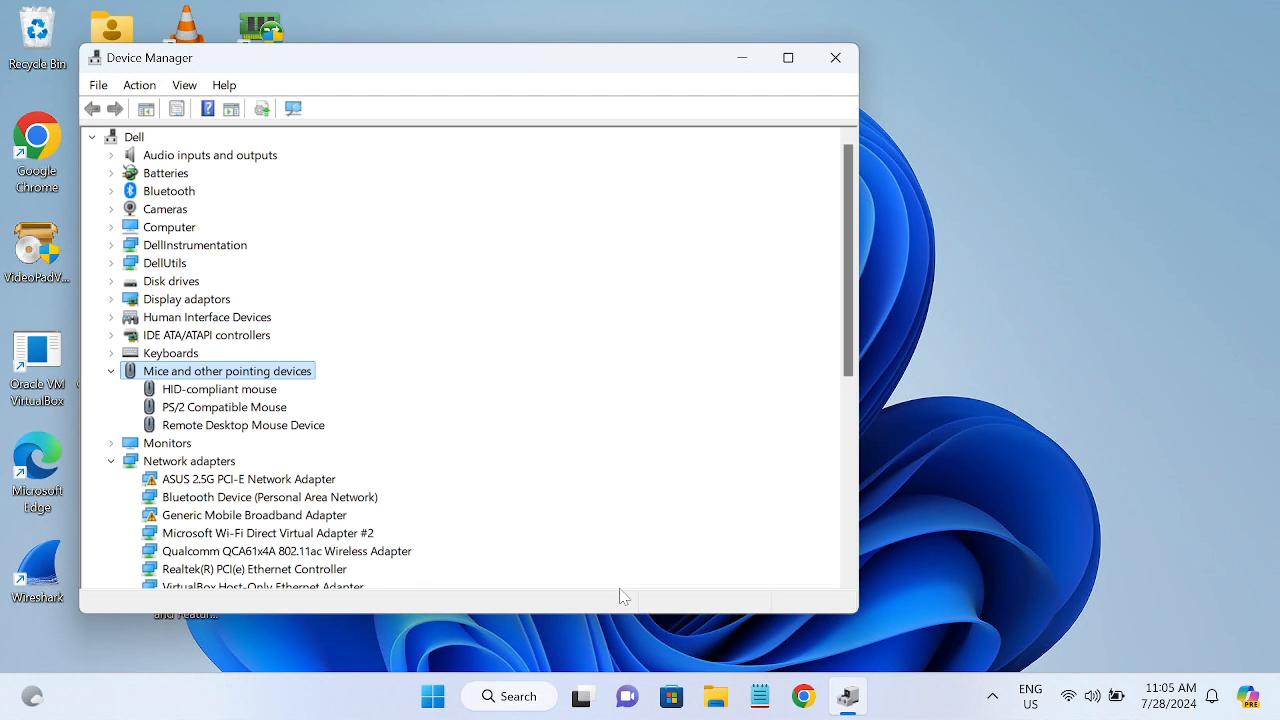
Step: Look through the HID-compliant, PS/2 Compatible and Remote Desktop mouse entries and open the PS/2 Compatible Mouse properties
{"action": "left_click", "coordinate": [220, 388]}
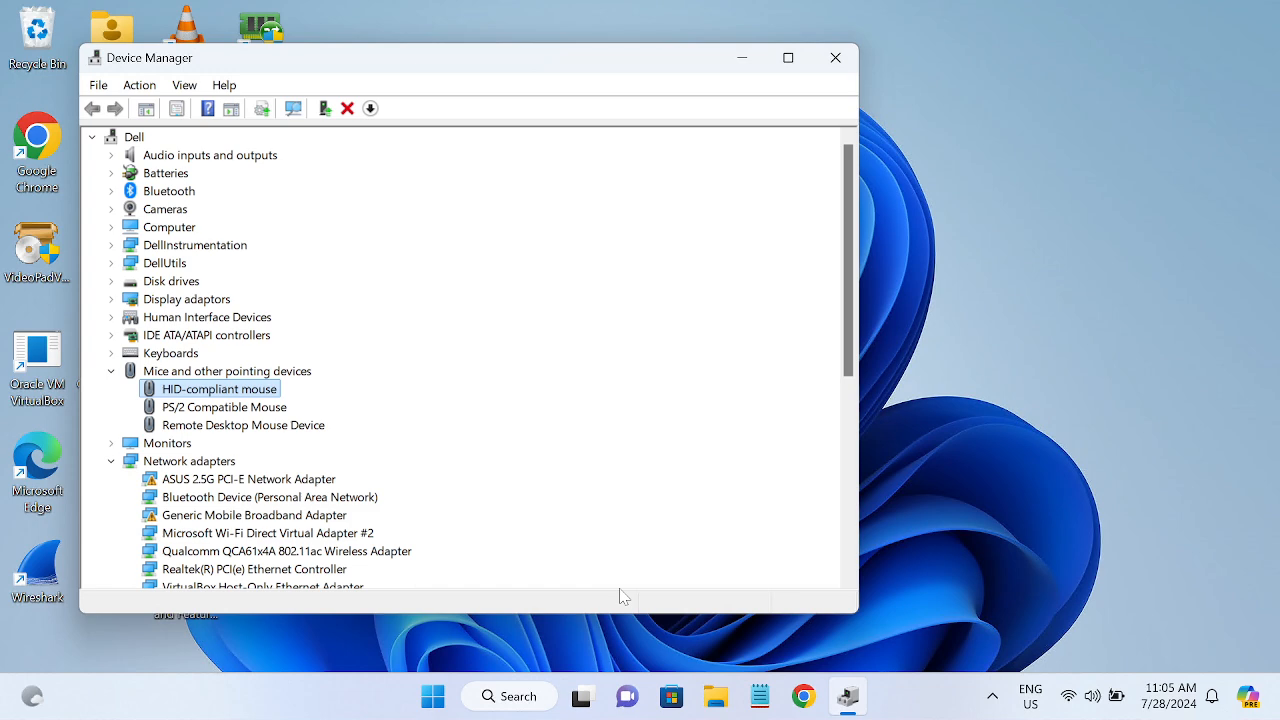
{"action": "left_click", "coordinate": [224, 408]}
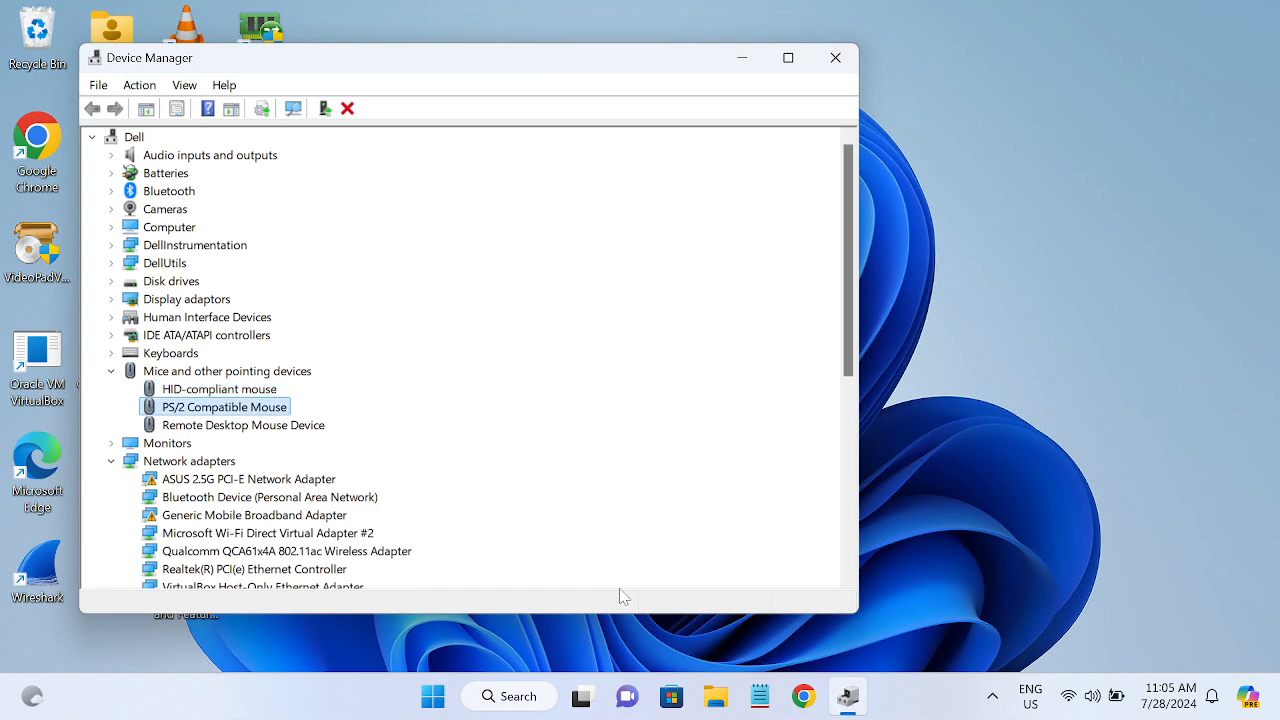
{"action": "left_click", "coordinate": [242, 424]}
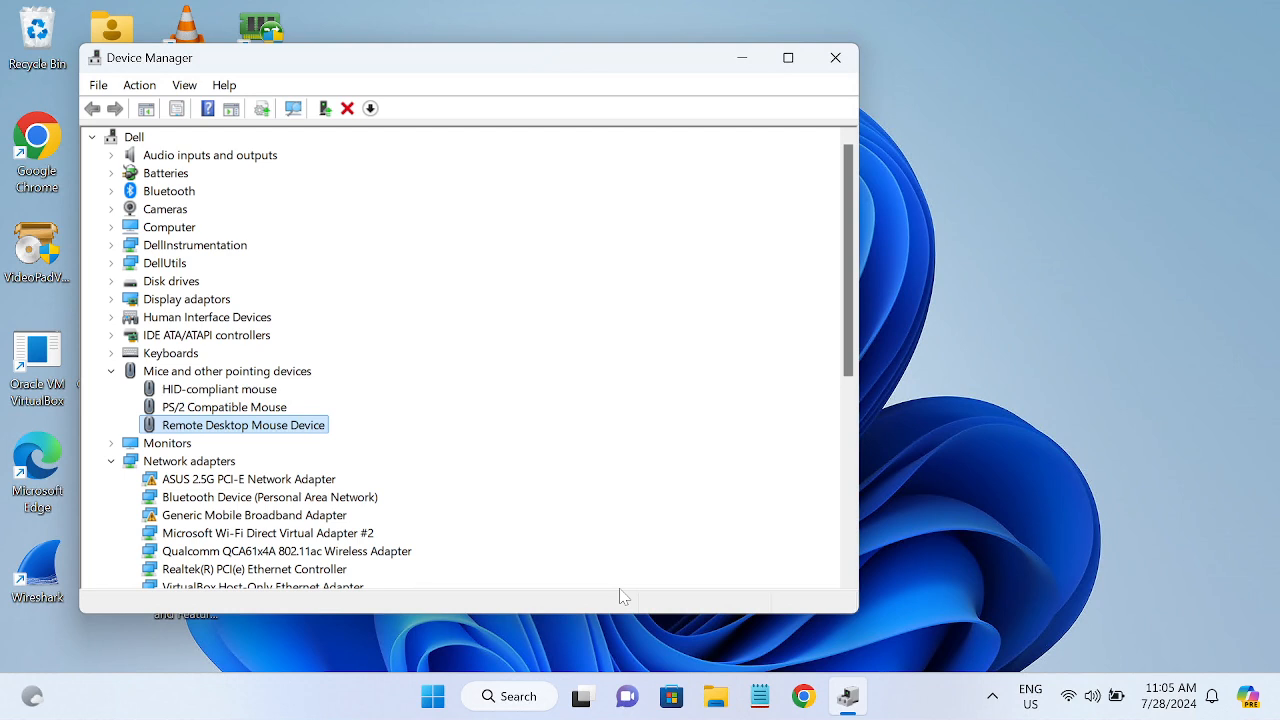
{"action": "left_click", "coordinate": [220, 388]}
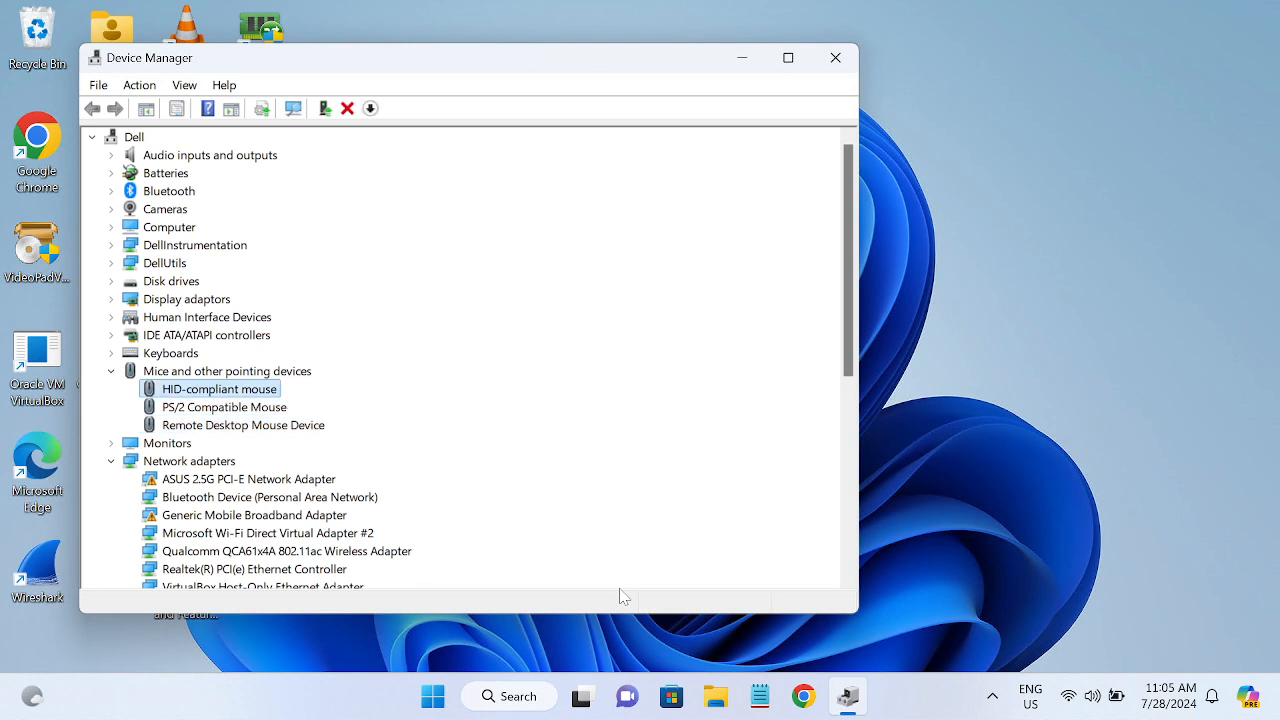
{"action": "left_click", "coordinate": [224, 408]}
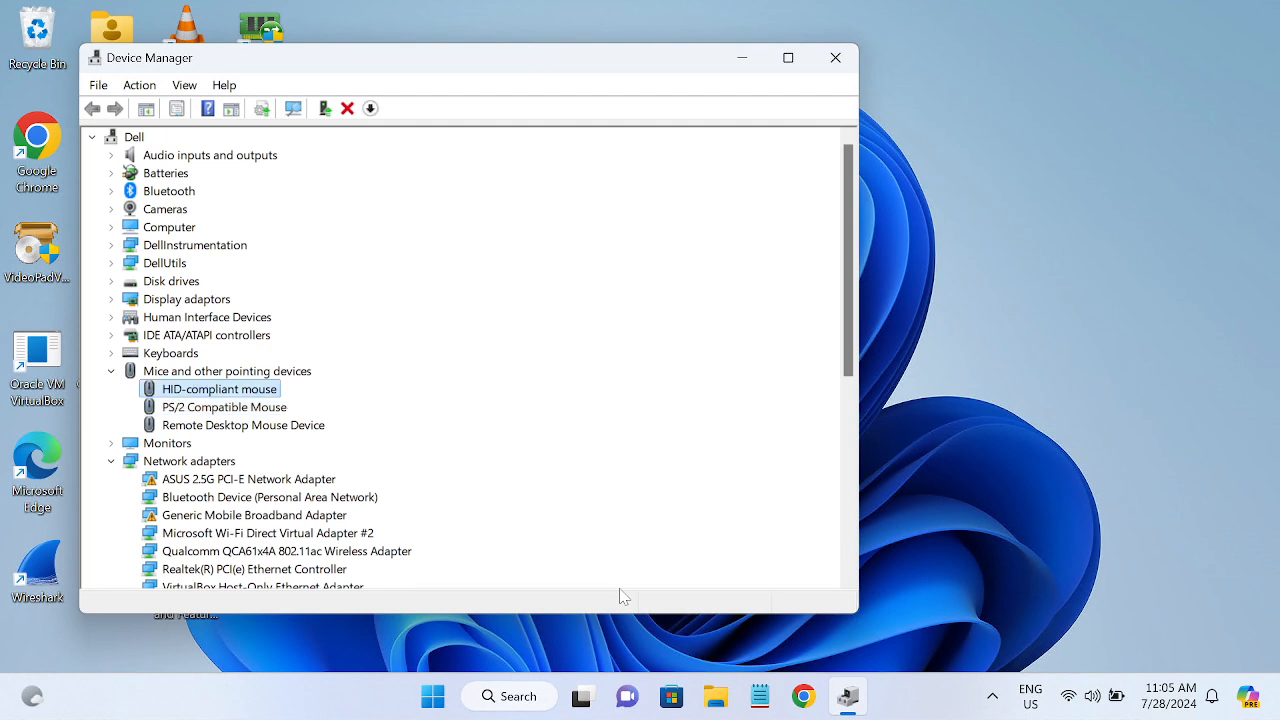
{"action": "left_click", "coordinate": [224, 408]}
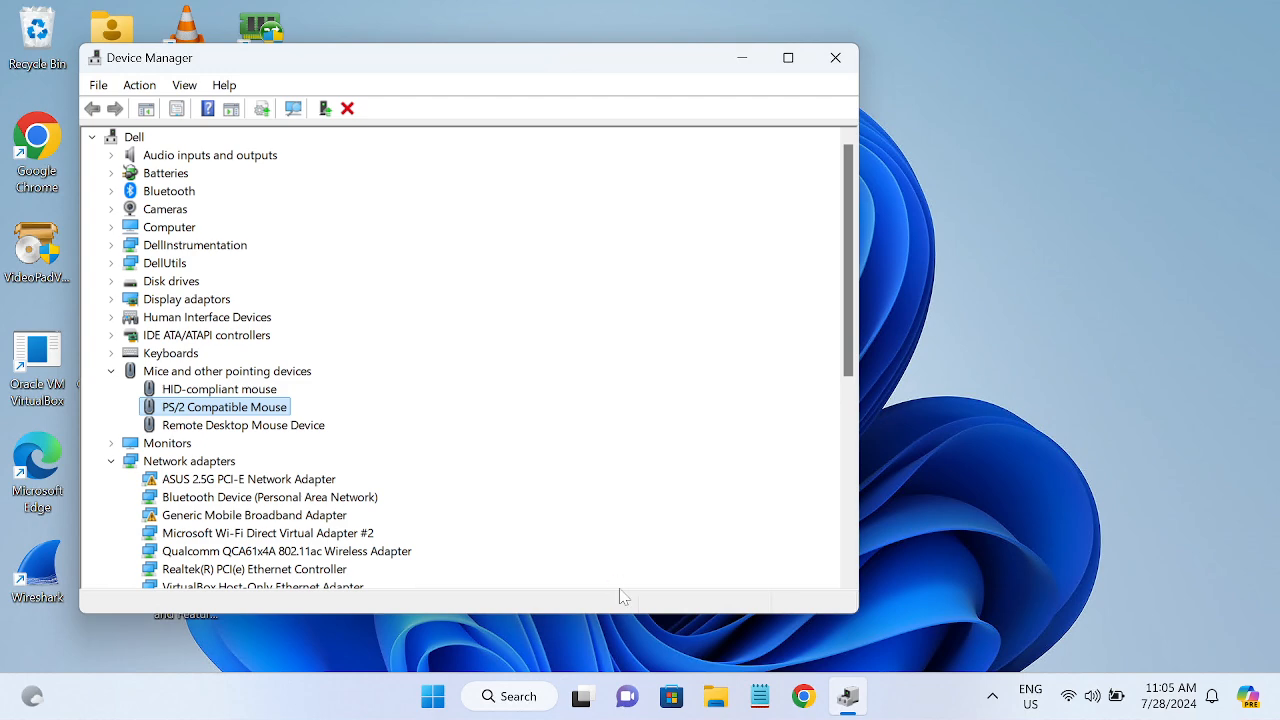
{"action": "double_click", "coordinate": [224, 406]}
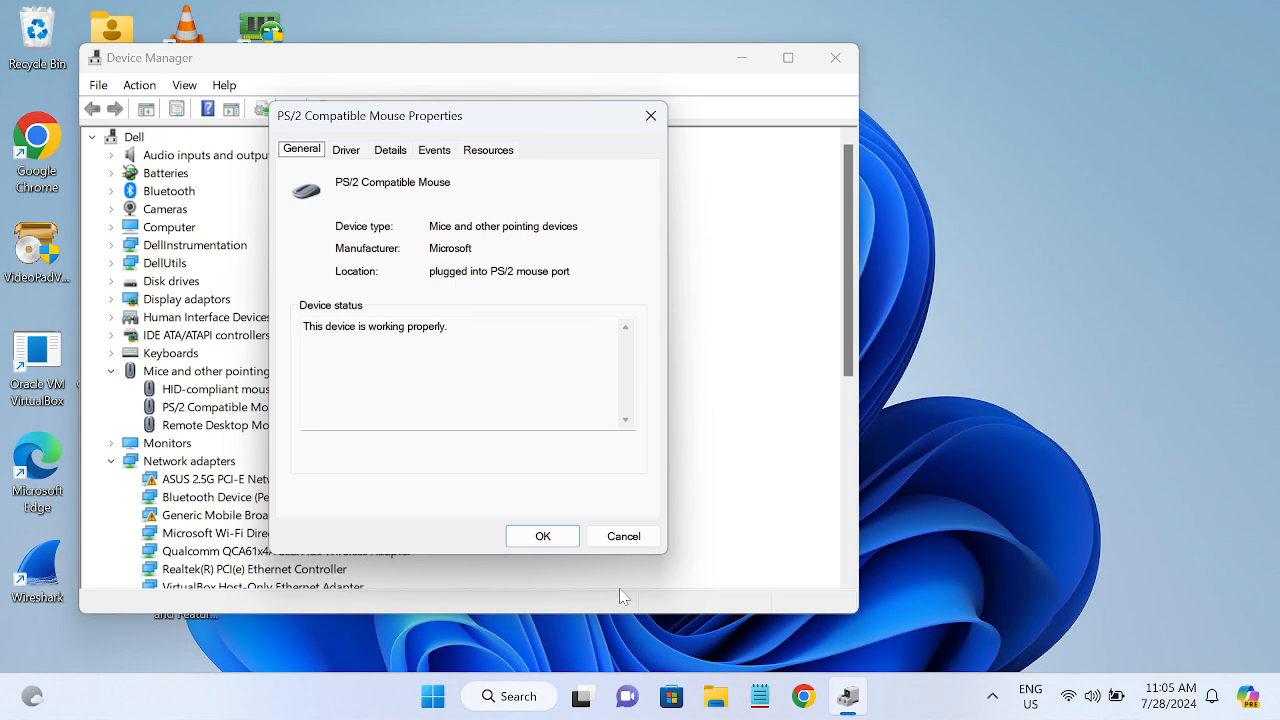
Step: Show the mouse's Driver details and start Update Driver for the PS/2 Compatible Mouse
{"action": "left_click", "coordinate": [346, 148]}
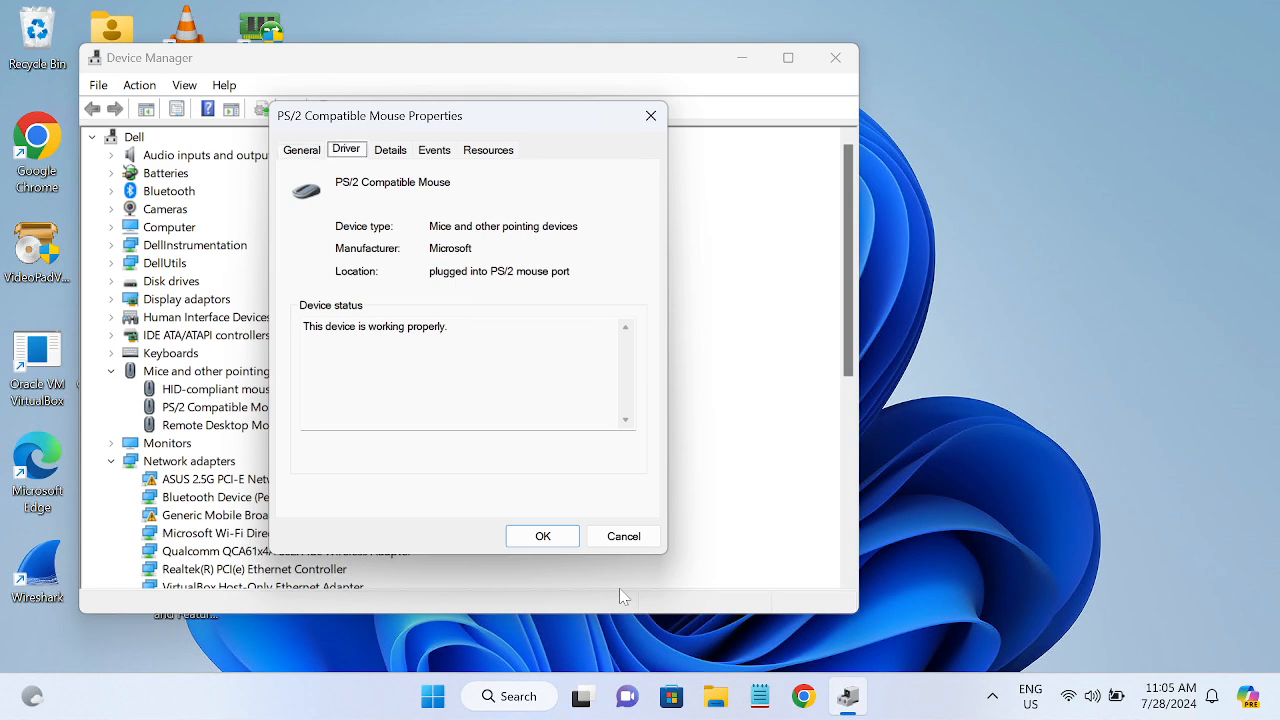
{"action": "left_click", "coordinate": [346, 148]}
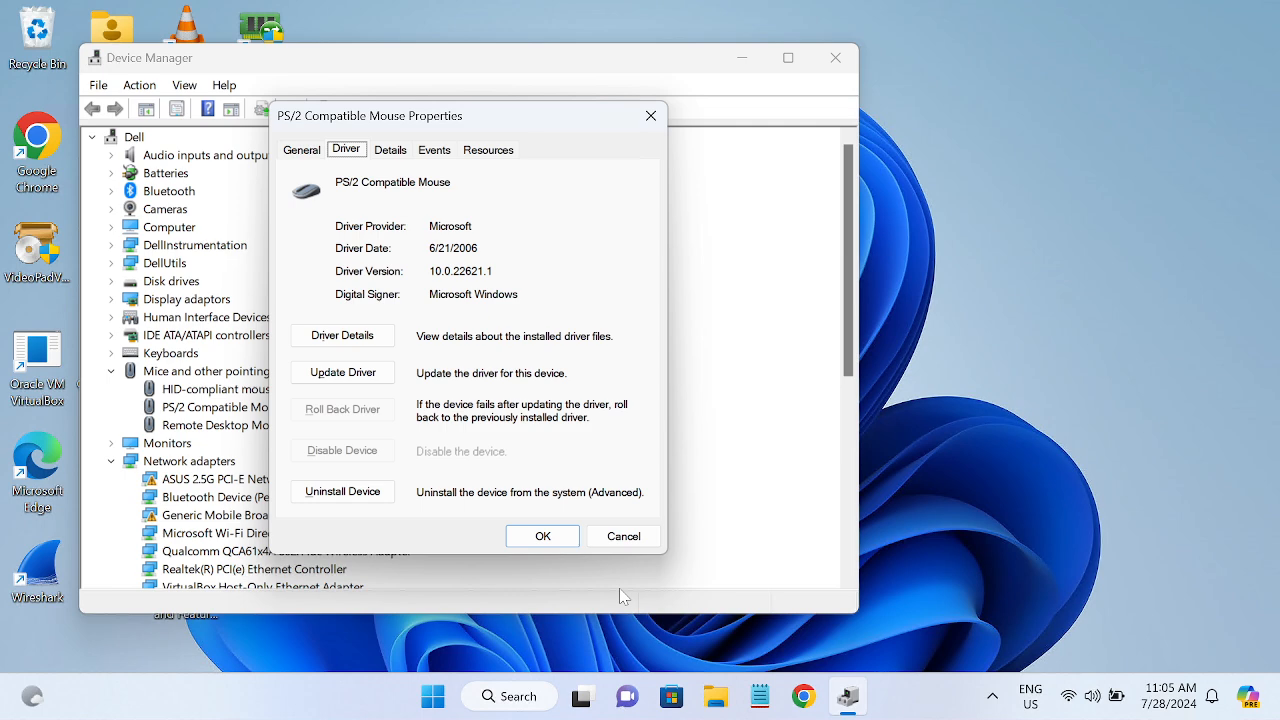
{"action": "left_click", "coordinate": [342, 372]}
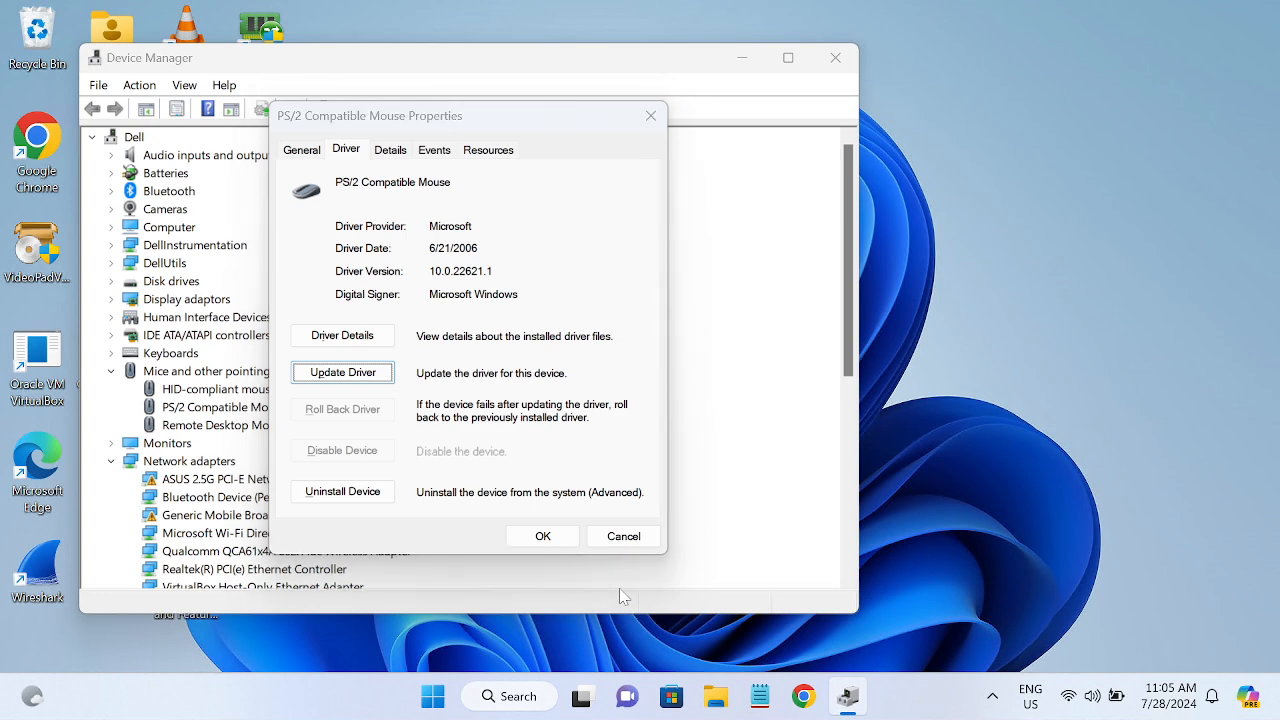
{"action": "left_click", "coordinate": [342, 372]}
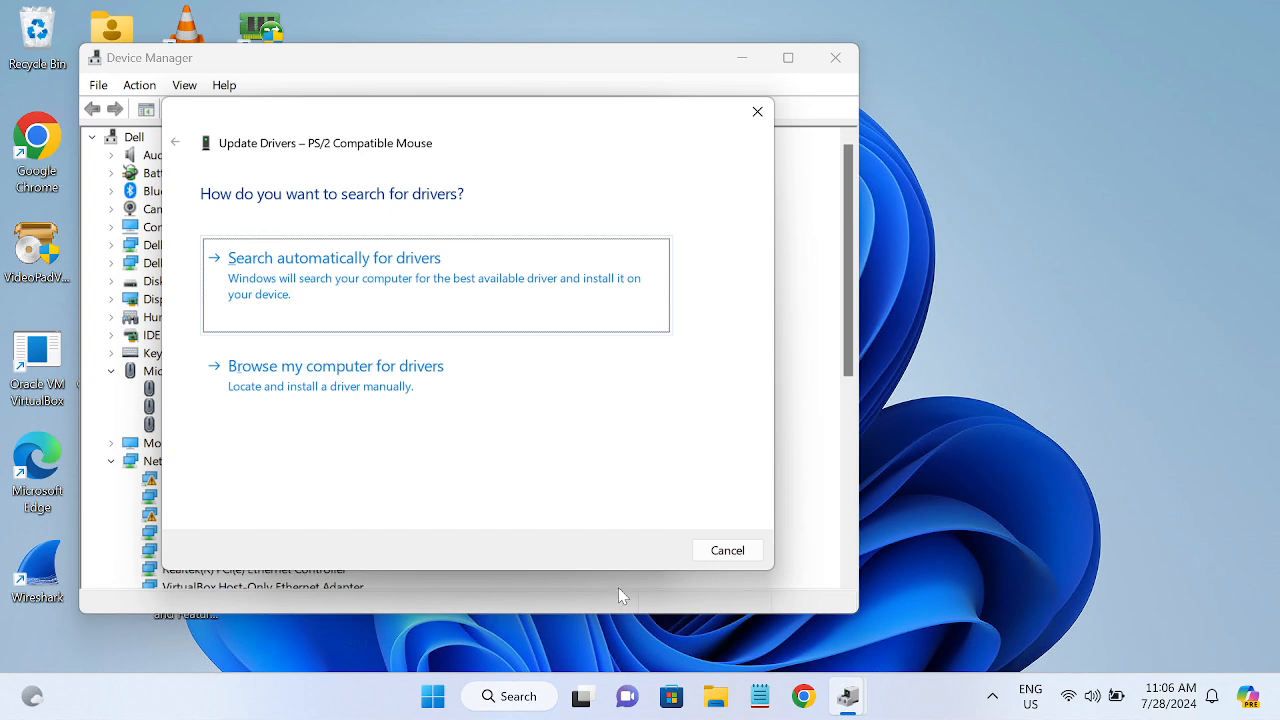
{"action": "mouse_move", "coordinate": [510, 478]}
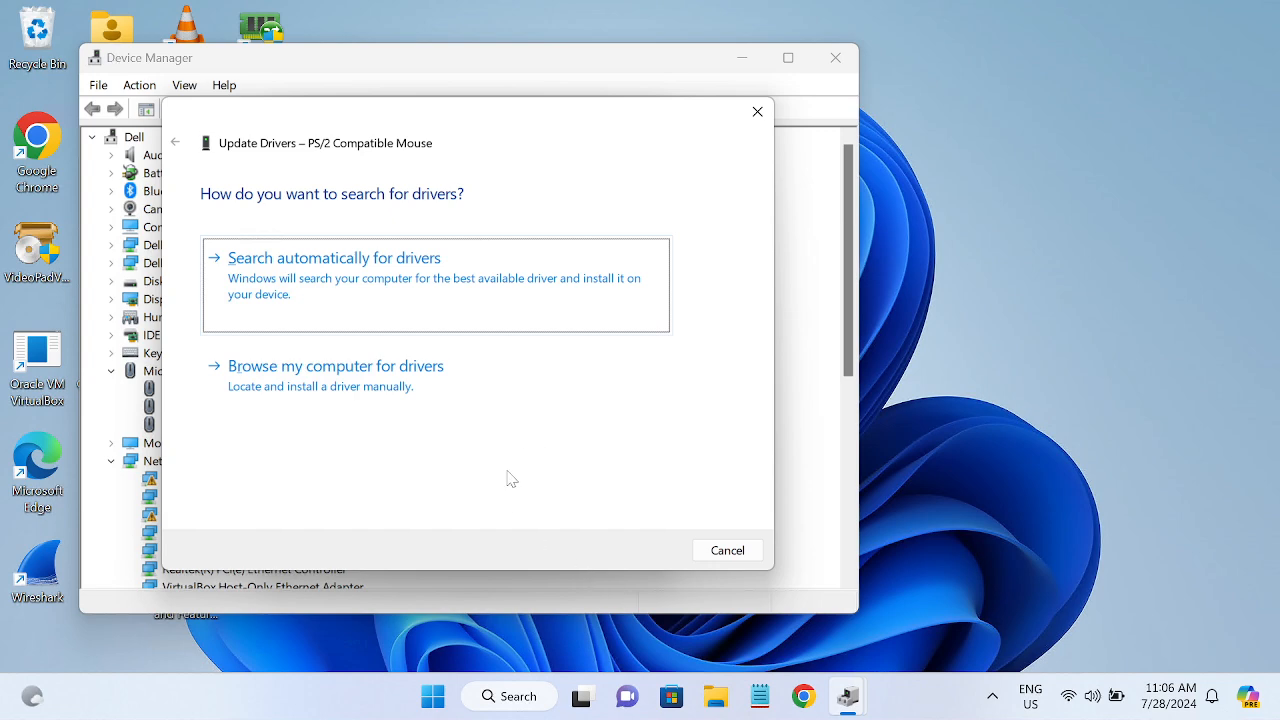
Step: Choose Browse my computer for drivers and continue to the driver search location page
{"action": "left_click", "coordinate": [334, 256]}
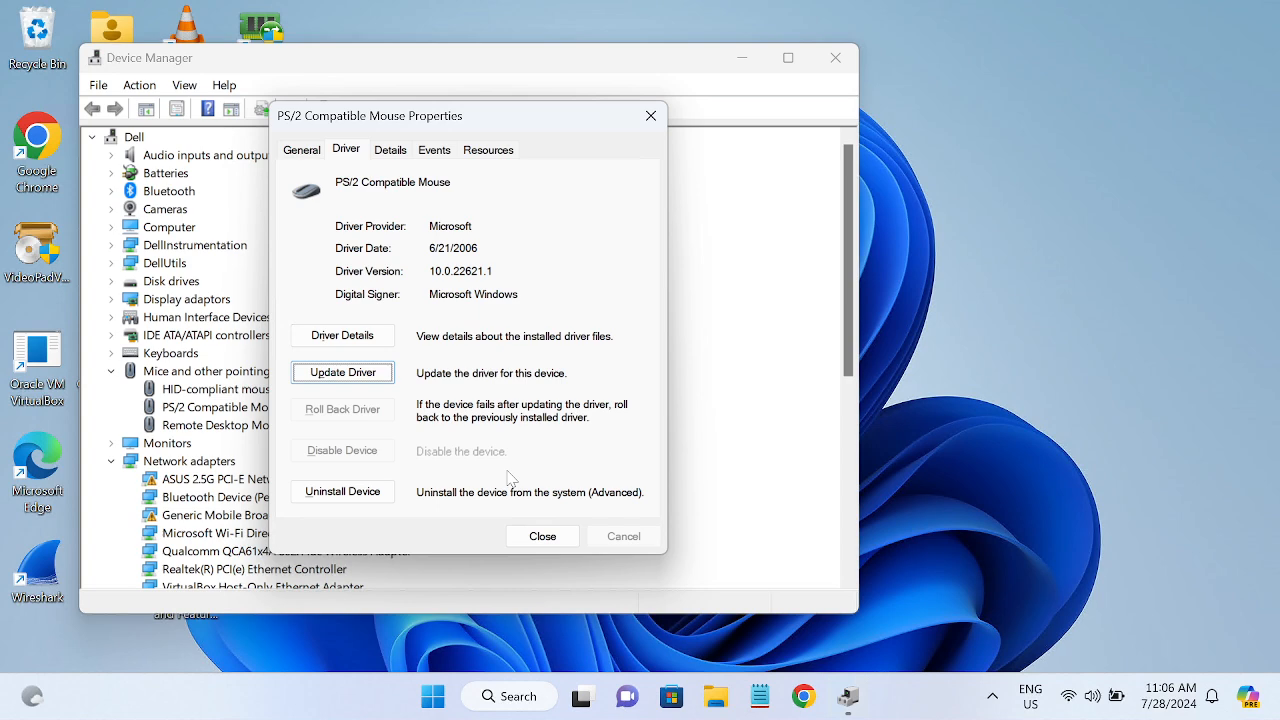
{"action": "left_click", "coordinate": [342, 372]}
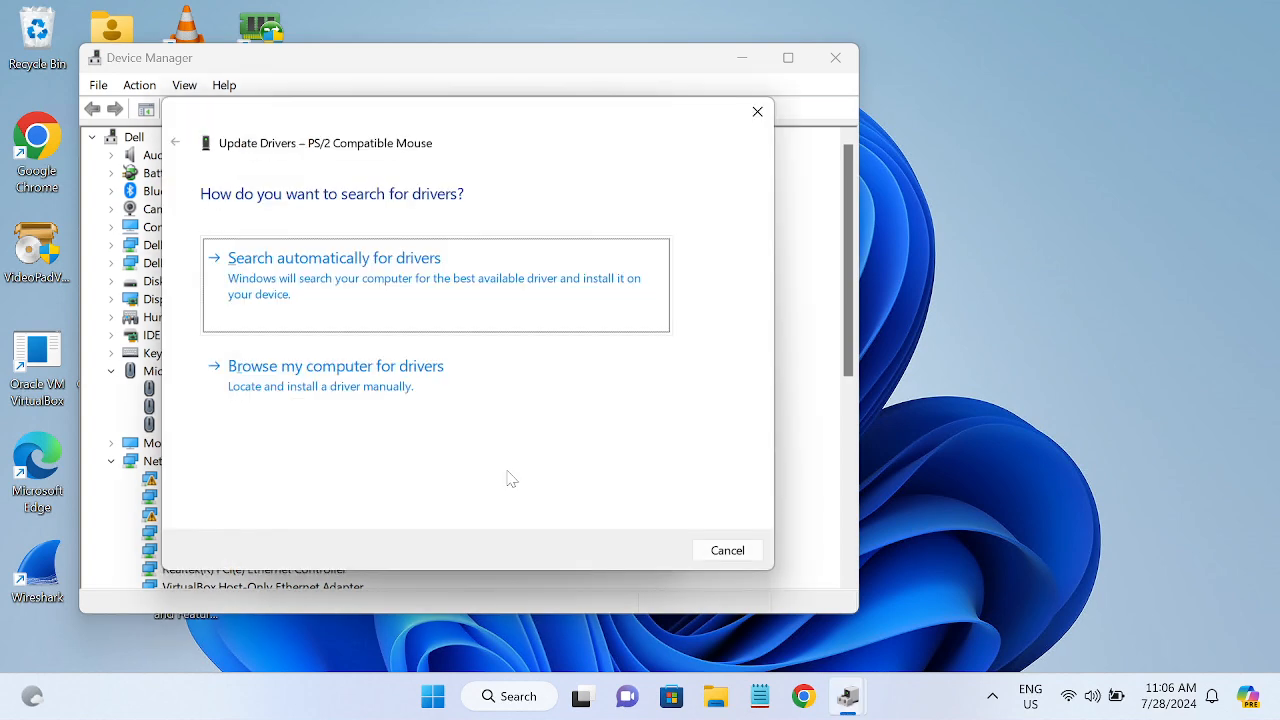
{"action": "left_click", "coordinate": [336, 376]}
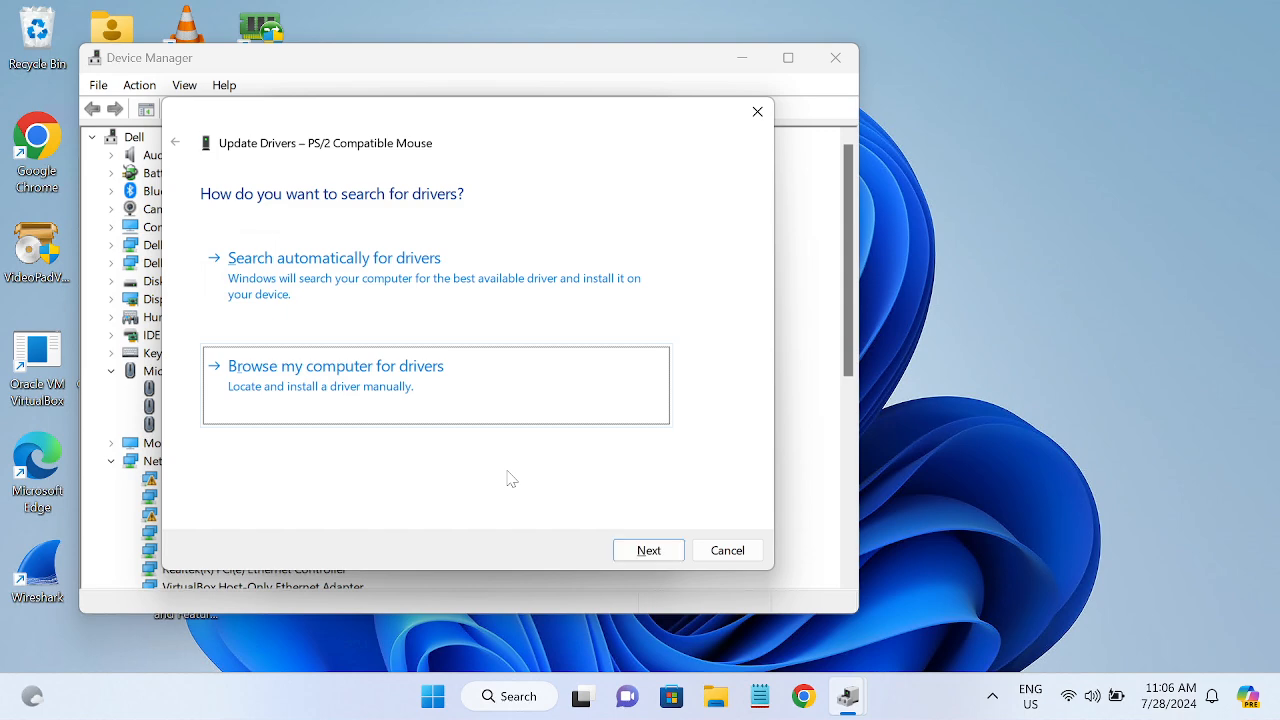
{"action": "left_click", "coordinate": [336, 364]}
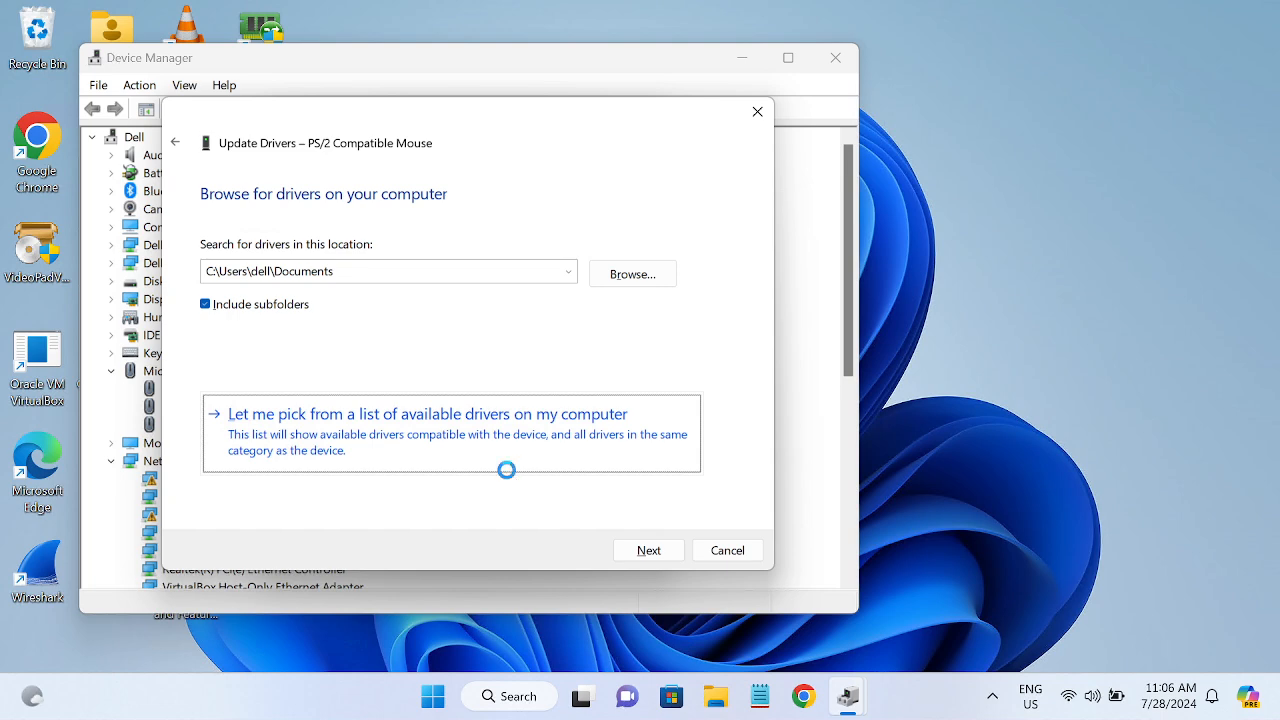
Step: Pick PS/2 Compatible Mouse from the list of compatible drivers, install it and close the success page
{"action": "left_click", "coordinate": [428, 412]}
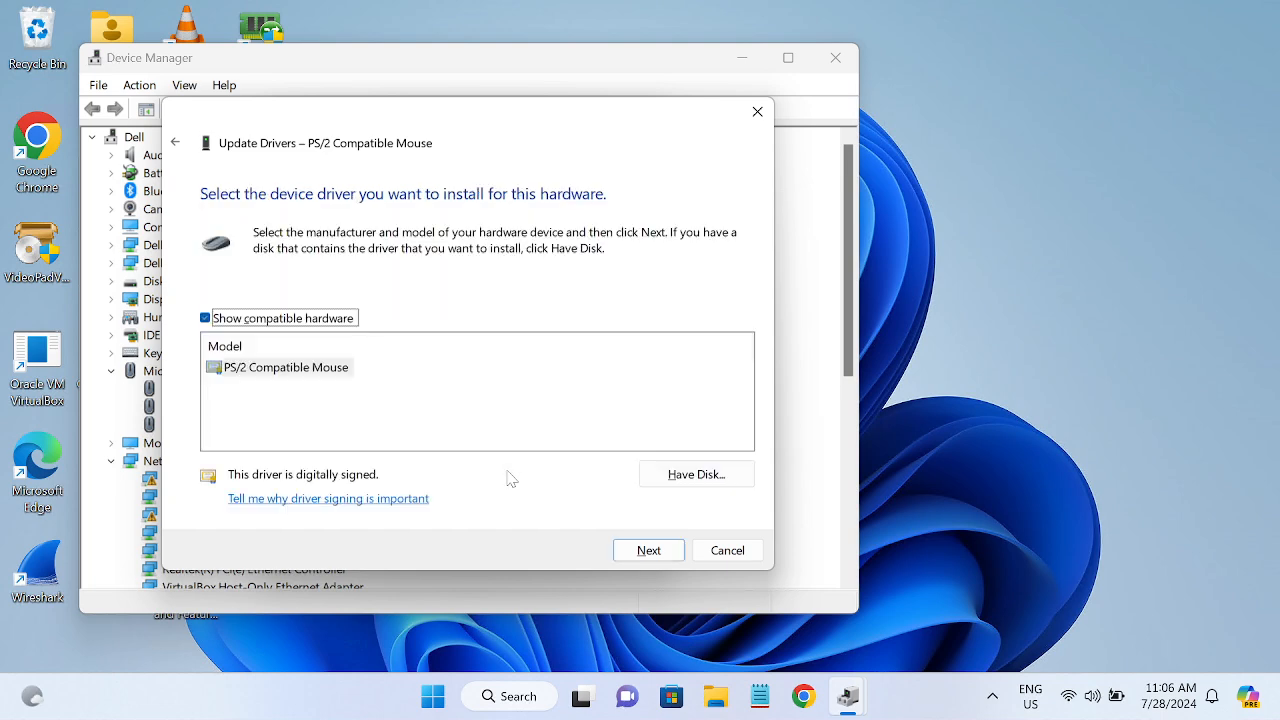
{"action": "left_click", "coordinate": [648, 550]}
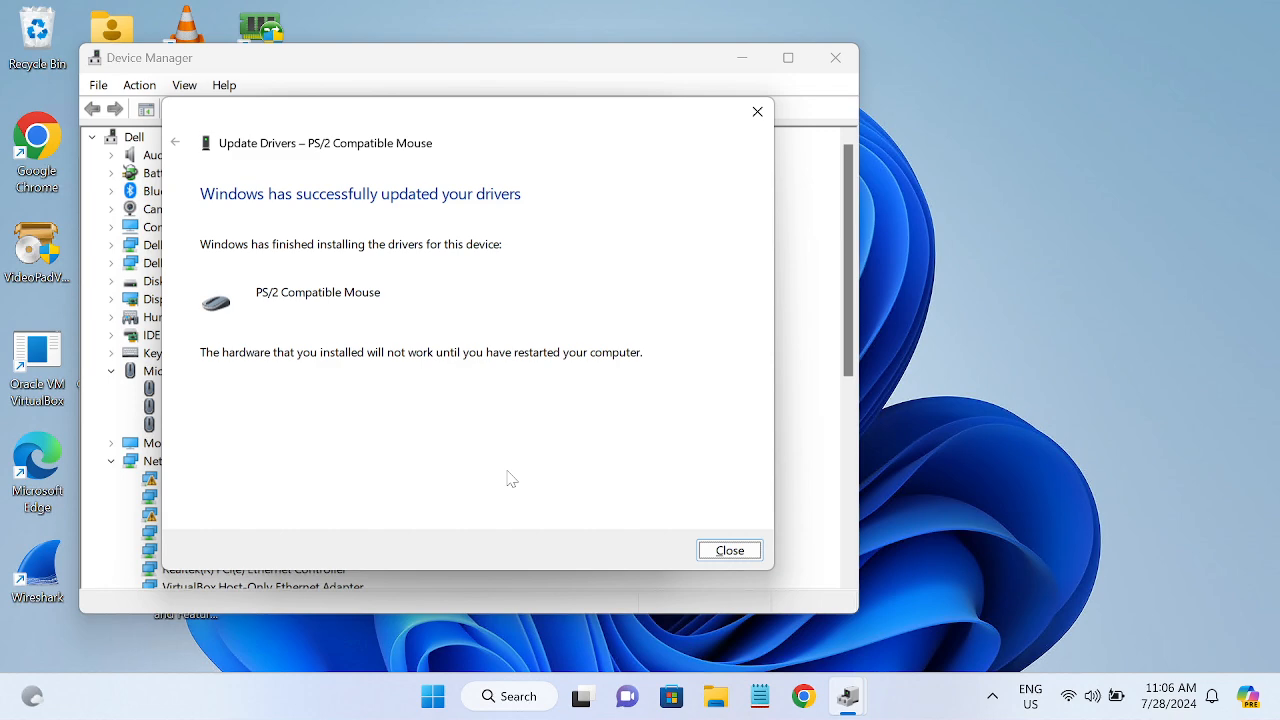
{"action": "left_click", "coordinate": [728, 550]}
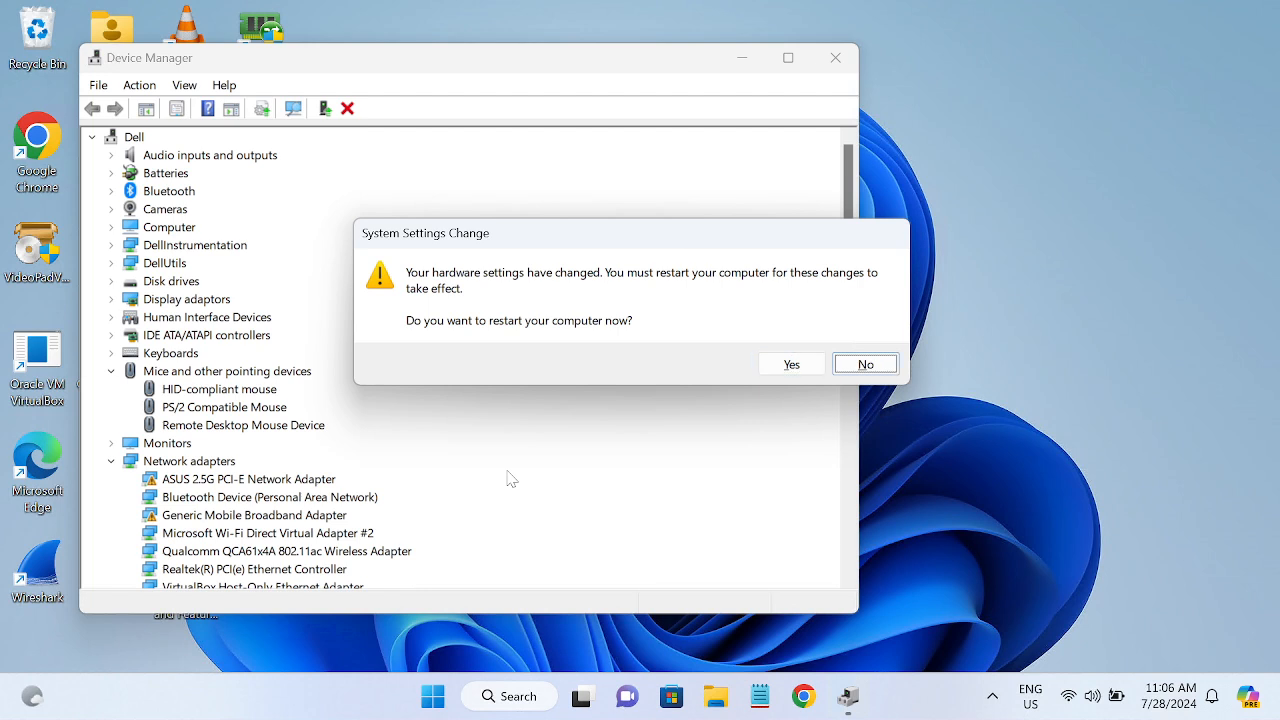
Step: Decline restarting now and scroll the device list down to the unknown devices under Other devices
{"action": "left_click", "coordinate": [864, 364]}
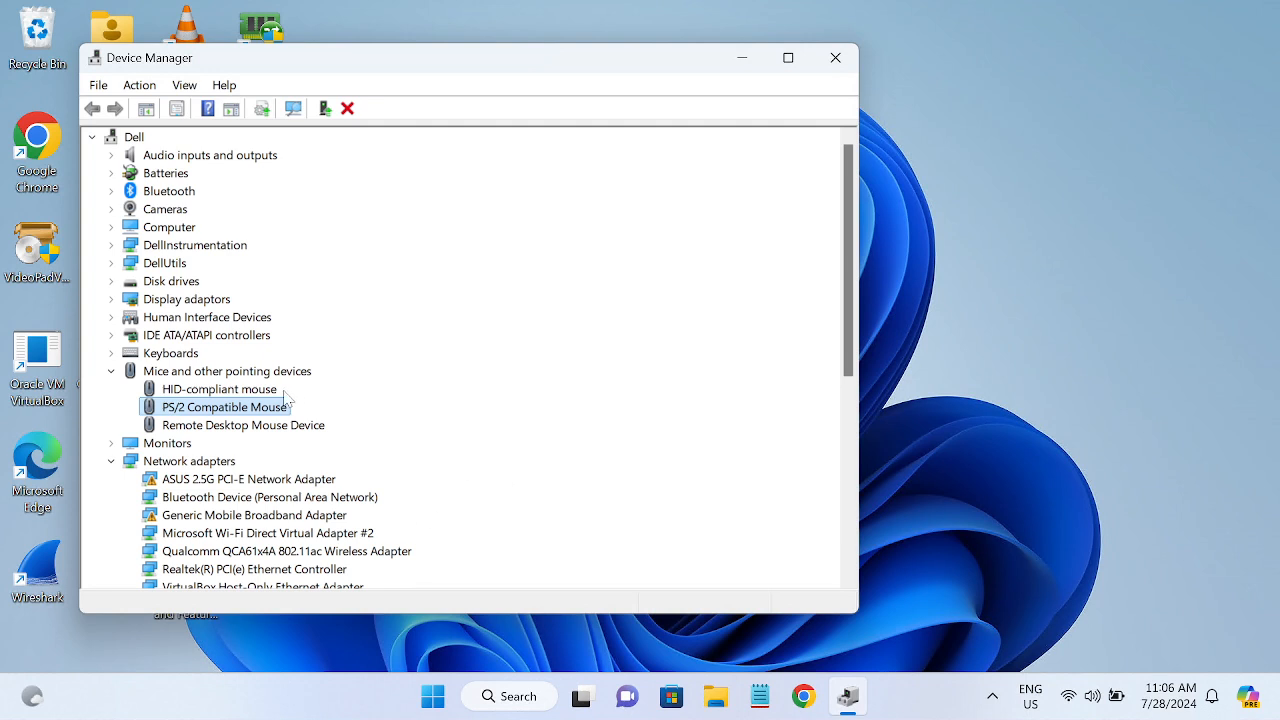
{"action": "mouse_move", "coordinate": [244, 398]}
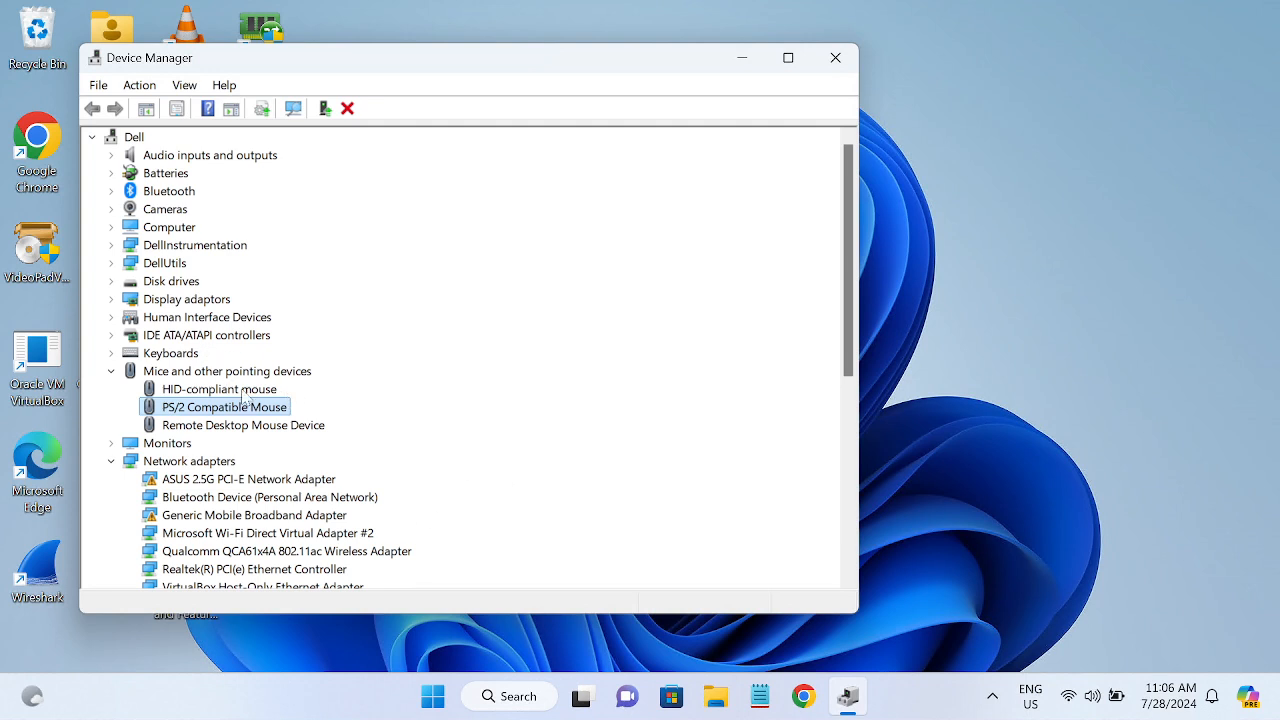
{"action": "left_click", "coordinate": [242, 424]}
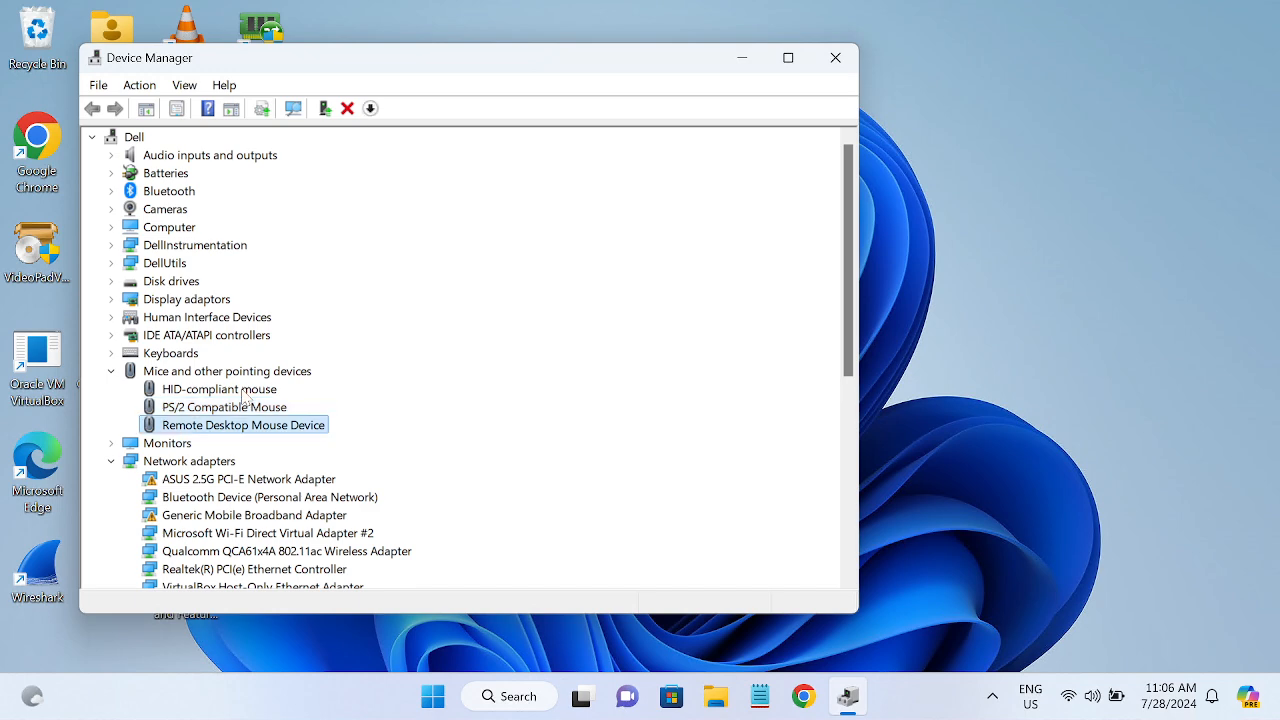
{"action": "left_click", "coordinate": [186, 298]}
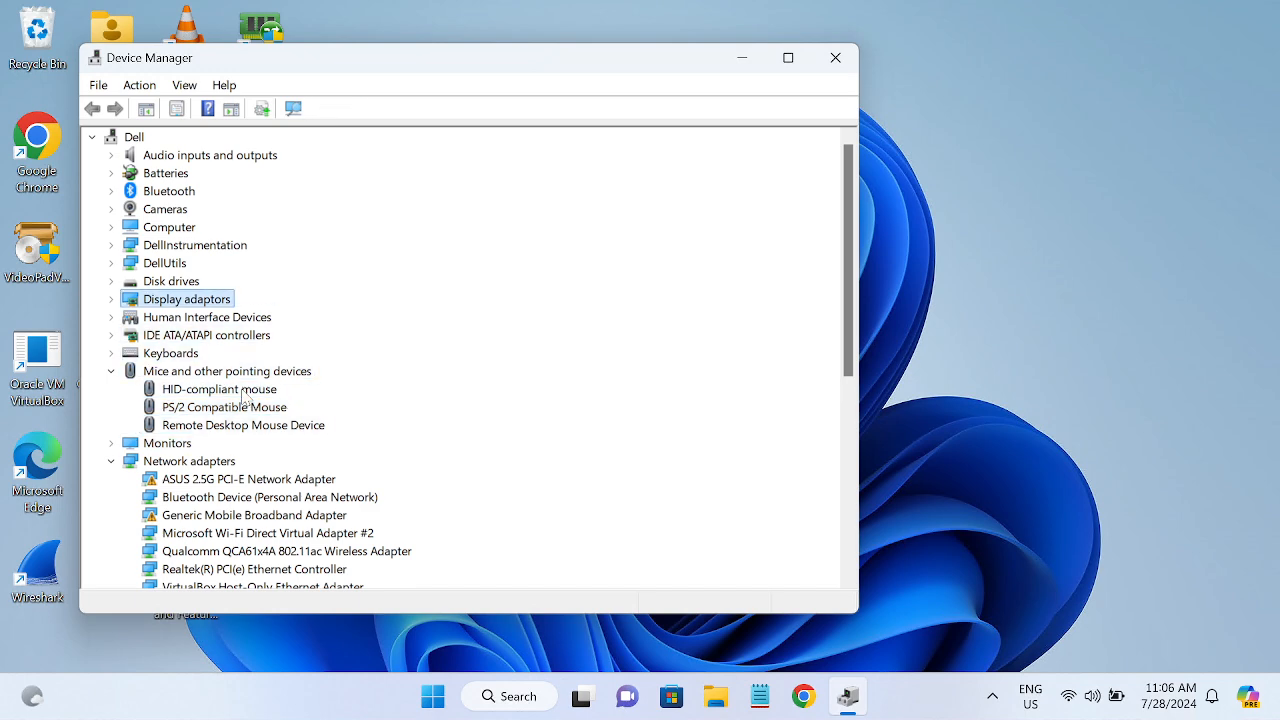
{"action": "left_click", "coordinate": [132, 136]}
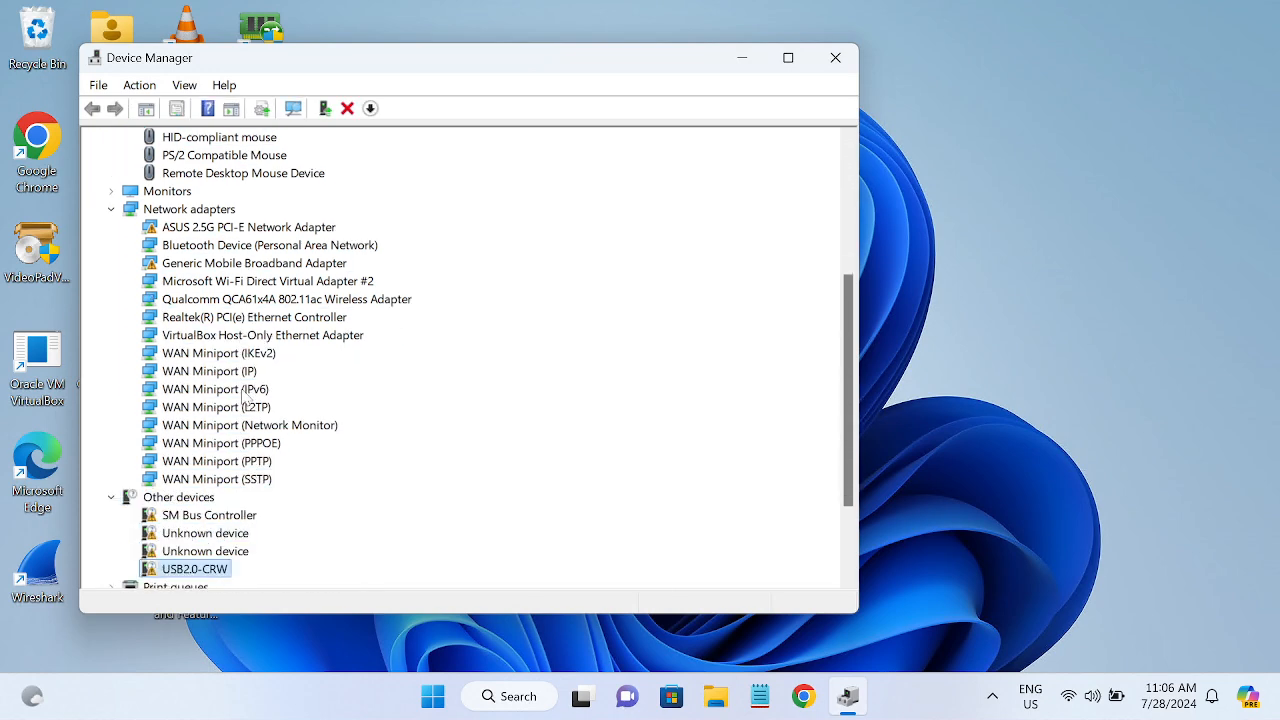
{"action": "scroll", "scroll_direction": "down", "scroll_amount": 3}
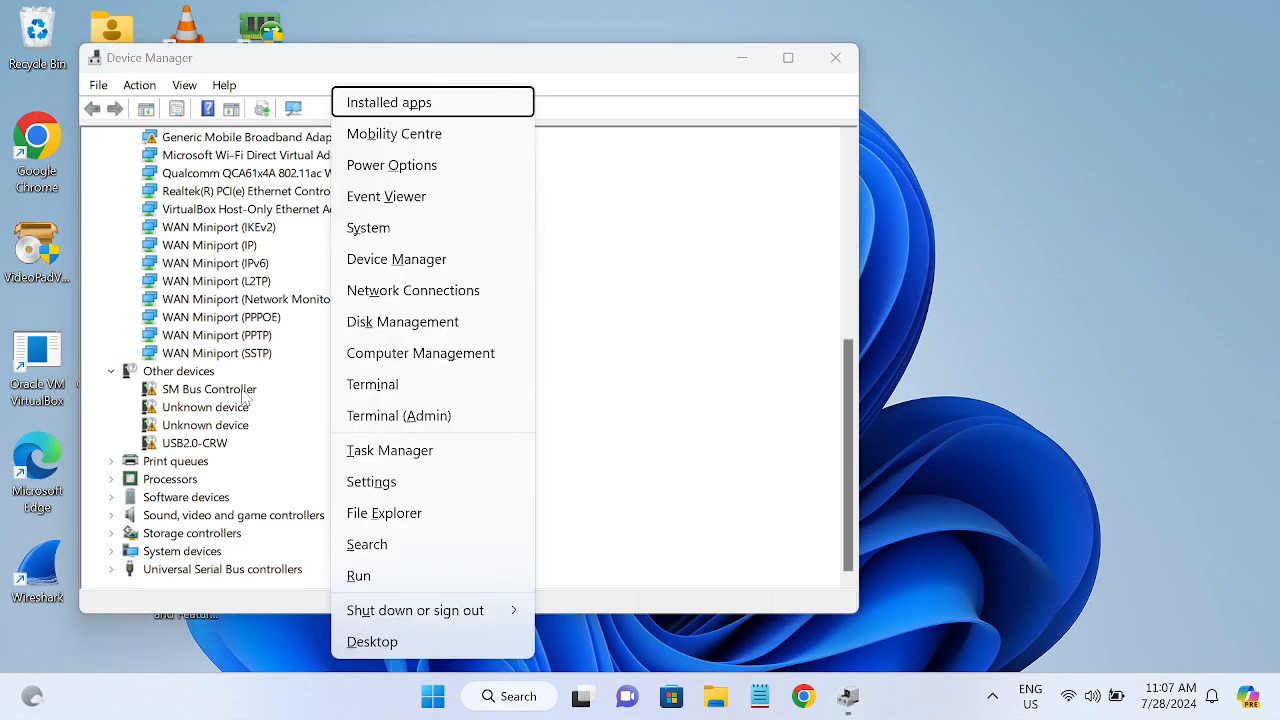
Step: Reopen Device Manager, expand Universal Serial Bus controllers and select USB Root Hub (USB 3.0)
{"action": "left_click", "coordinate": [250, 388]}
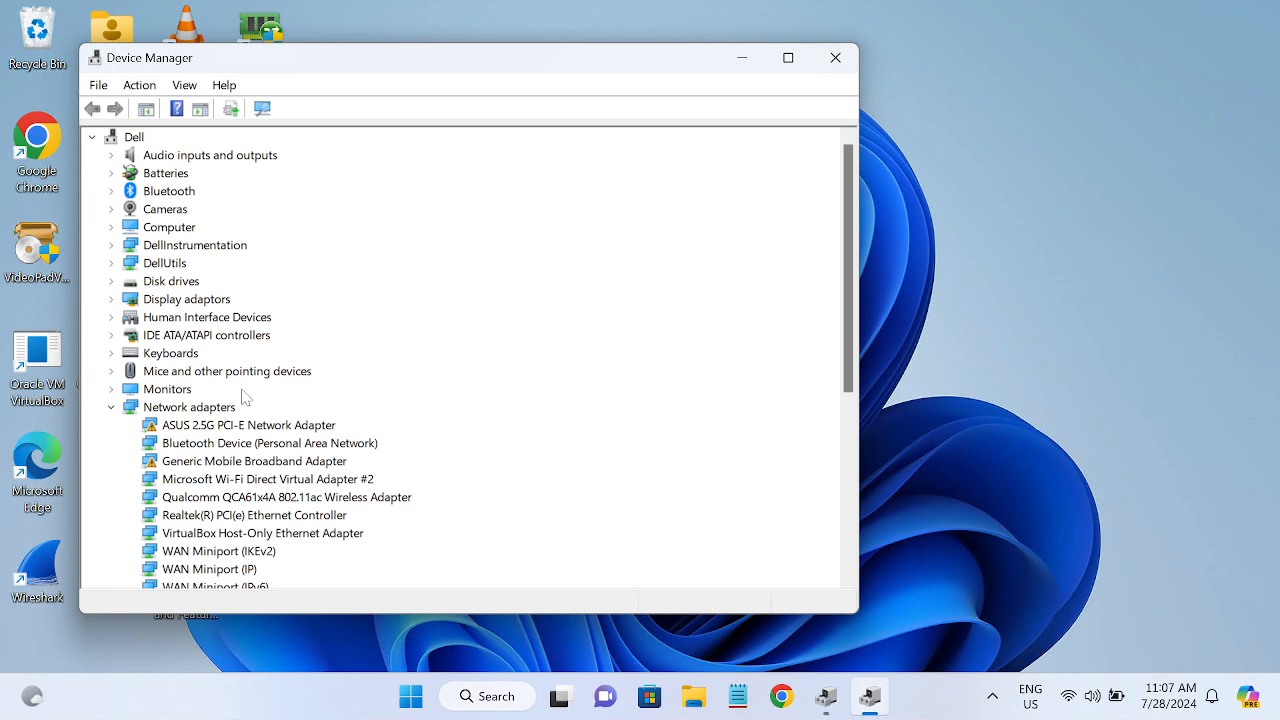
{"action": "left_click", "coordinate": [132, 136]}
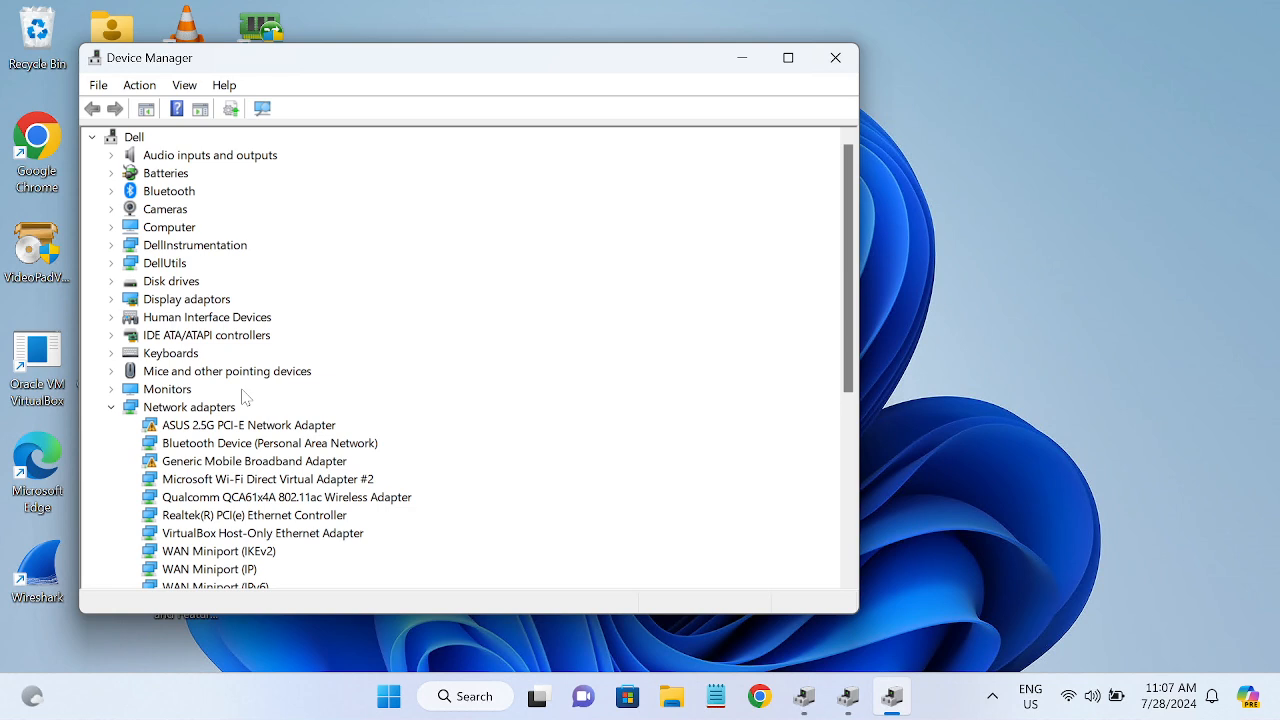
{"action": "left_click", "coordinate": [132, 136]}
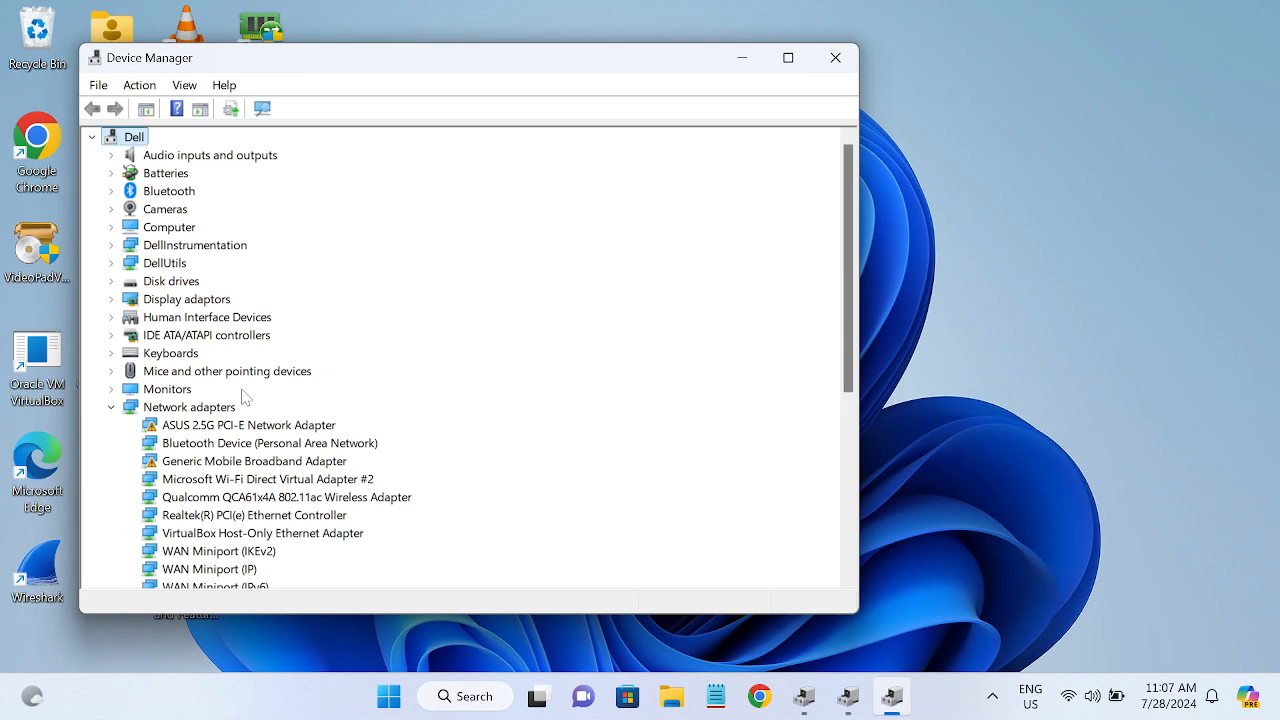
{"action": "left_click", "coordinate": [210, 156]}
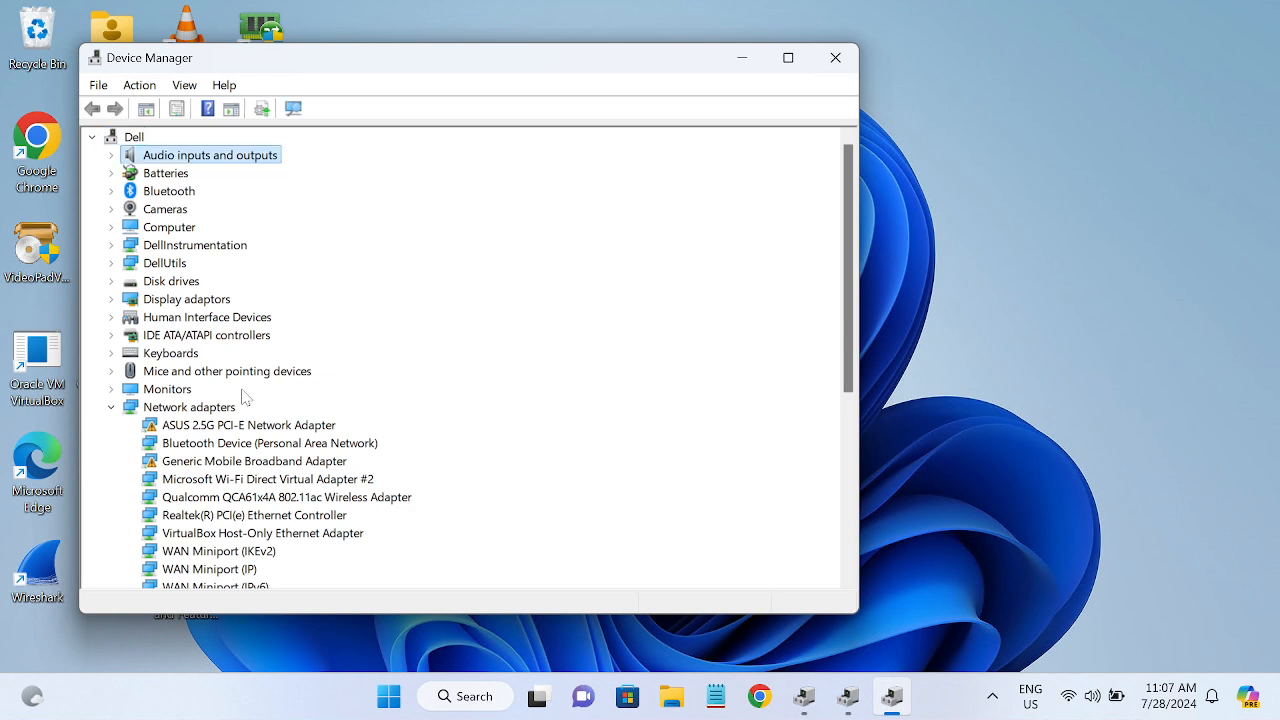
{"action": "left_click", "coordinate": [168, 190]}
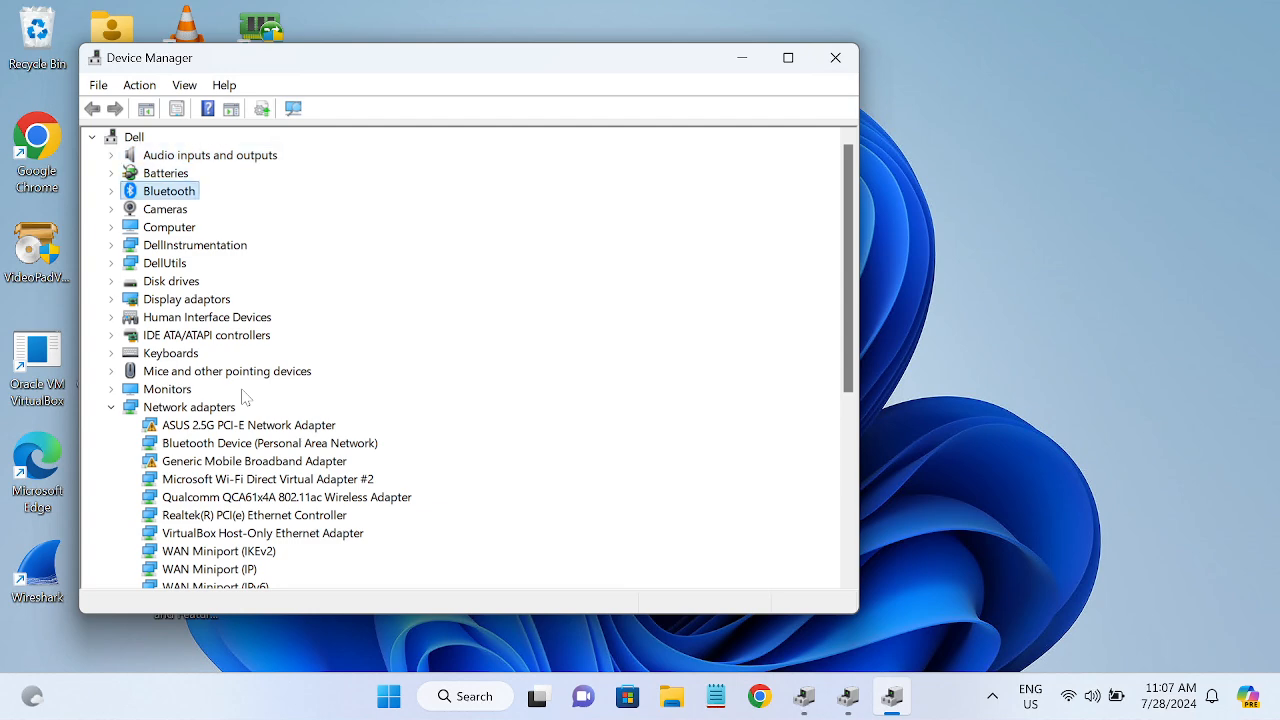
{"action": "scroll", "scroll_direction": "down", "scroll_amount": 3}
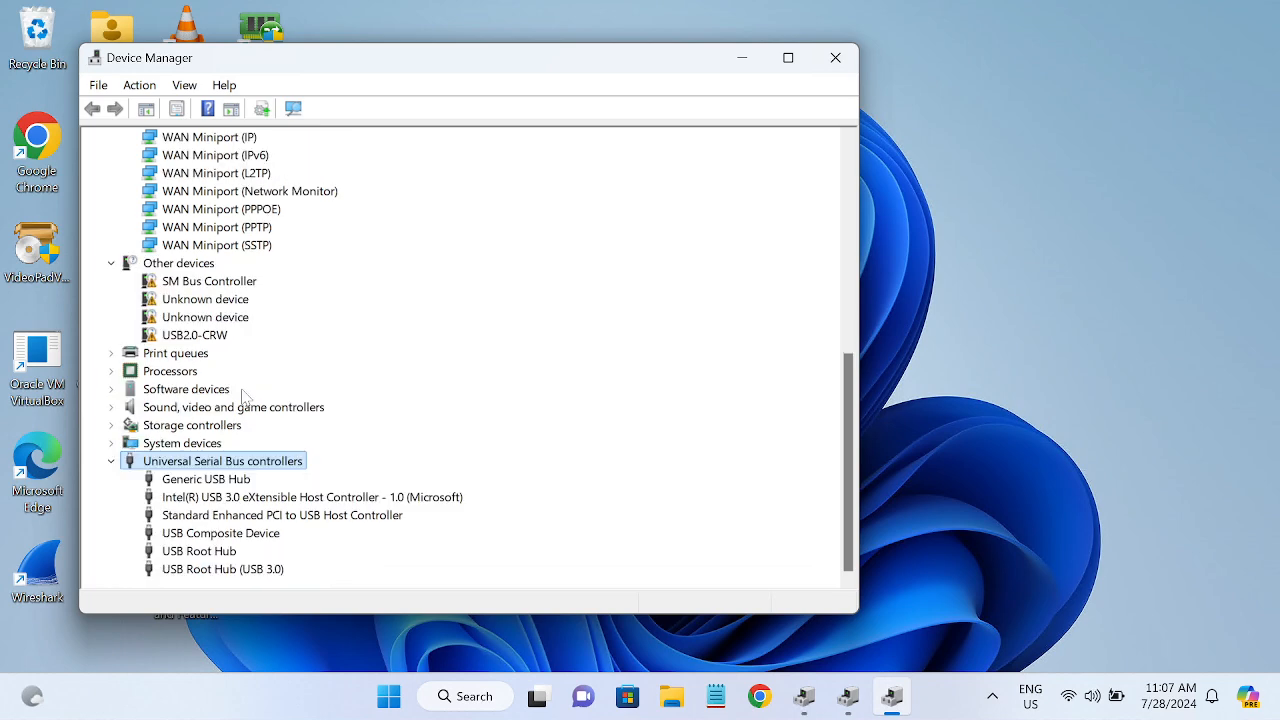
{"action": "left_click", "coordinate": [224, 568]}
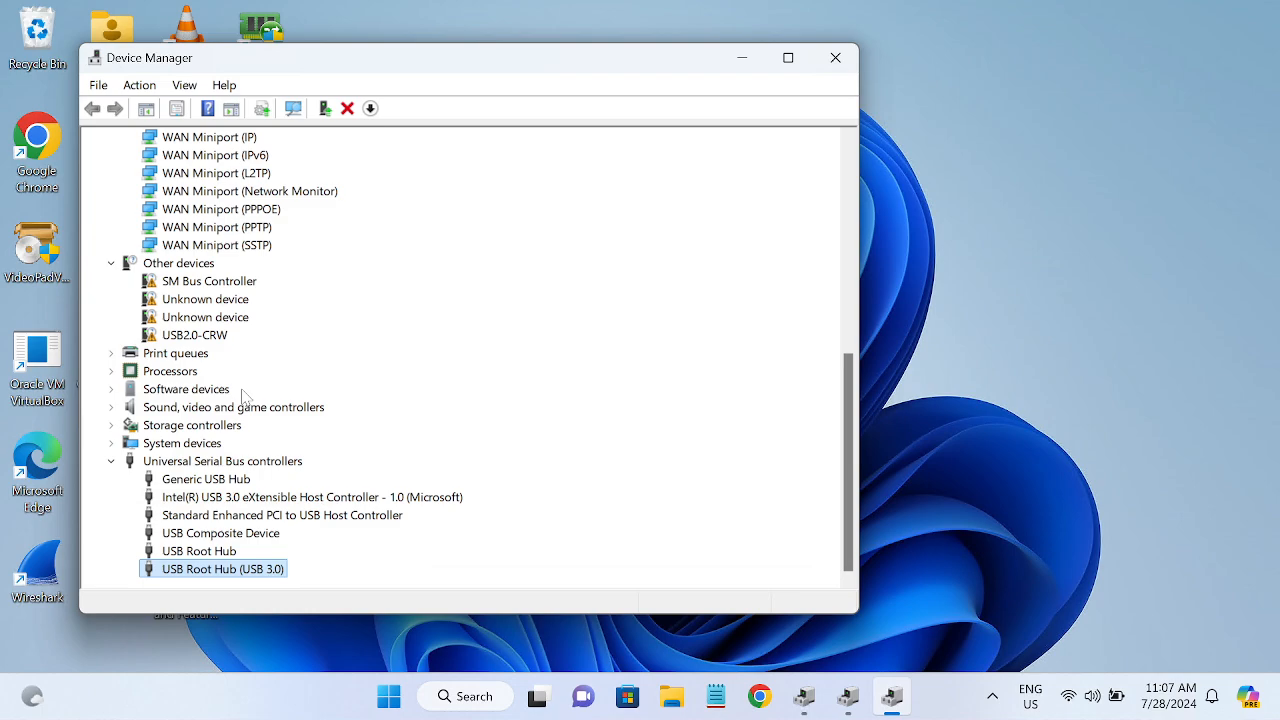
Step: Close Device Manager, leaving only the desktop
{"action": "left_click", "coordinate": [836, 56]}
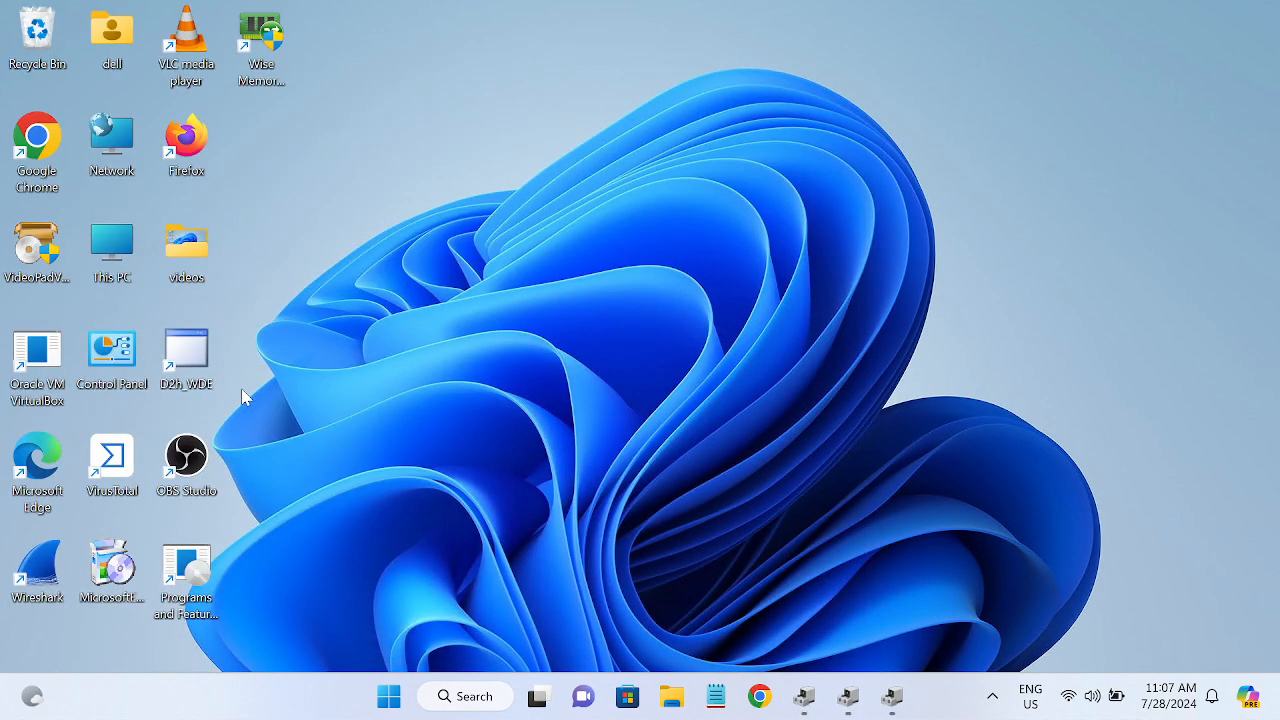
{"action": "mouse_move", "coordinate": [364, 428]}
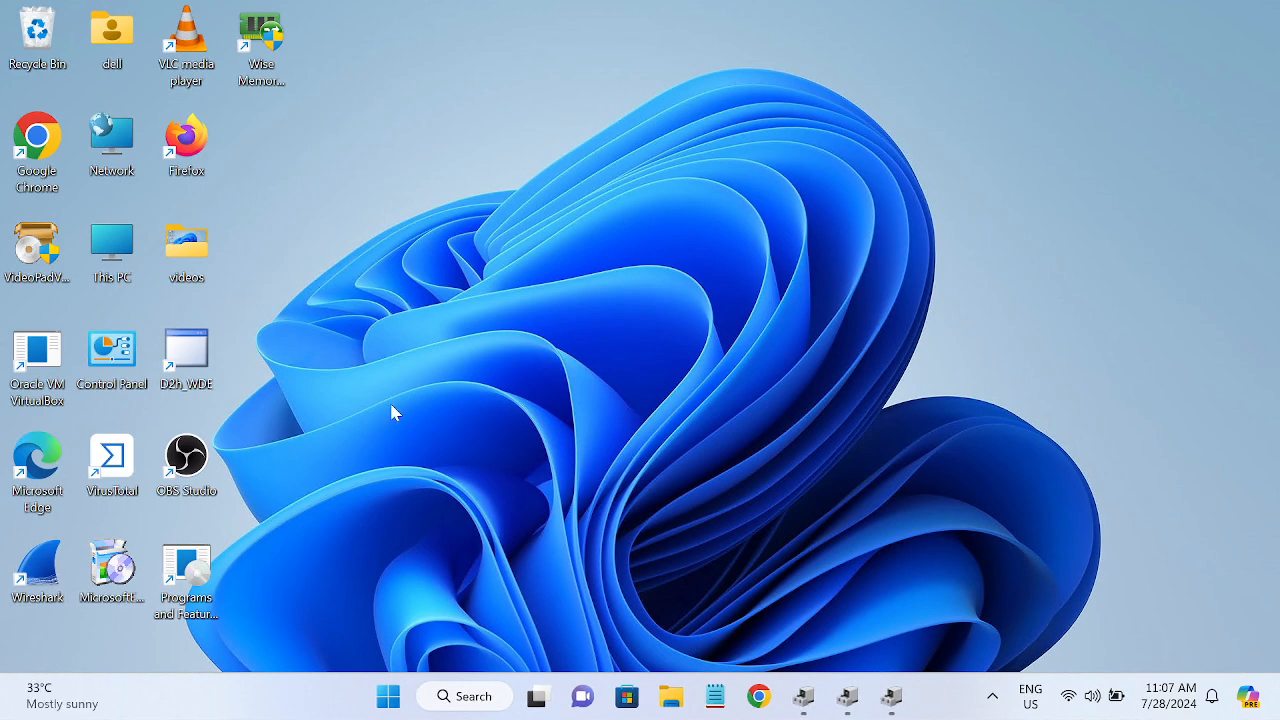
{"action": "mouse_move", "coordinate": [416, 448]}
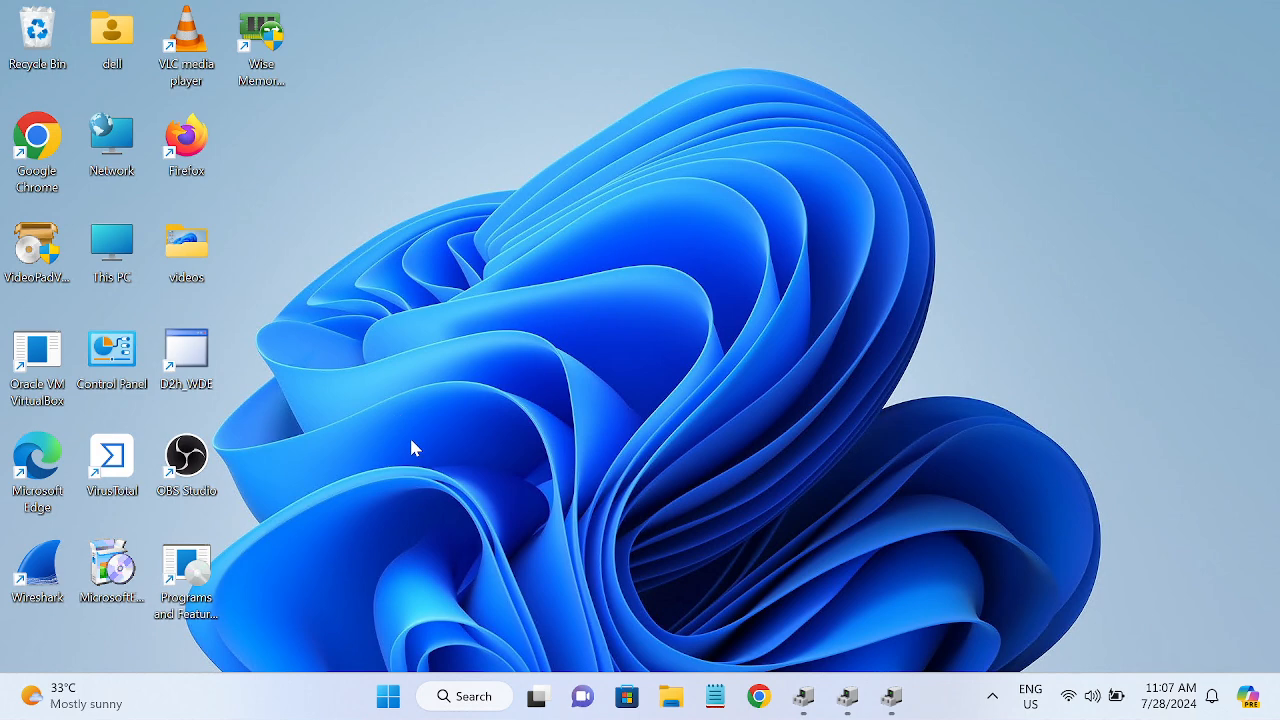
{"action": "mouse_move", "coordinate": [552, 490]}
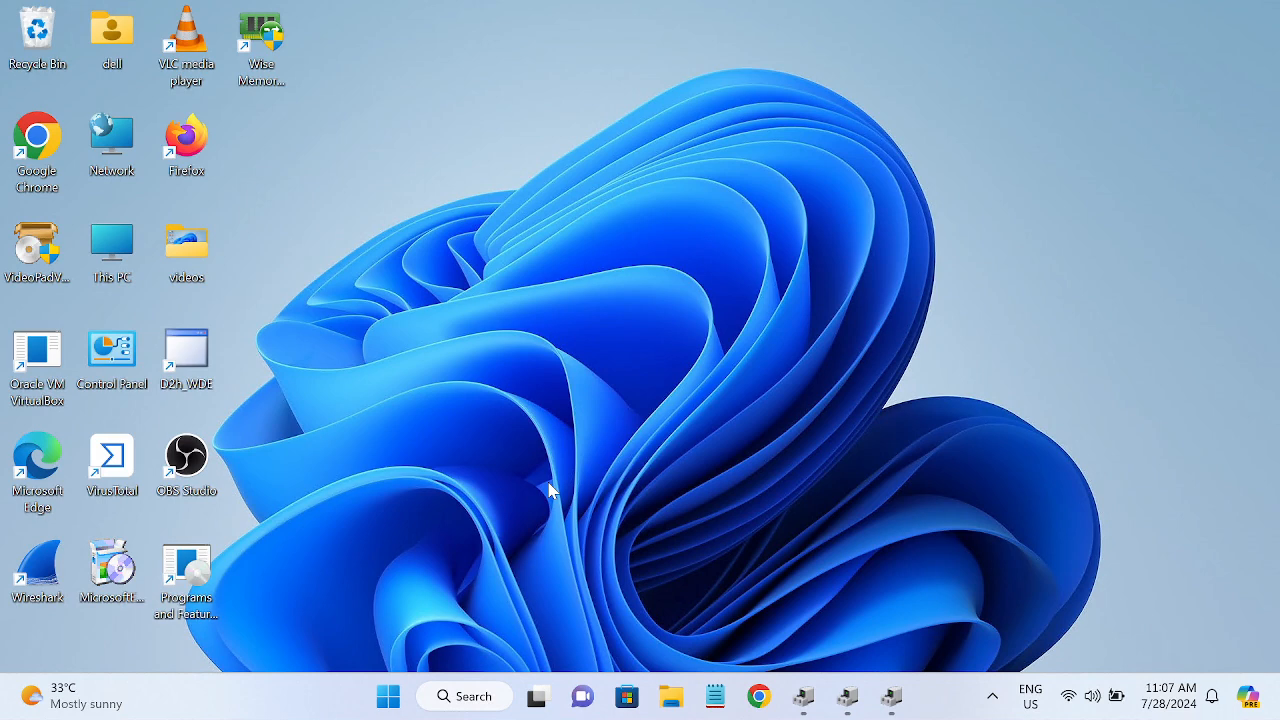
{"action": "mouse_move", "coordinate": [518, 476]}
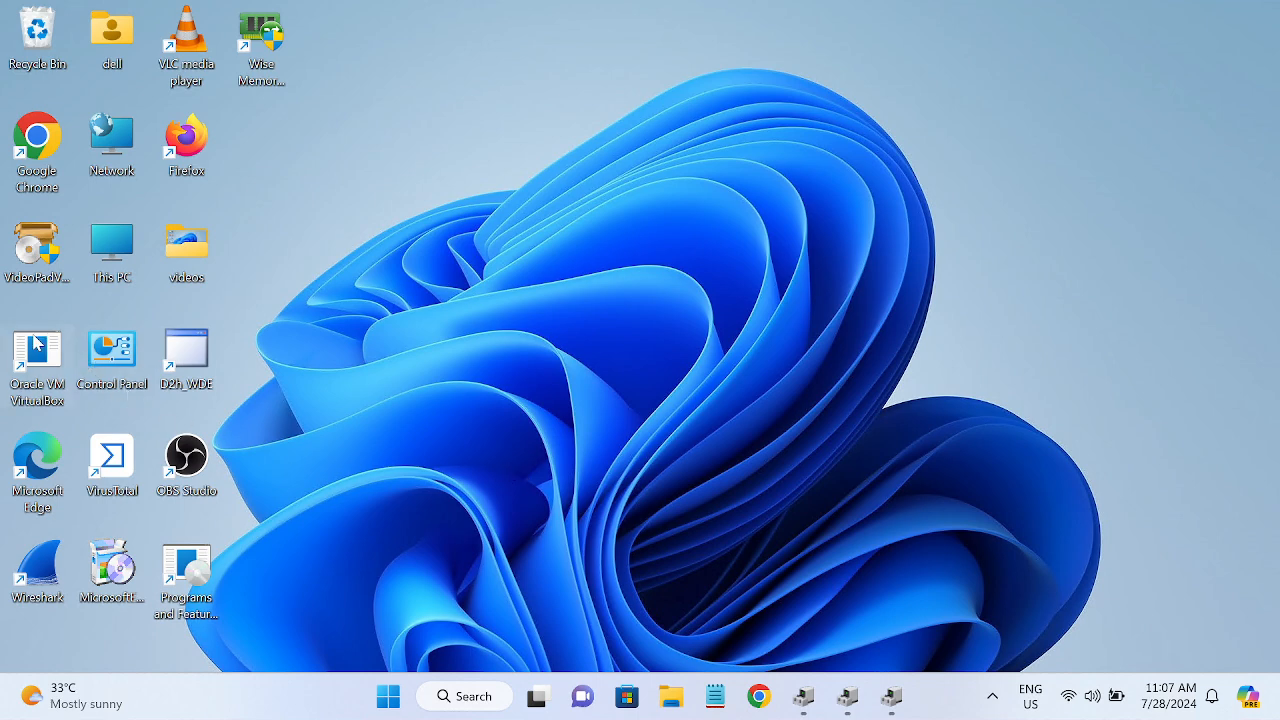
{"action": "mouse_move", "coordinate": [36, 144]}
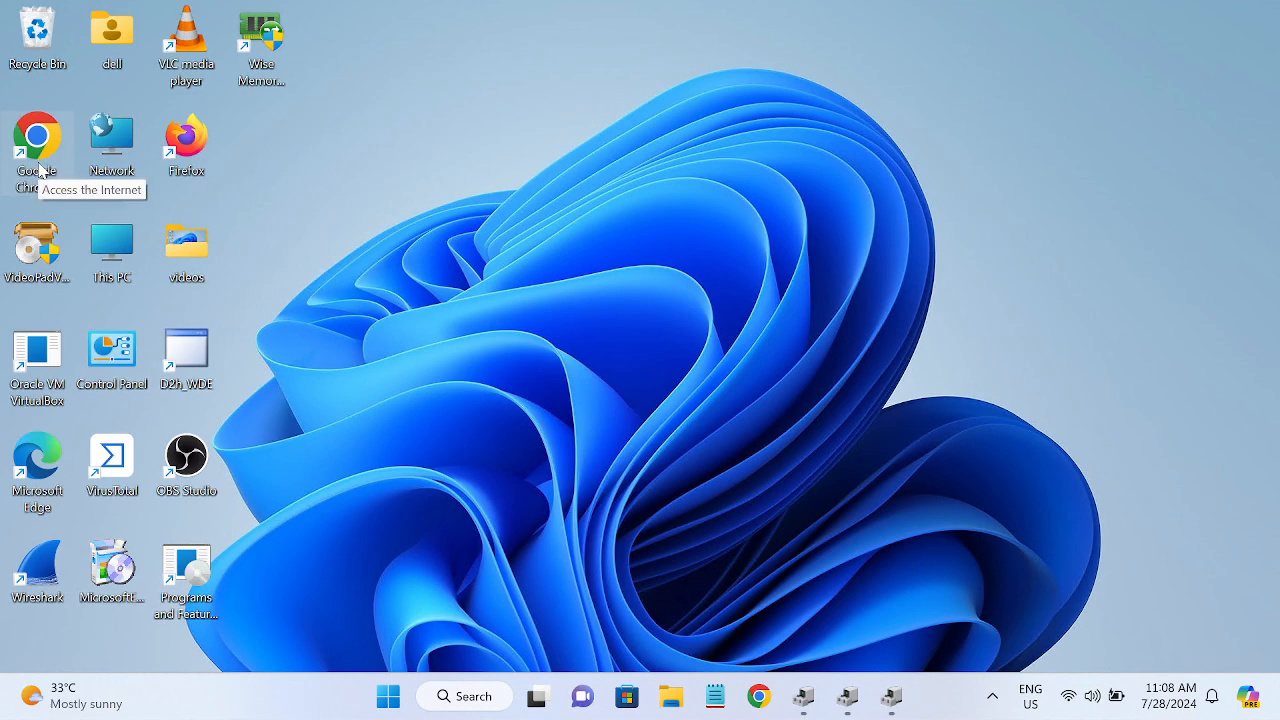
Step: Launch Chrome and search Google for 'dell drivers'
{"action": "double_click", "coordinate": [36, 140]}
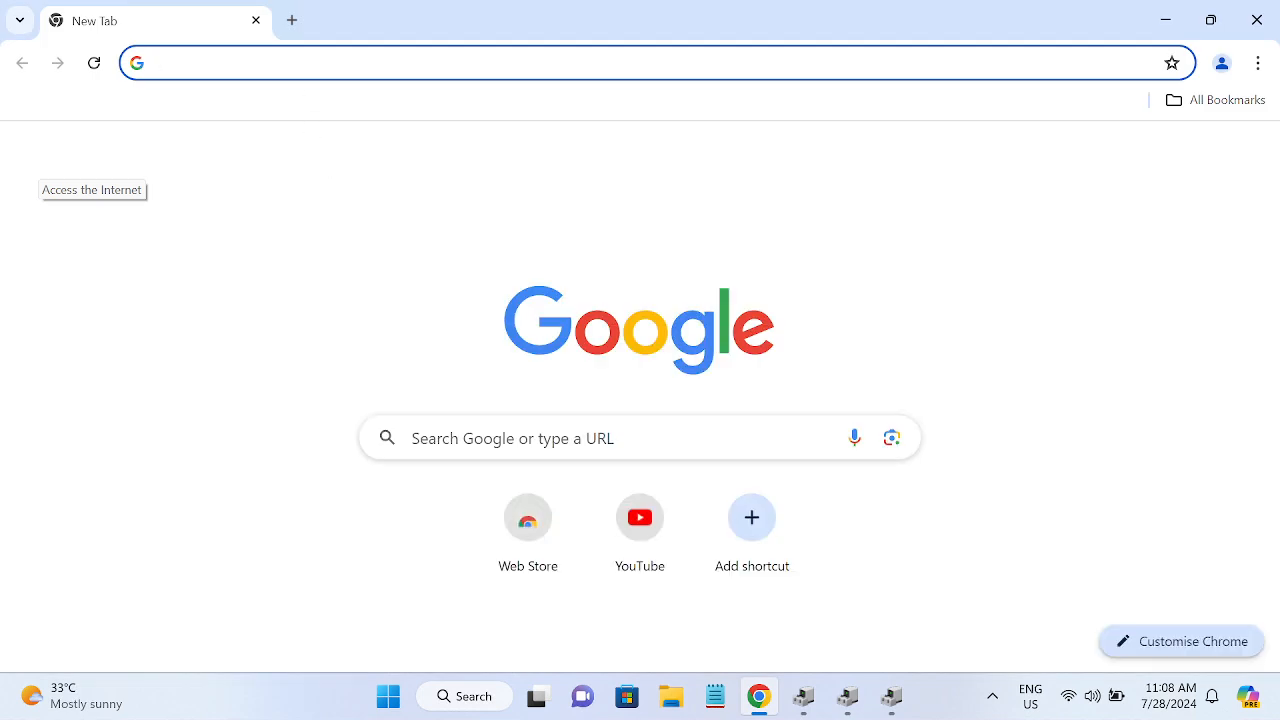
{"action": "type", "text": "dell drivers"}
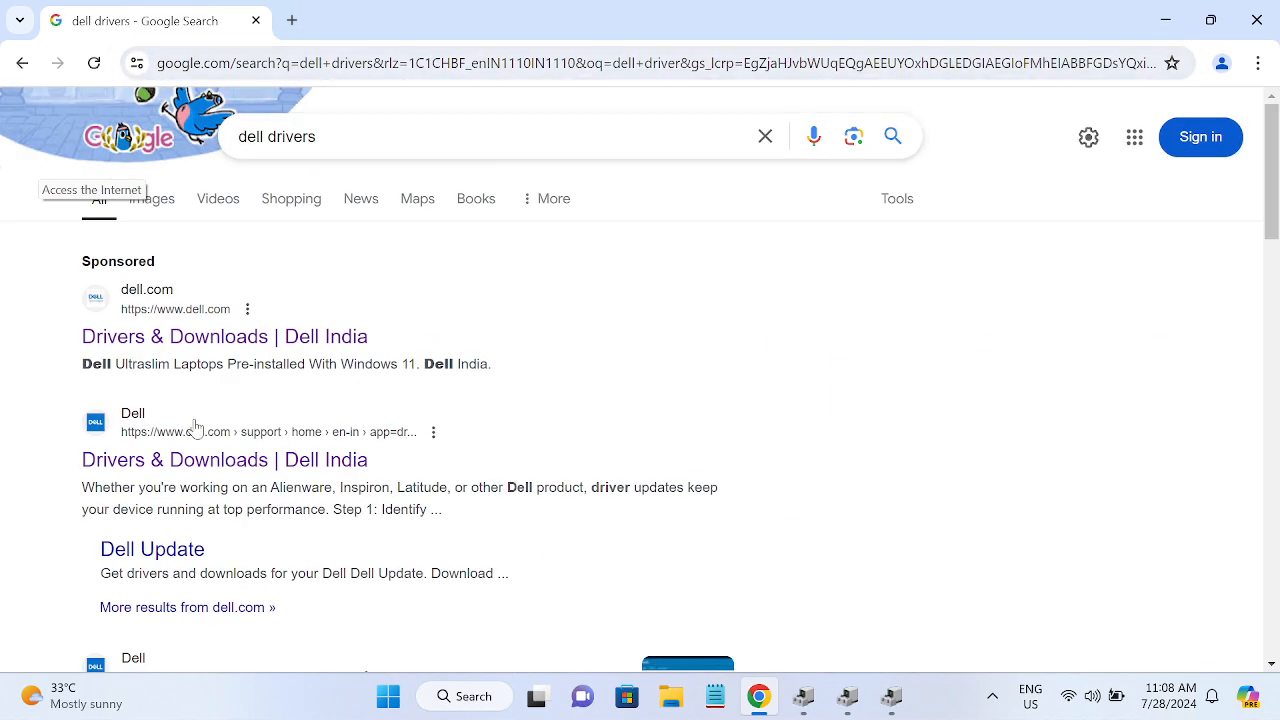
{"action": "mouse_move", "coordinate": [224, 458]}
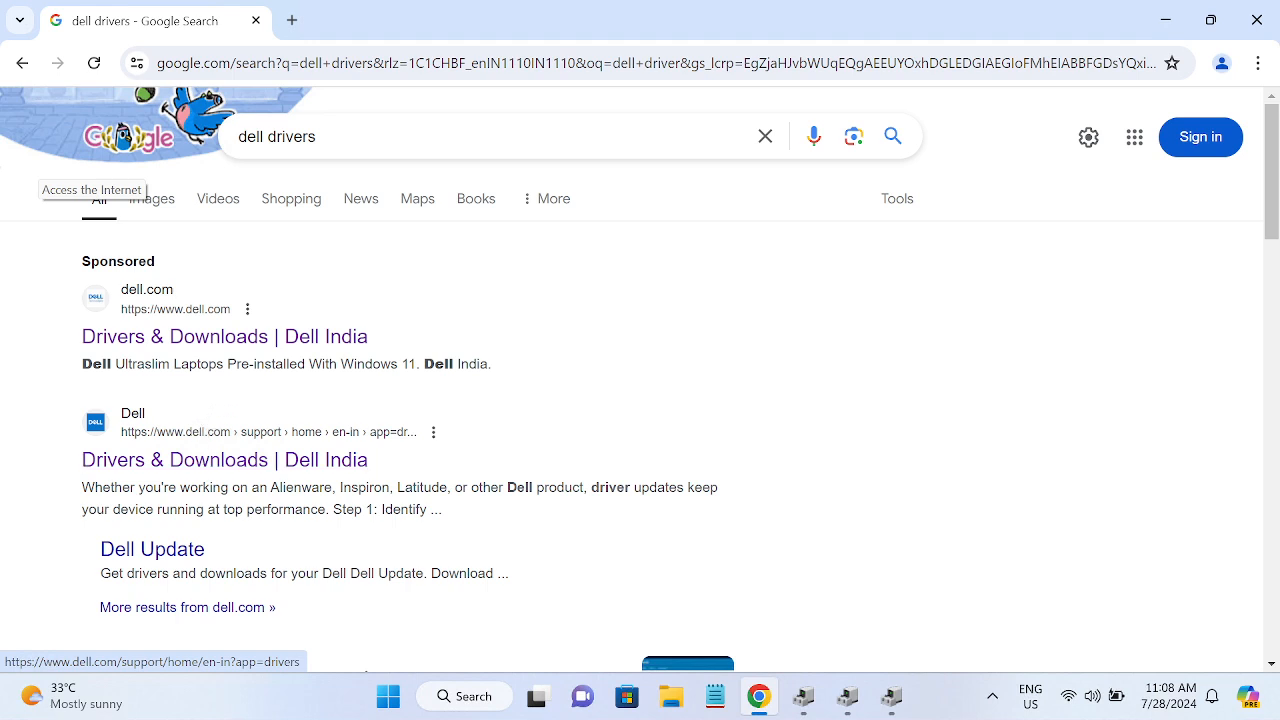
Step: Open the 'Drivers & Downloads | Dell India' result and view then close the 'Show me how' product identifier help
{"action": "left_click", "coordinate": [224, 458]}
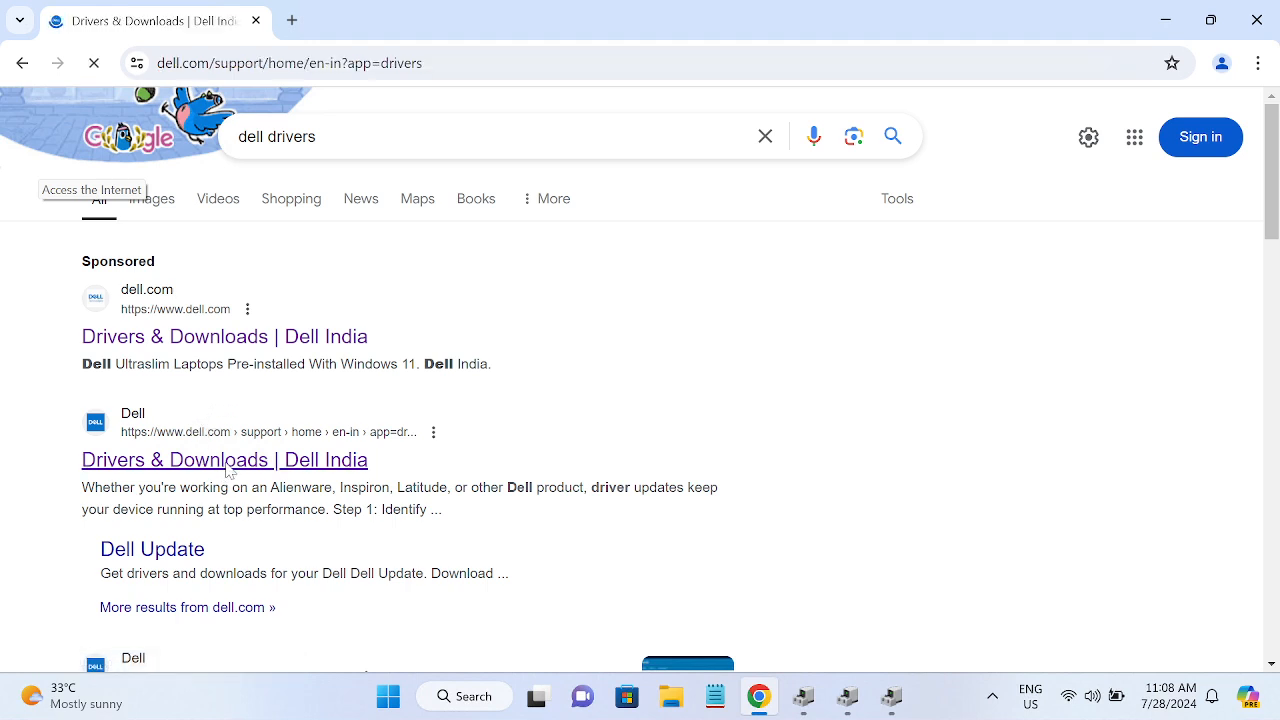
{"action": "left_click", "coordinate": [224, 458]}
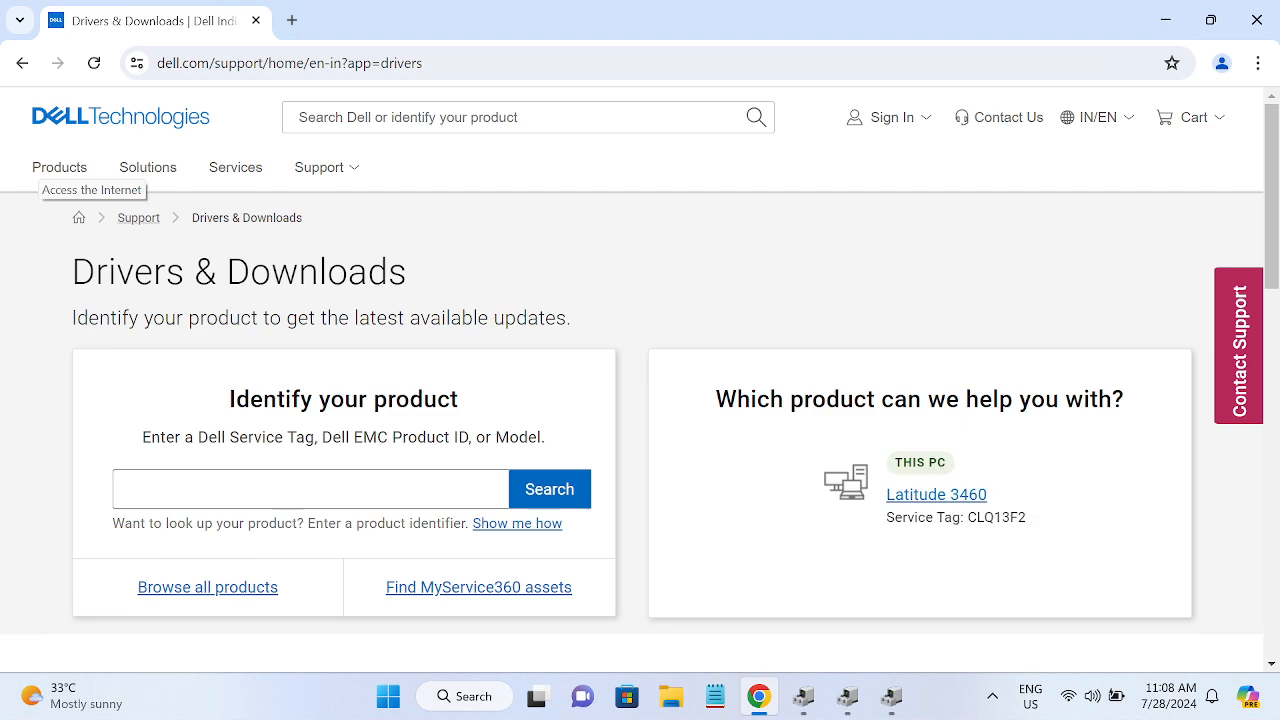
{"action": "mouse_move", "coordinate": [516, 524]}
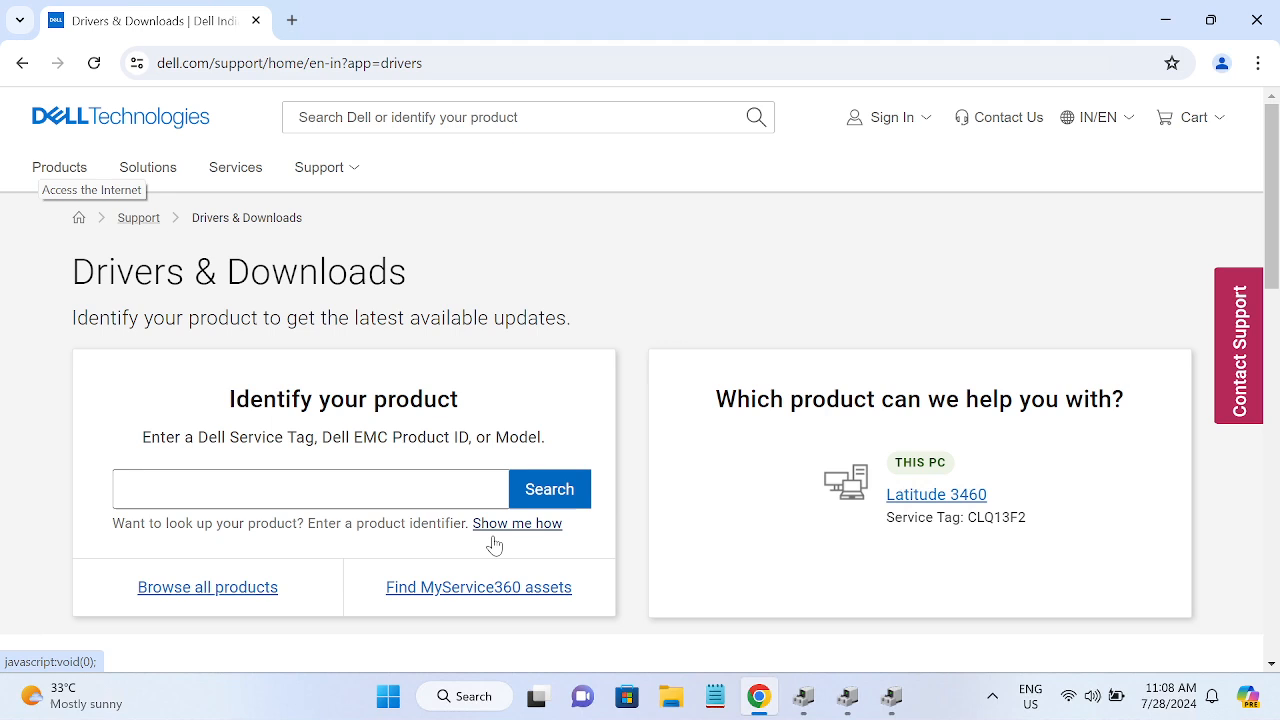
{"action": "left_click", "coordinate": [516, 524]}
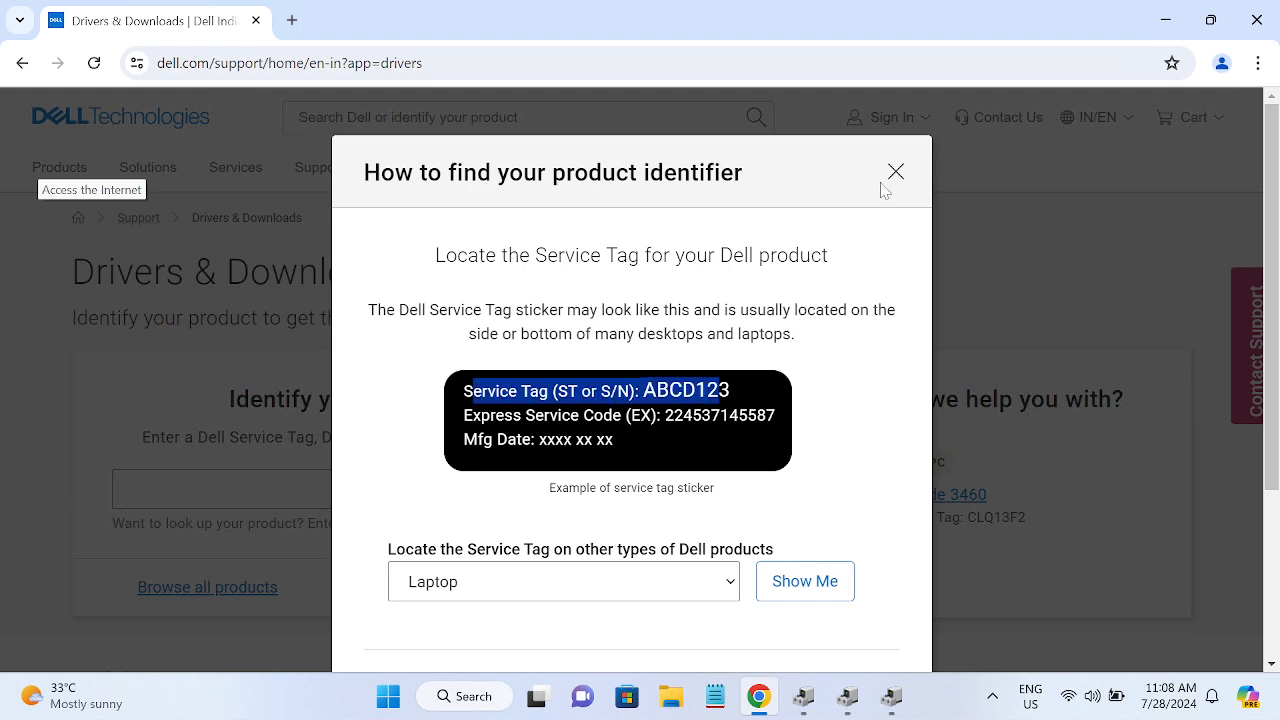
{"action": "left_click", "coordinate": [894, 172]}
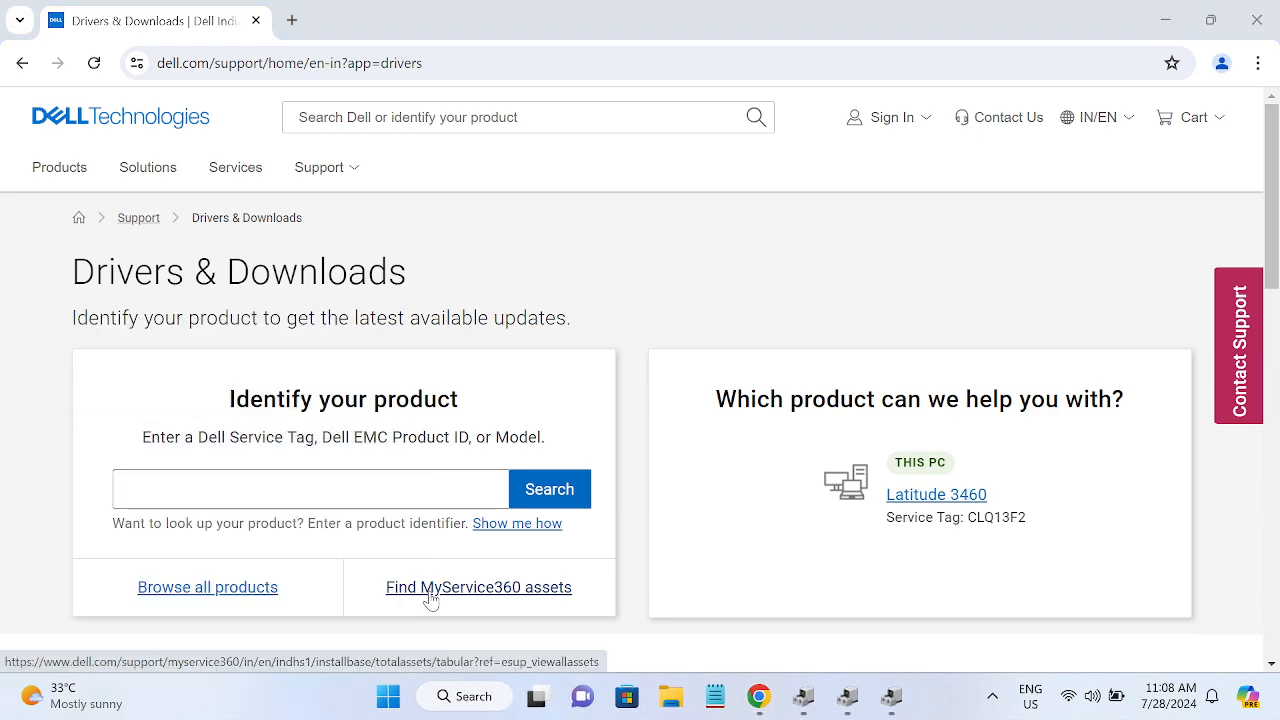
Step: Run 'wmic bios get serialnumber' in cmd and select the returned service tag CLQ13F2 for copying
{"action": "left_click", "coordinate": [894, 696]}
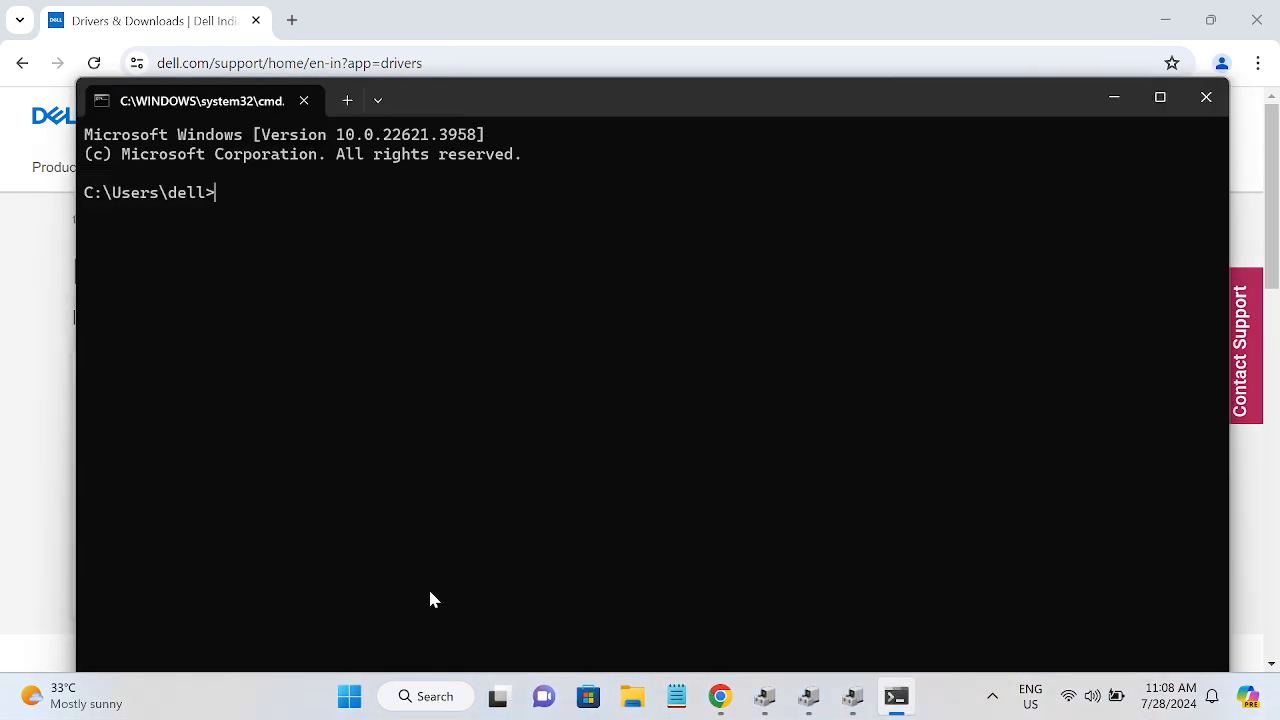
{"action": "type", "text": "wmic"}
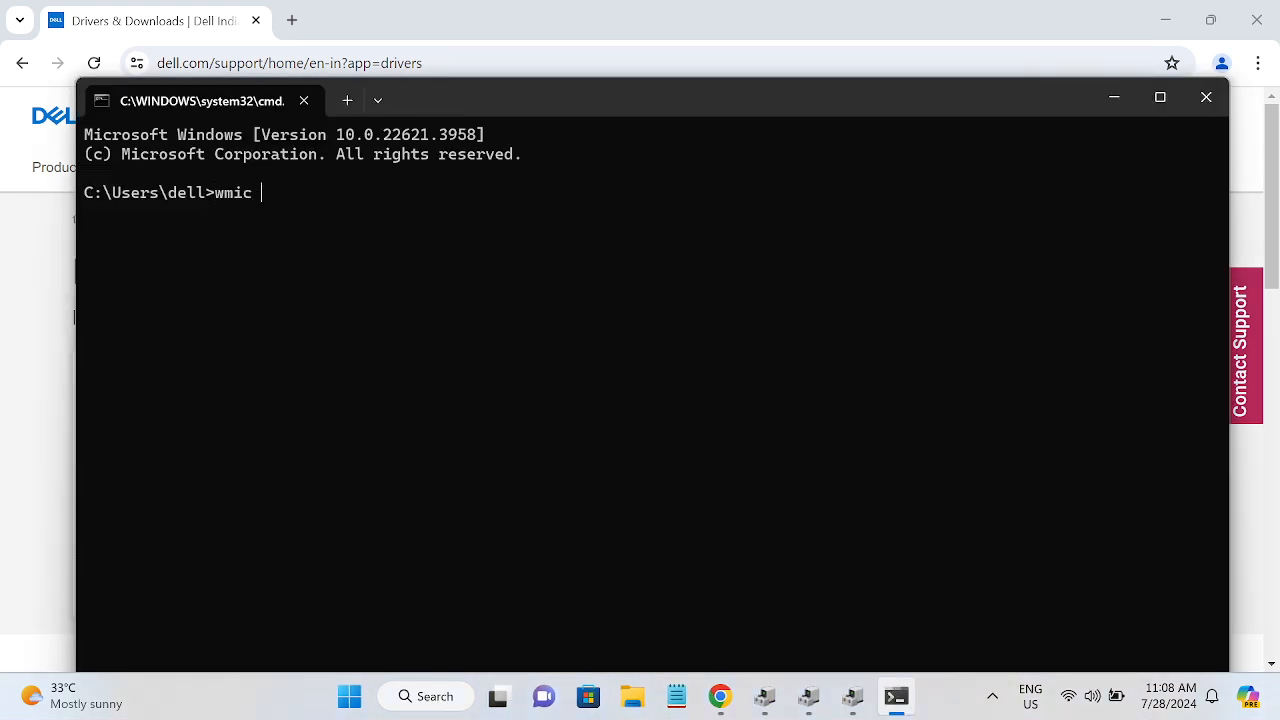
{"action": "type", "text": "bios get serialnu"}
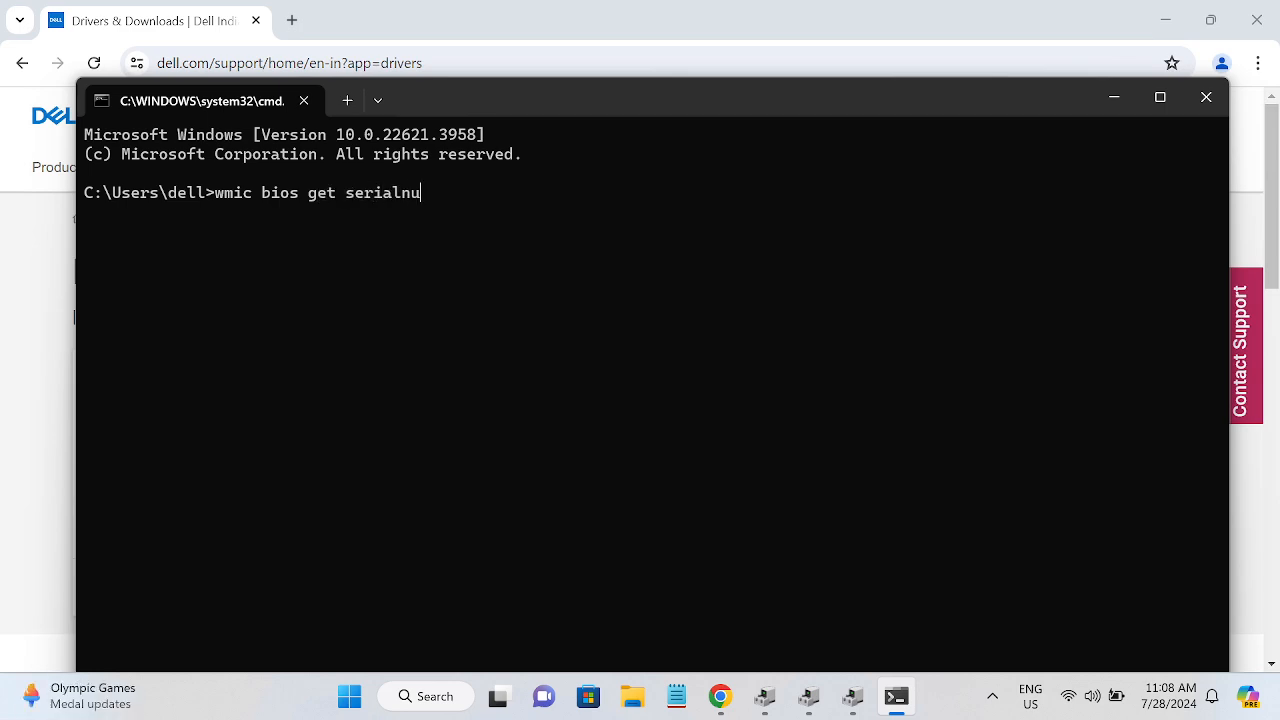
{"action": "type", "text": "mber"}
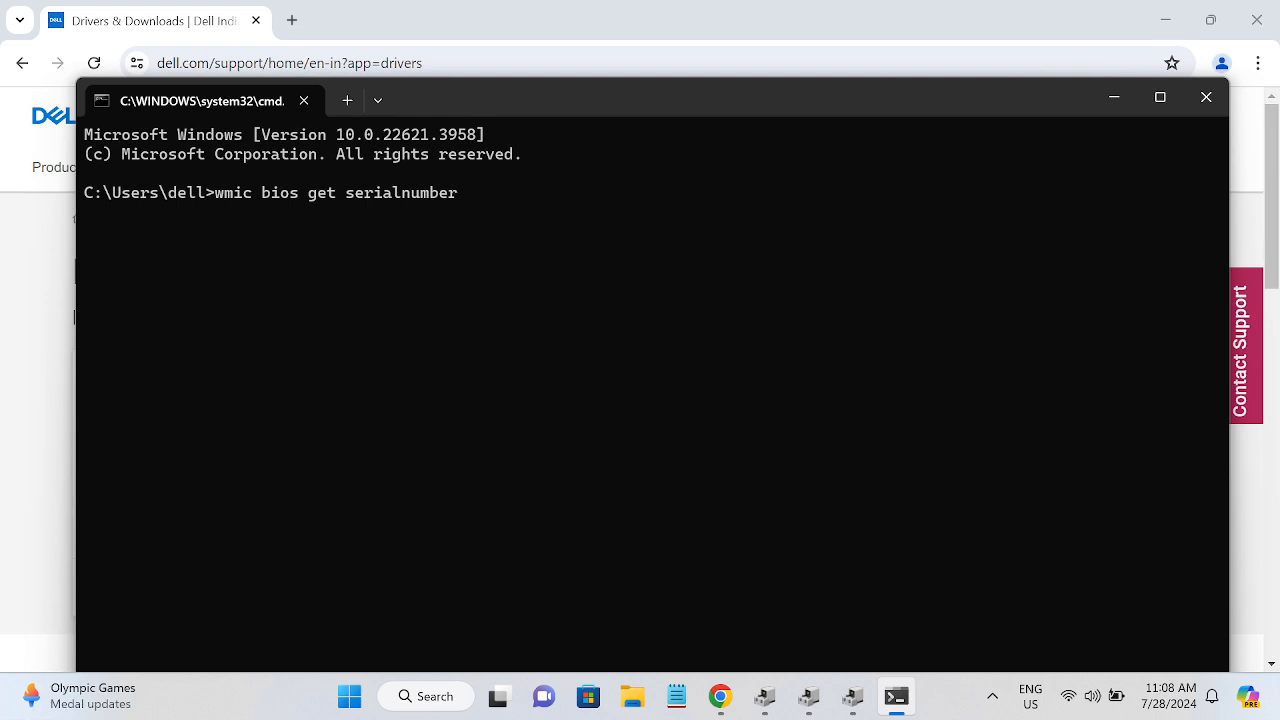
{"action": "mouse_move", "coordinate": [352, 204]}
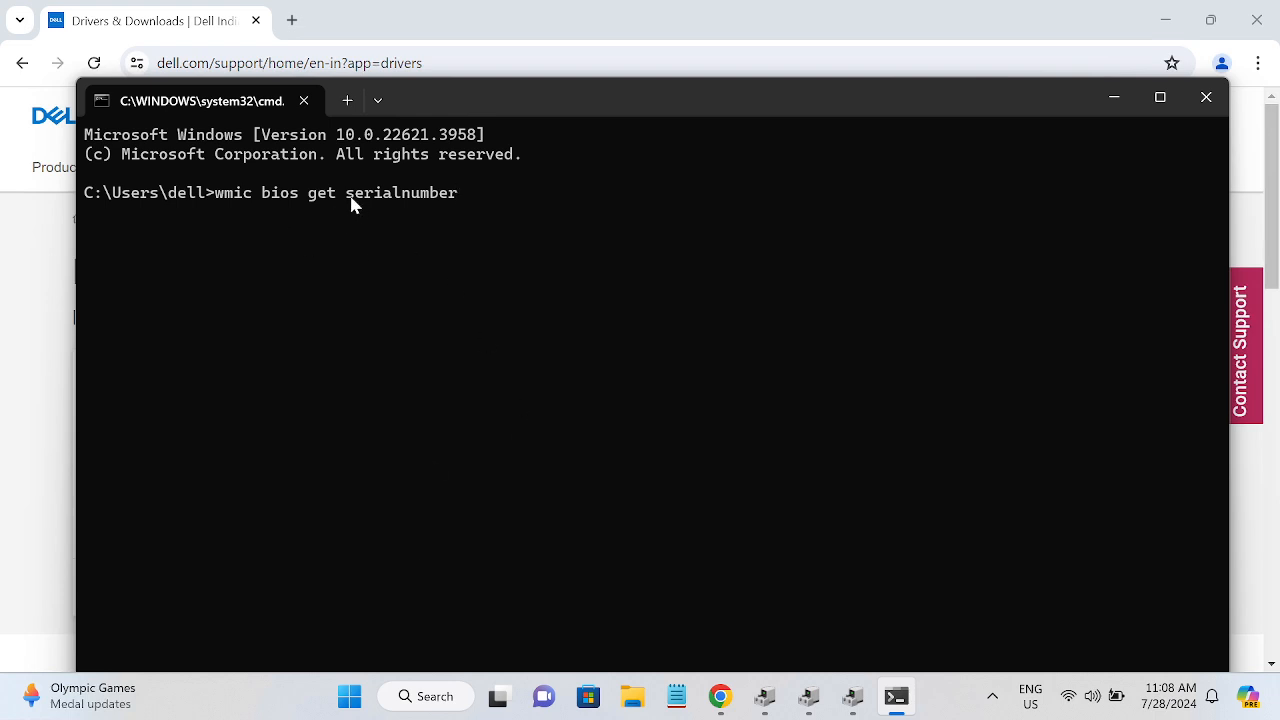
{"action": "double_click", "coordinate": [400, 192]}
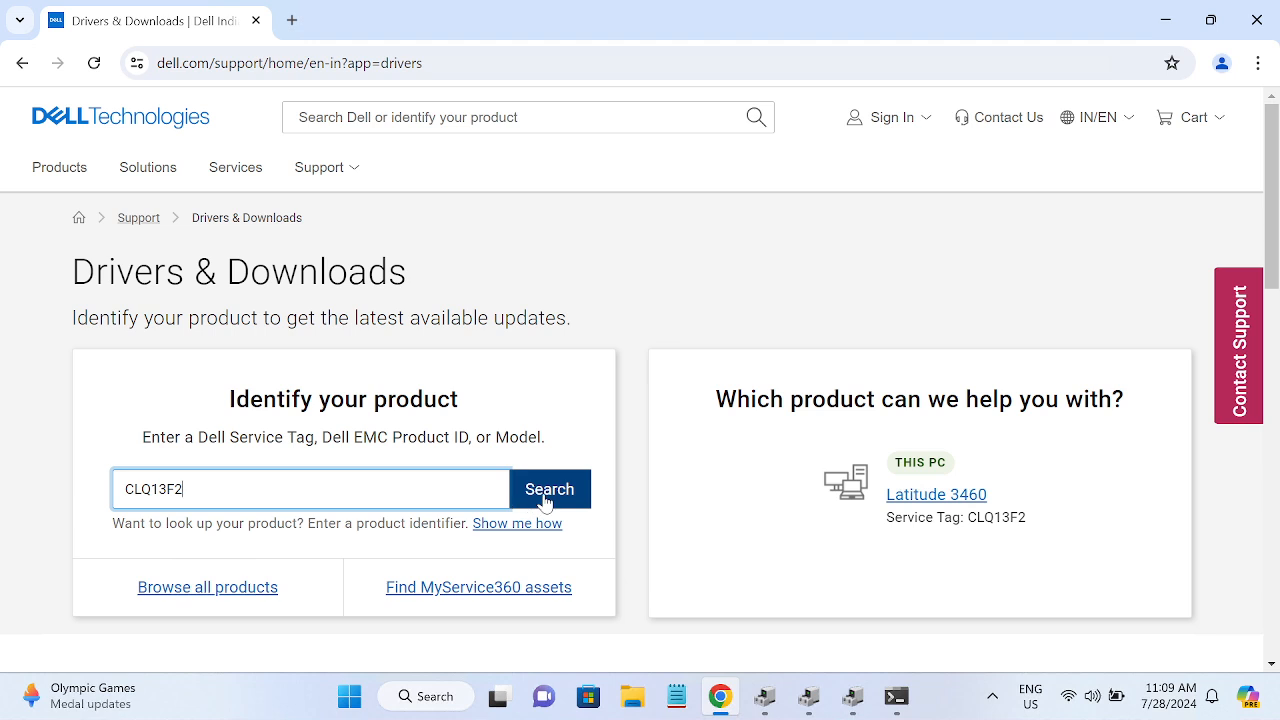
Step: Search service tag CLQ13F2, decline the feedback survey, and reach the Latitude 3460 Drivers & Downloads section
{"action": "left_click", "coordinate": [548, 488]}
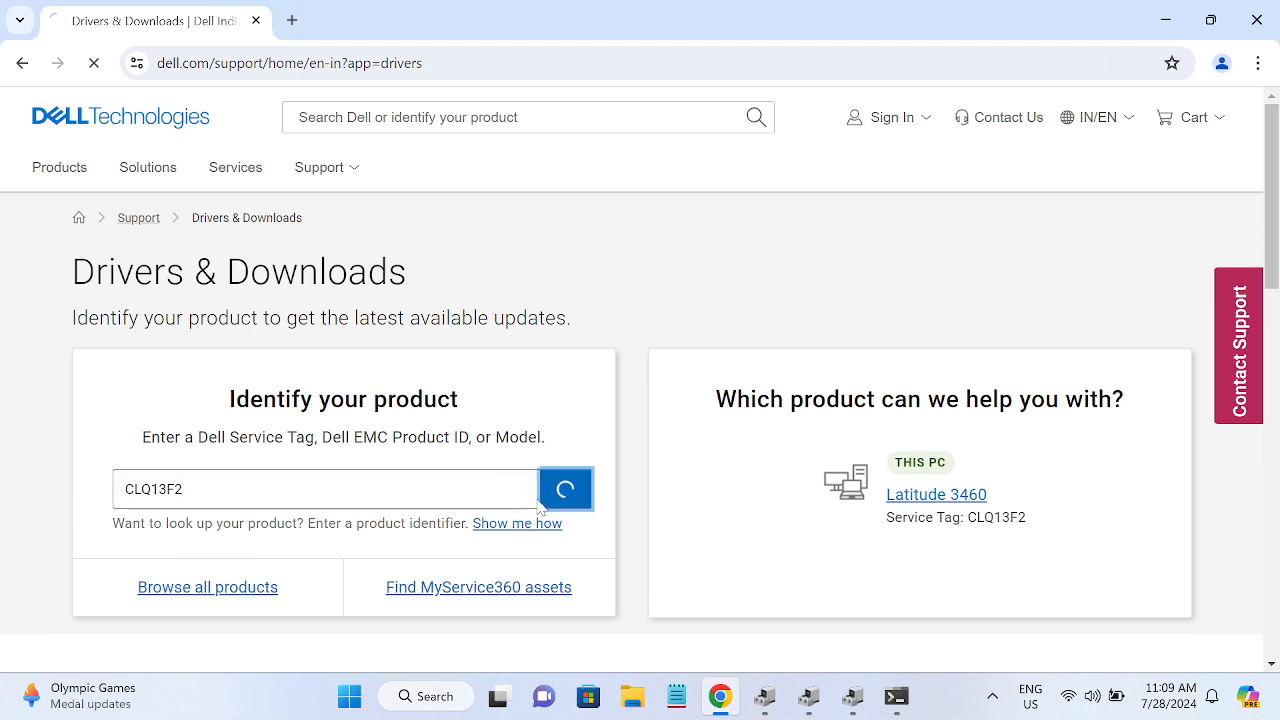
{"action": "left_click", "coordinate": [564, 488]}
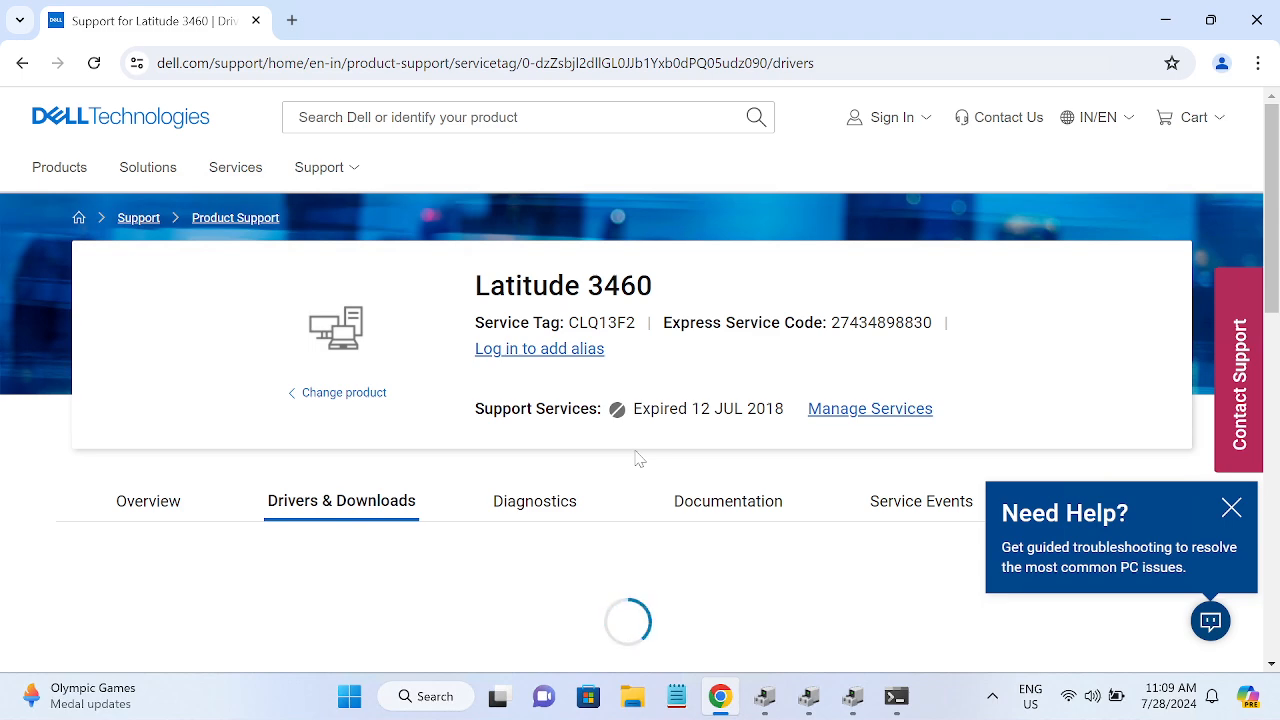
{"action": "scroll", "scroll_direction": "down", "scroll_amount": 3}
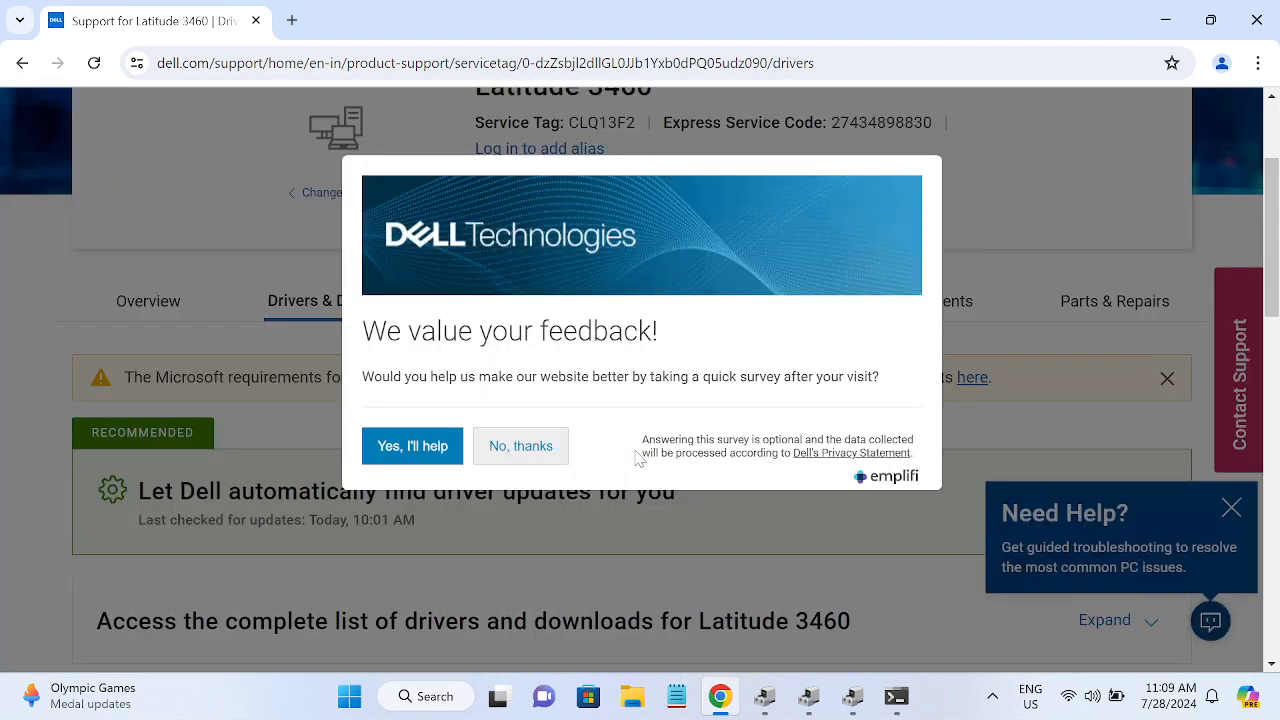
{"action": "left_click", "coordinate": [520, 444]}
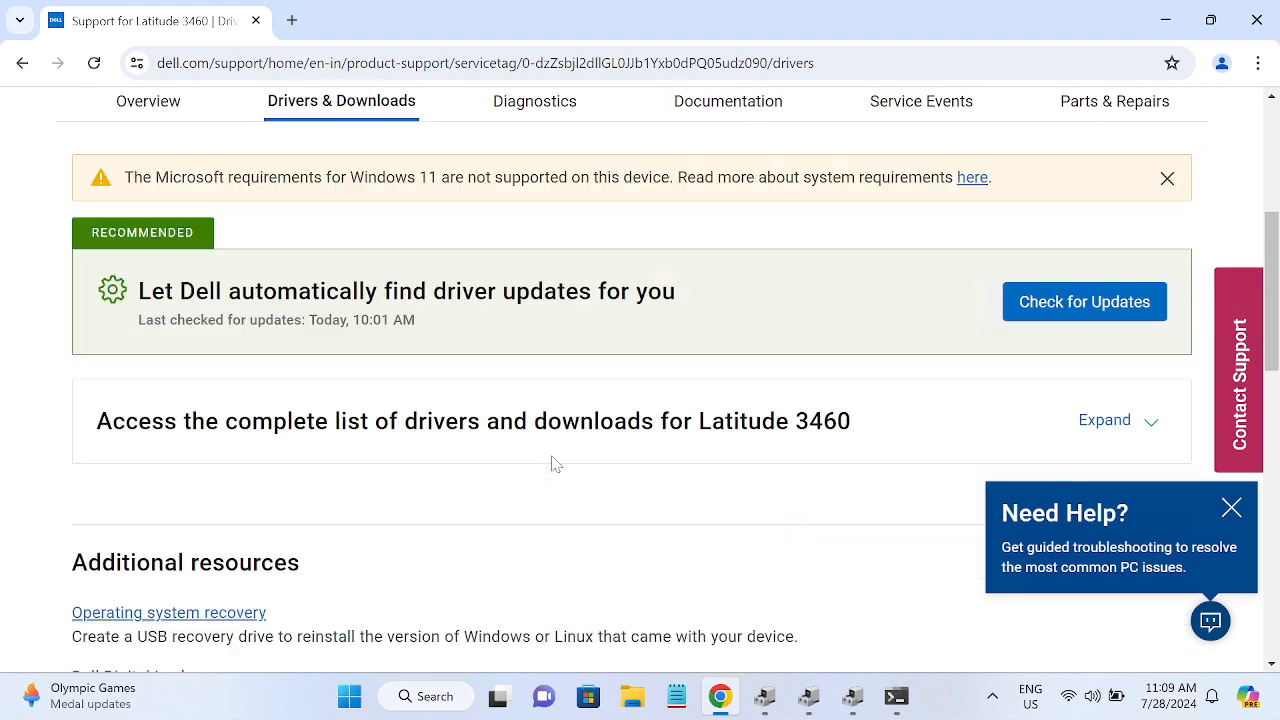
{"action": "scroll", "scroll_direction": "down", "scroll_amount": 3}
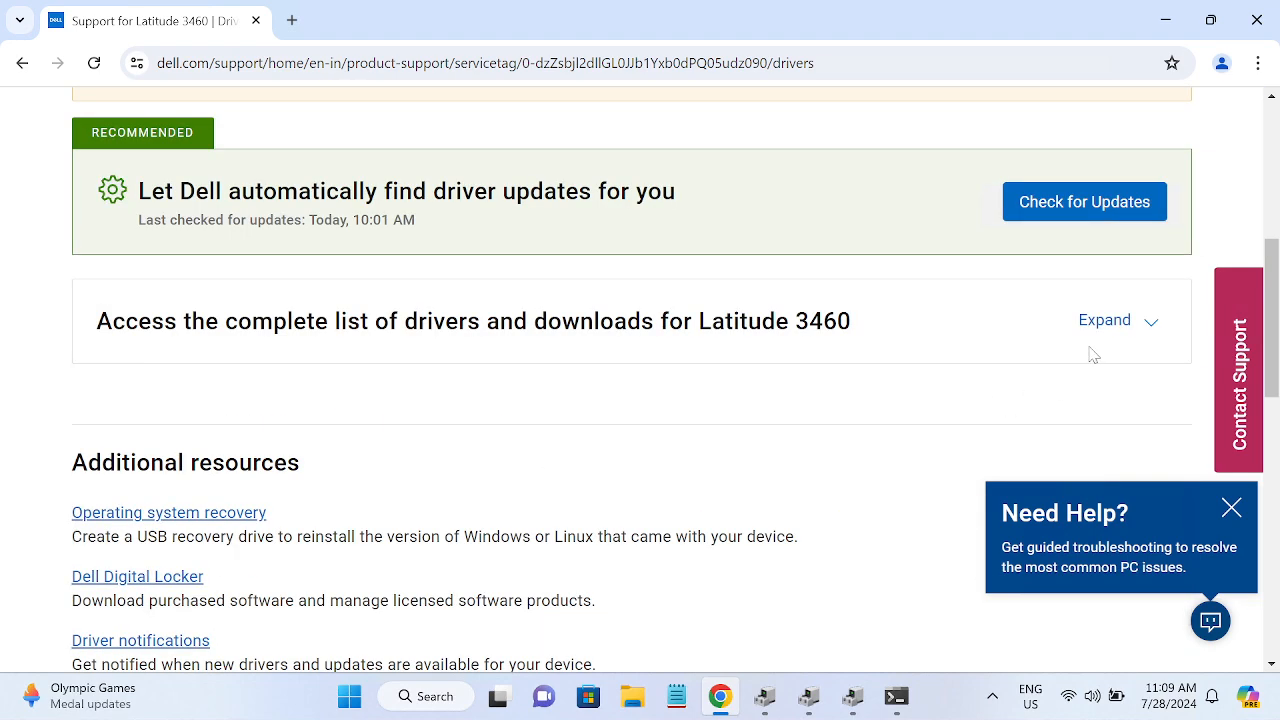
{"action": "left_click", "coordinate": [1104, 320]}
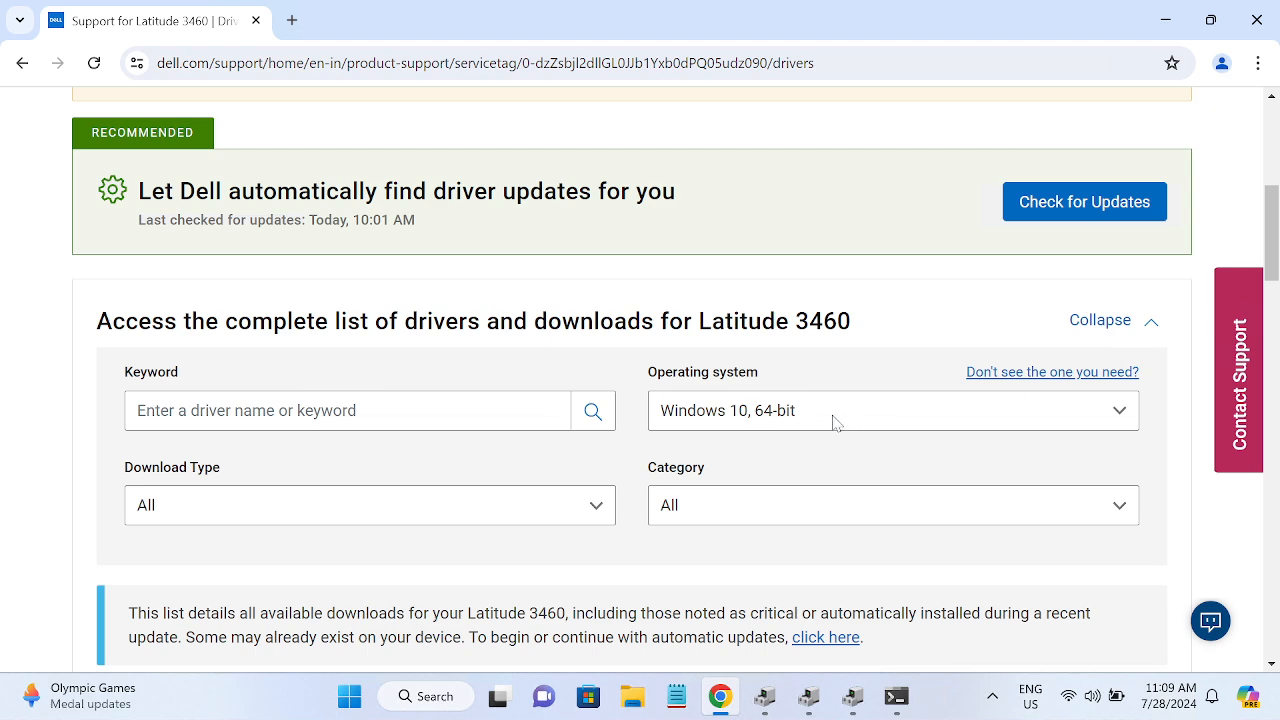
{"action": "scroll", "scroll_direction": "down", "scroll_amount": 3}
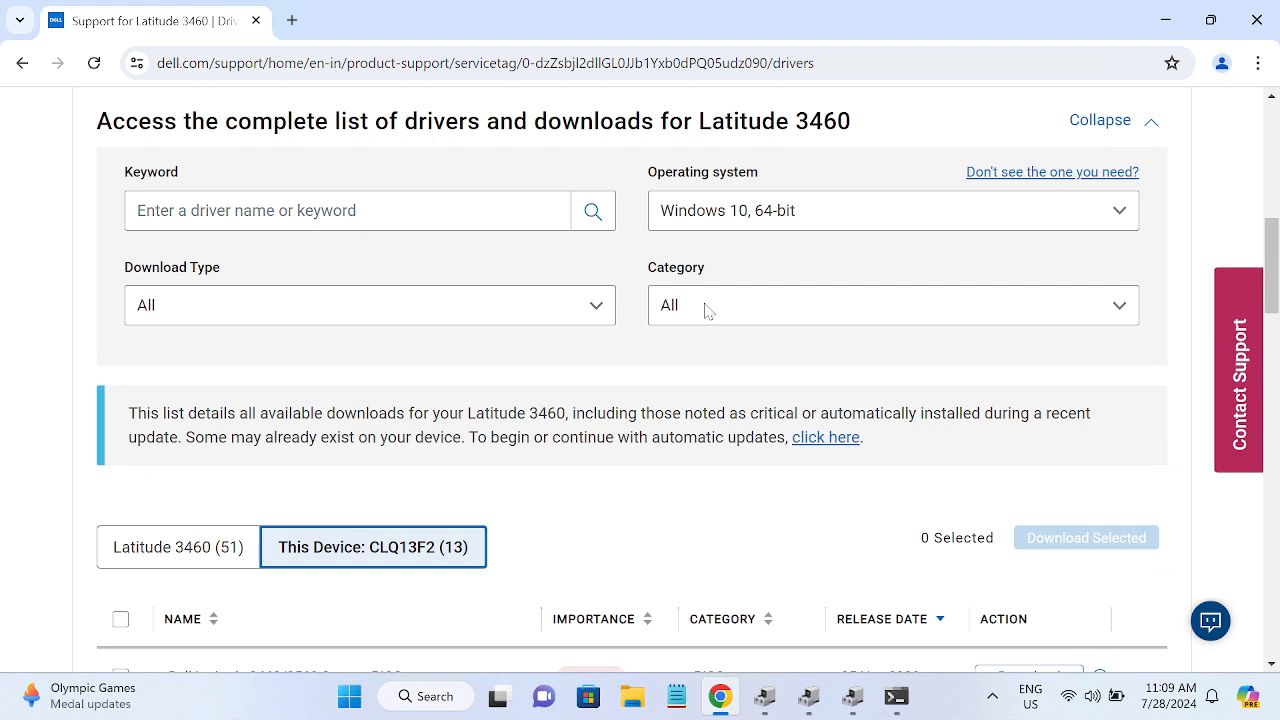
{"action": "scroll", "scroll_direction": "down", "scroll_amount": 3}
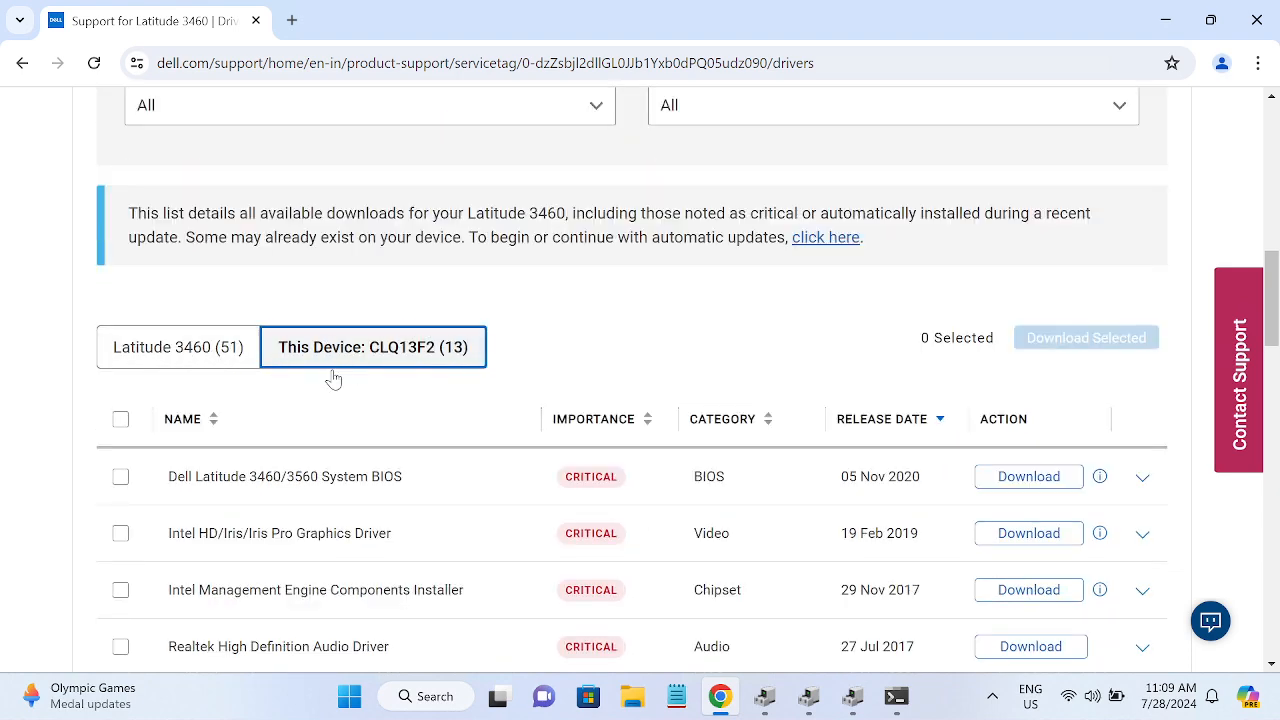
{"action": "scroll", "scroll_direction": "down", "scroll_amount": 3}
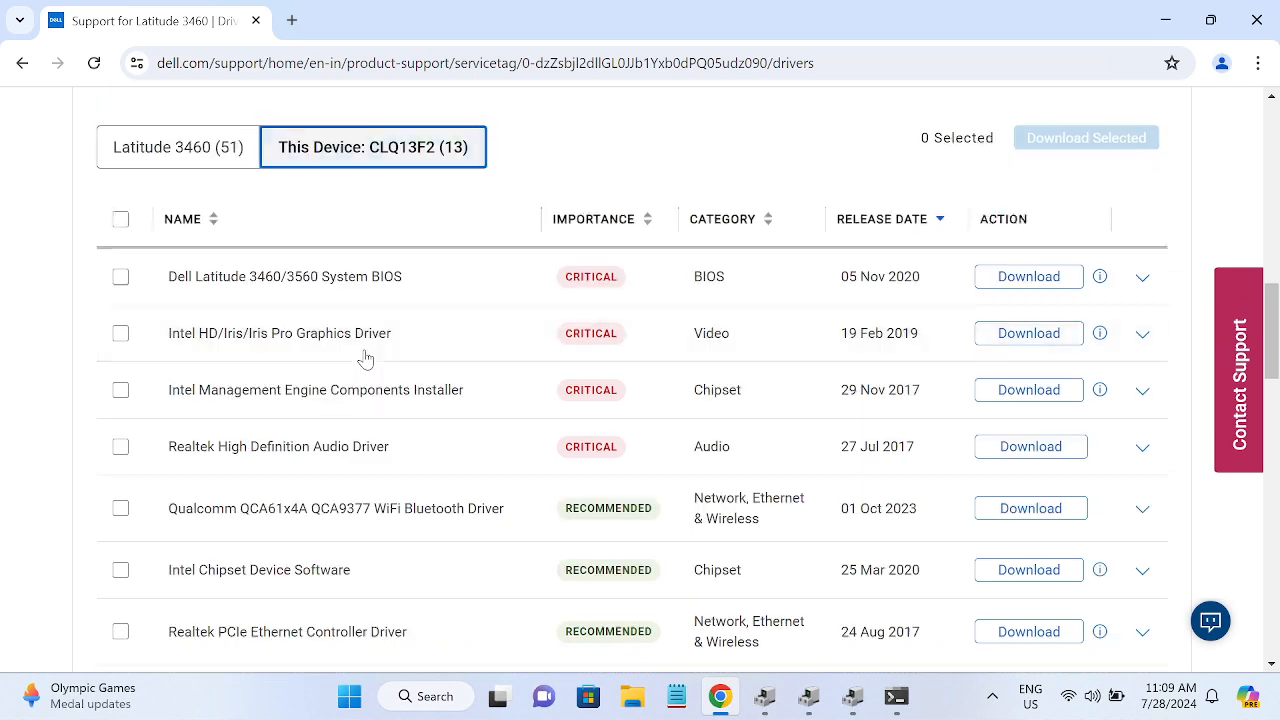
{"action": "scroll", "scroll_direction": "down", "scroll_amount": 3}
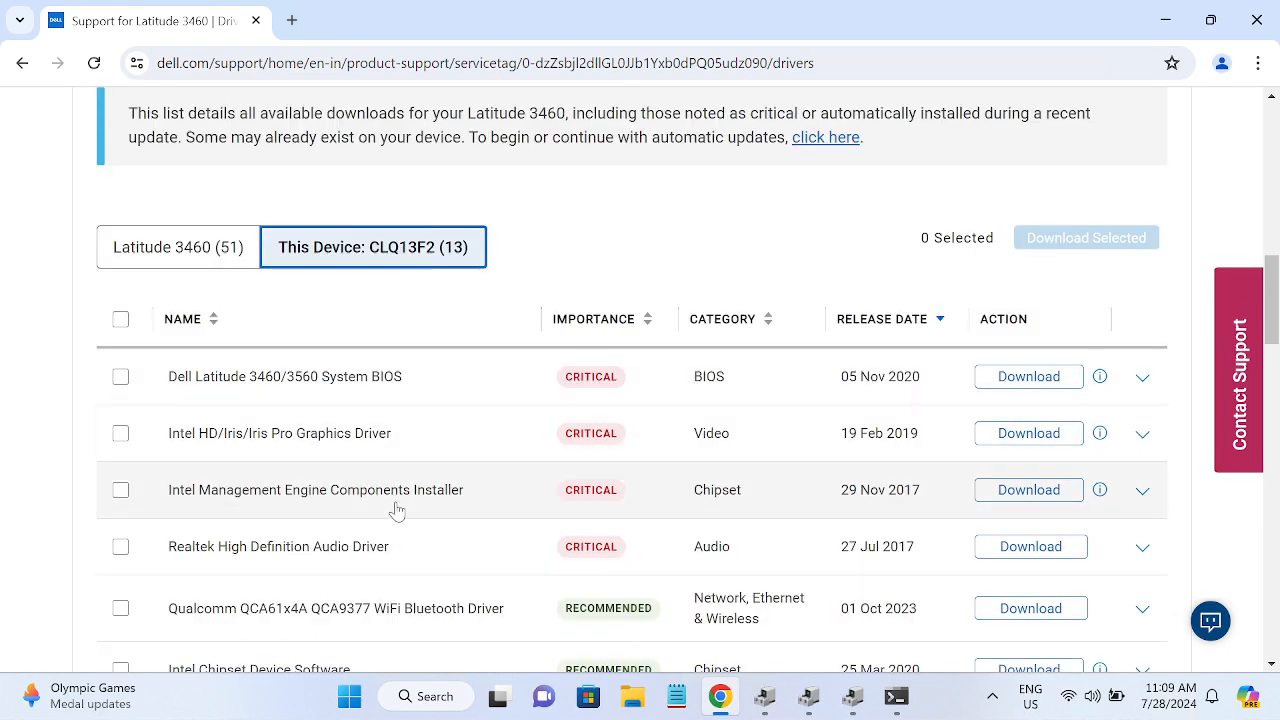
{"action": "scroll", "scroll_direction": "down", "scroll_amount": 3}
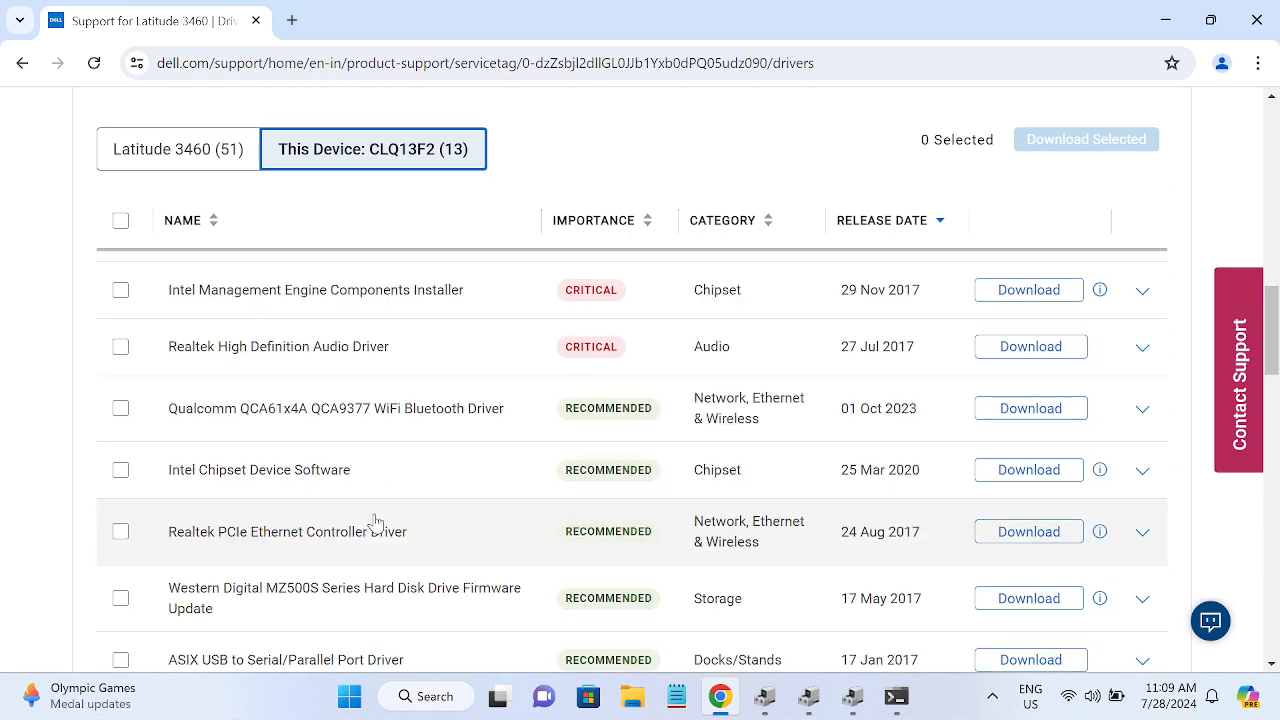
{"action": "mouse_move", "coordinate": [272, 490]}
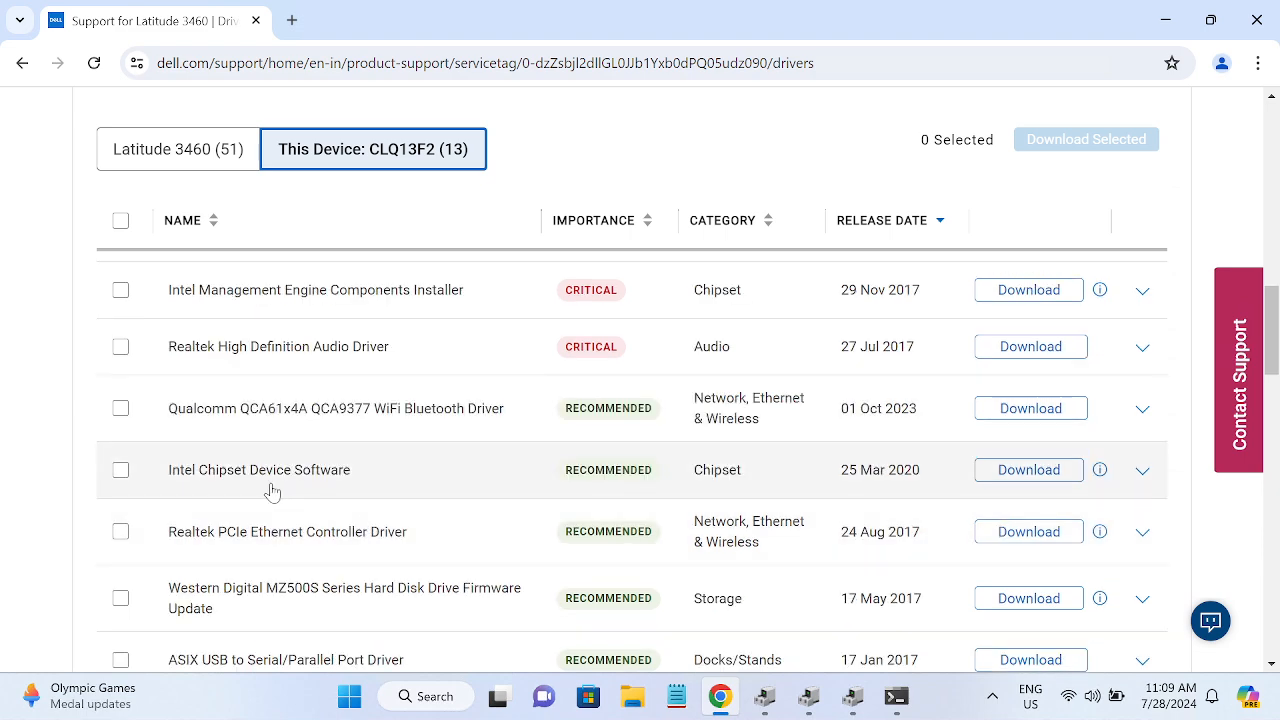
{"action": "scroll", "scroll_direction": "down", "scroll_amount": 3}
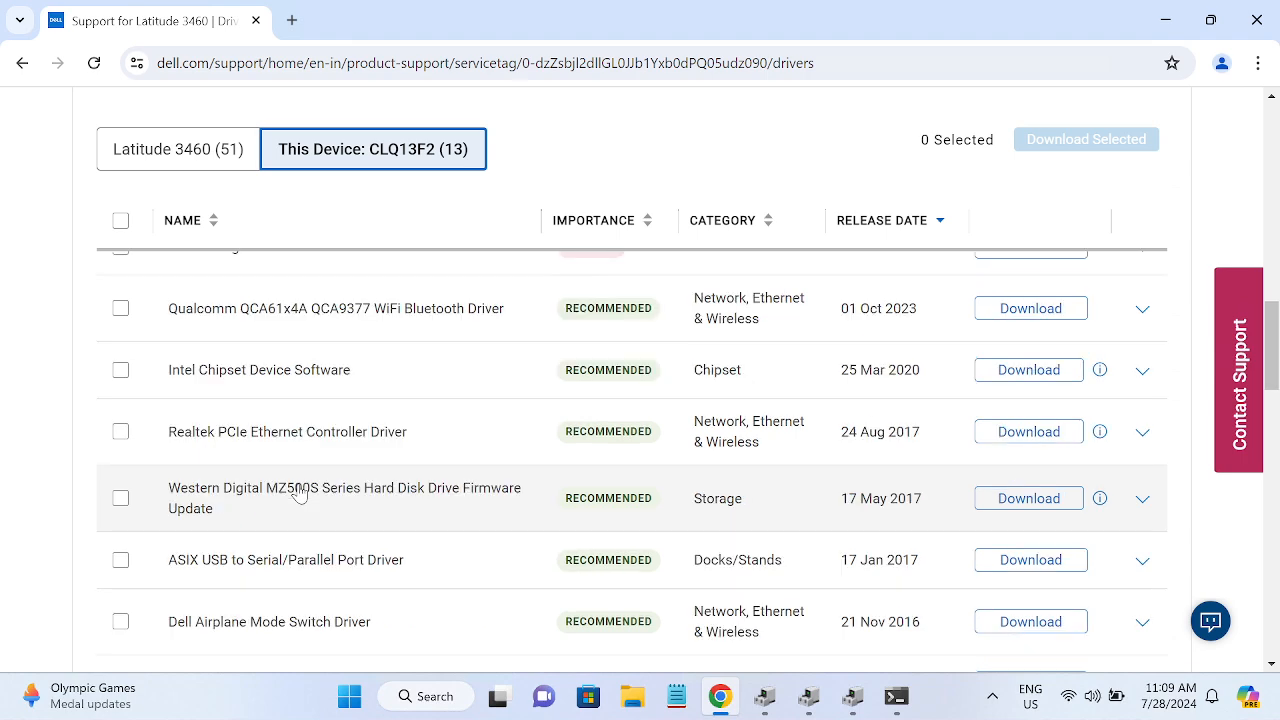
{"action": "scroll", "scroll_direction": "down", "scroll_amount": 3}
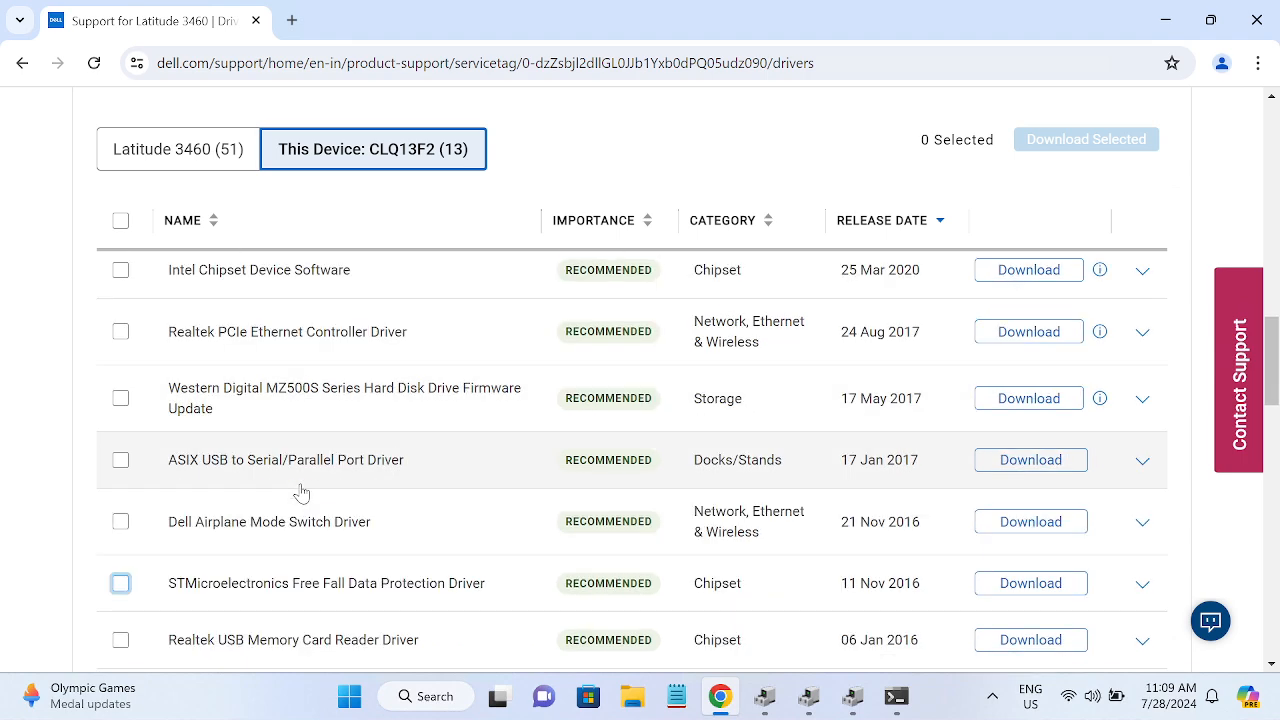
{"action": "scroll", "scroll_direction": "down", "scroll_amount": 3}
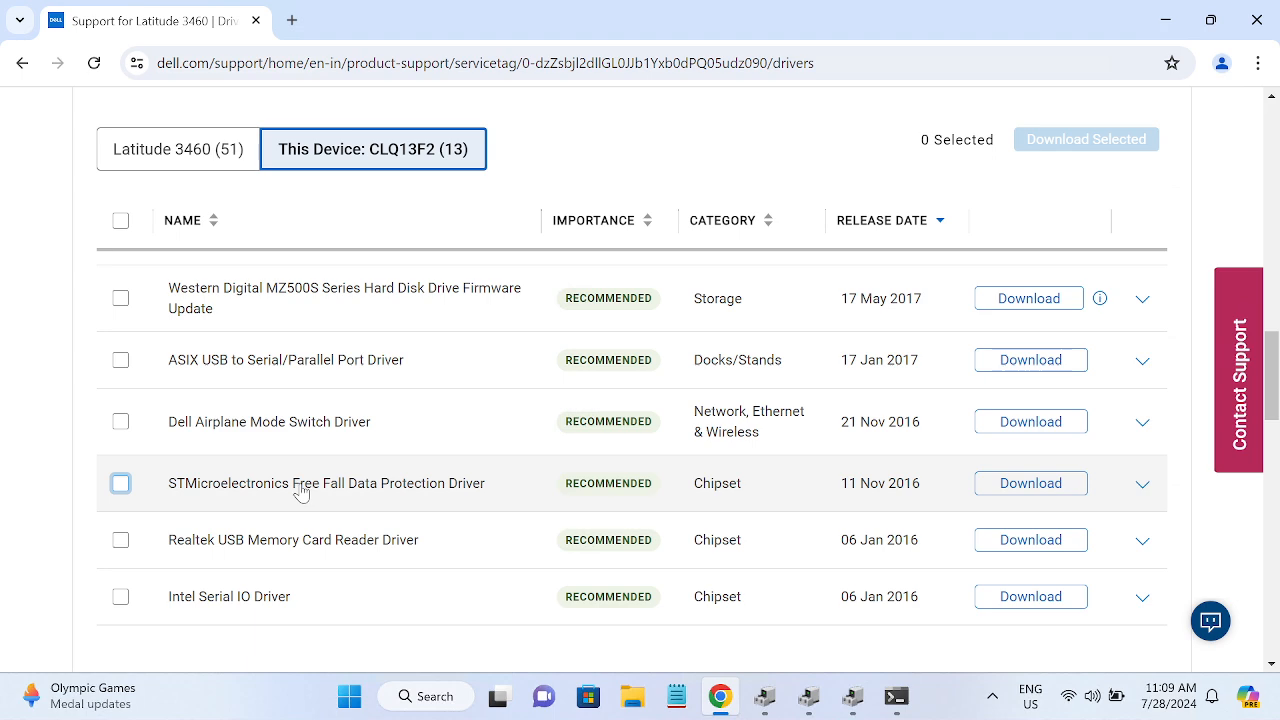
{"action": "scroll", "scroll_direction": "down", "scroll_amount": 3}
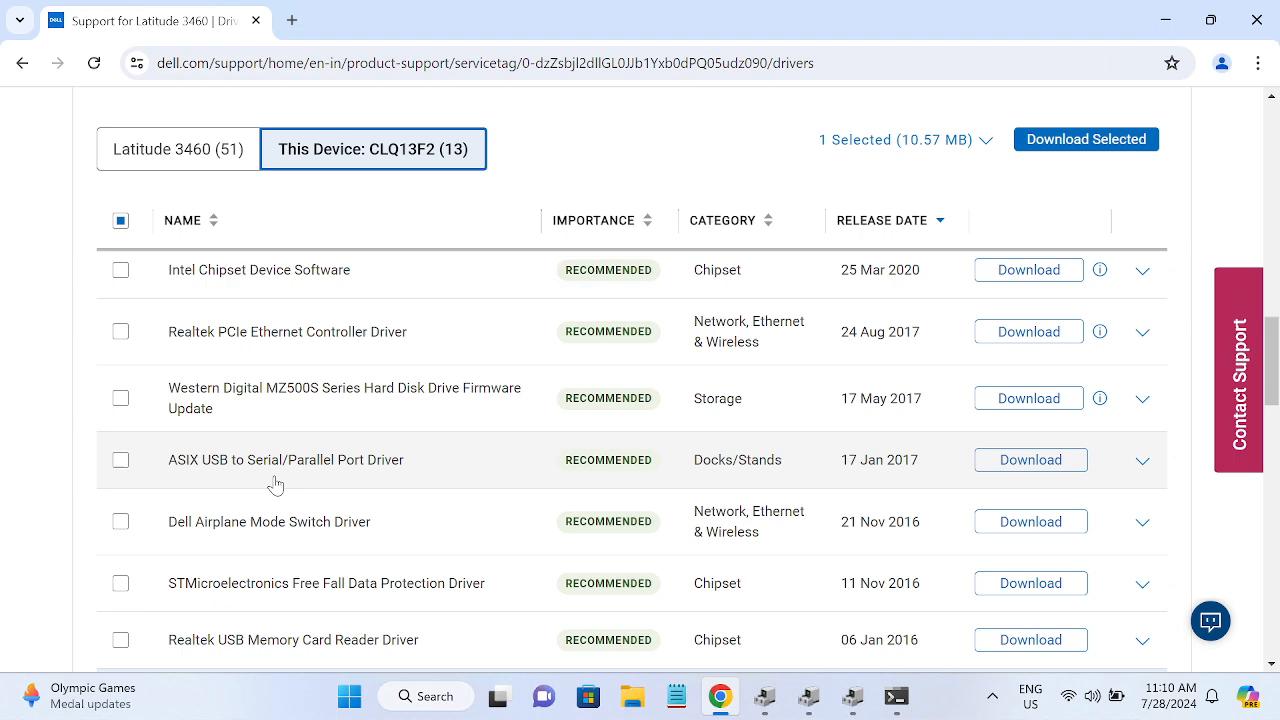
Step: Mark Intel Chipset Device Software for download and scroll through the rest of the driver list
{"action": "scroll", "scroll_direction": "down", "scroll_amount": 3}
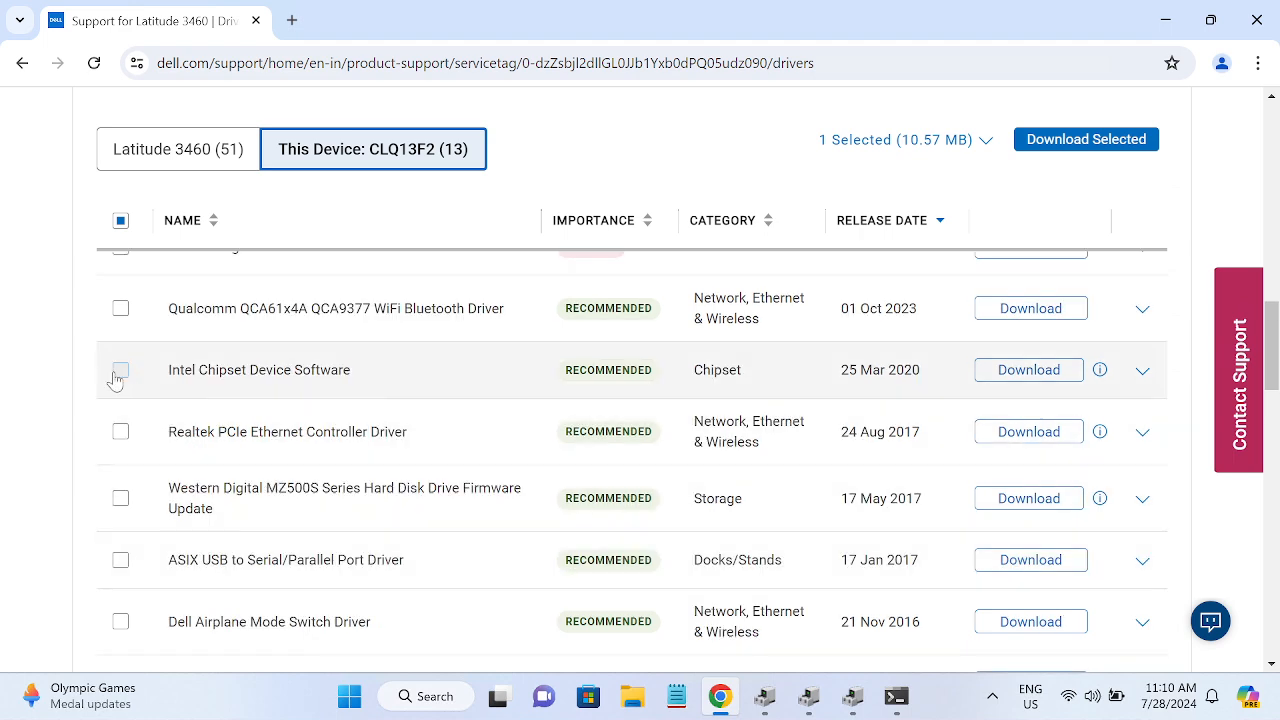
{"action": "left_click", "coordinate": [120, 368]}
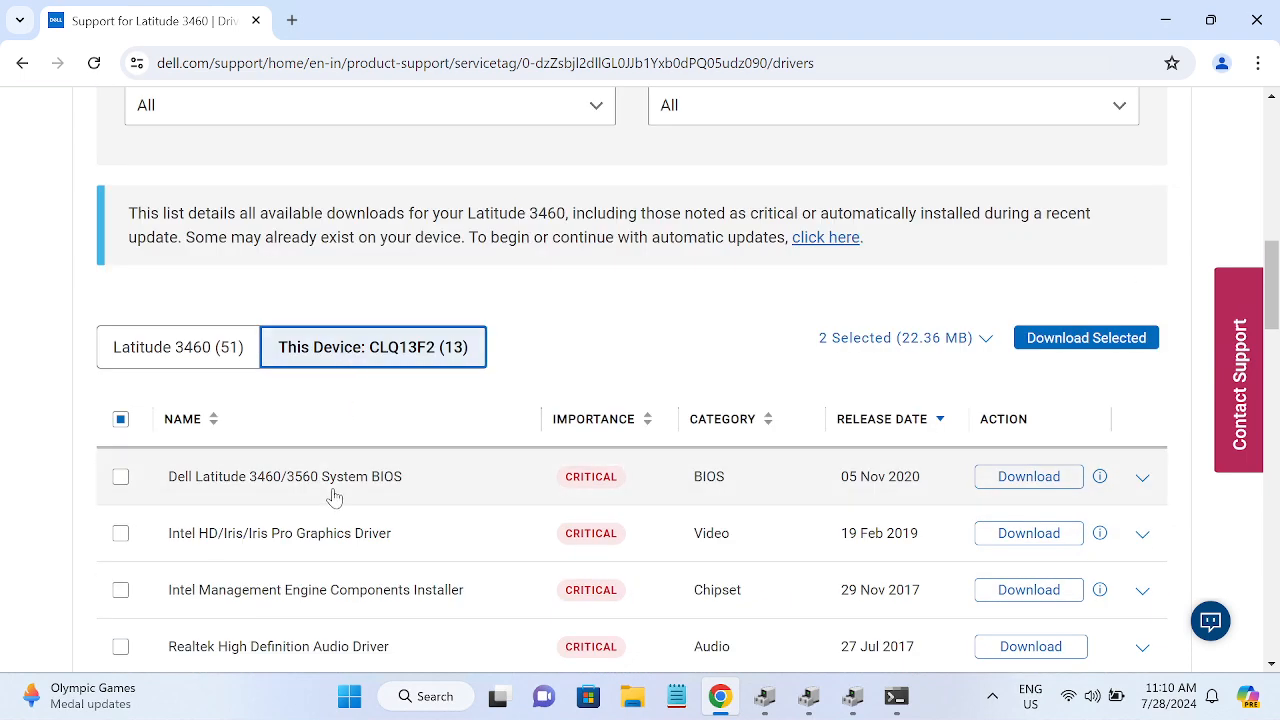
{"action": "scroll", "scroll_direction": "down", "scroll_amount": 3}
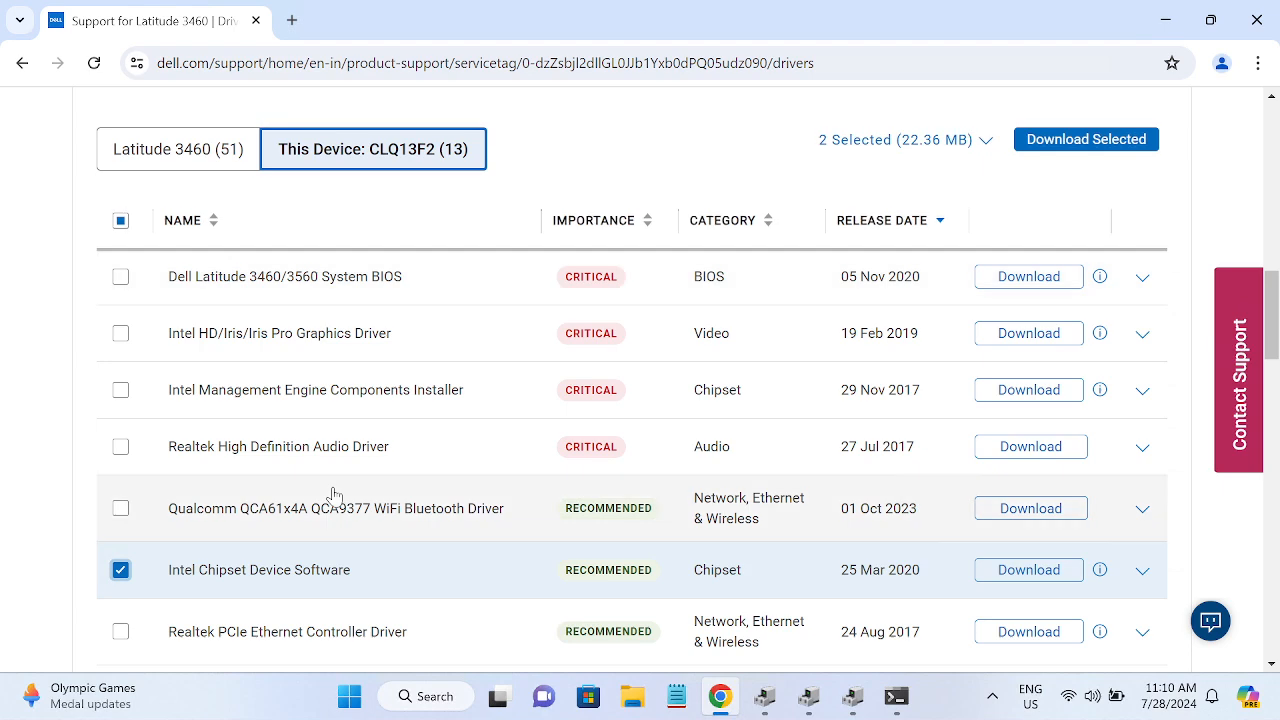
{"action": "scroll", "scroll_direction": "down", "scroll_amount": 3}
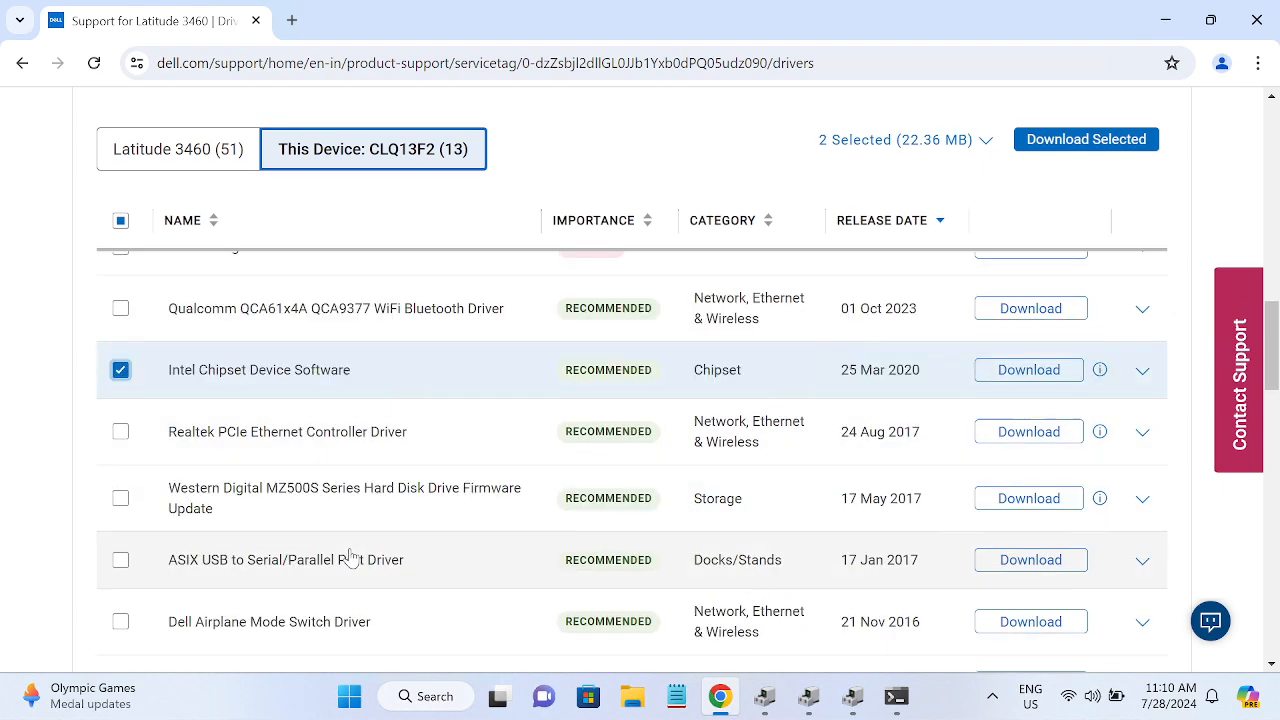
{"action": "scroll", "scroll_direction": "down", "scroll_amount": 3}
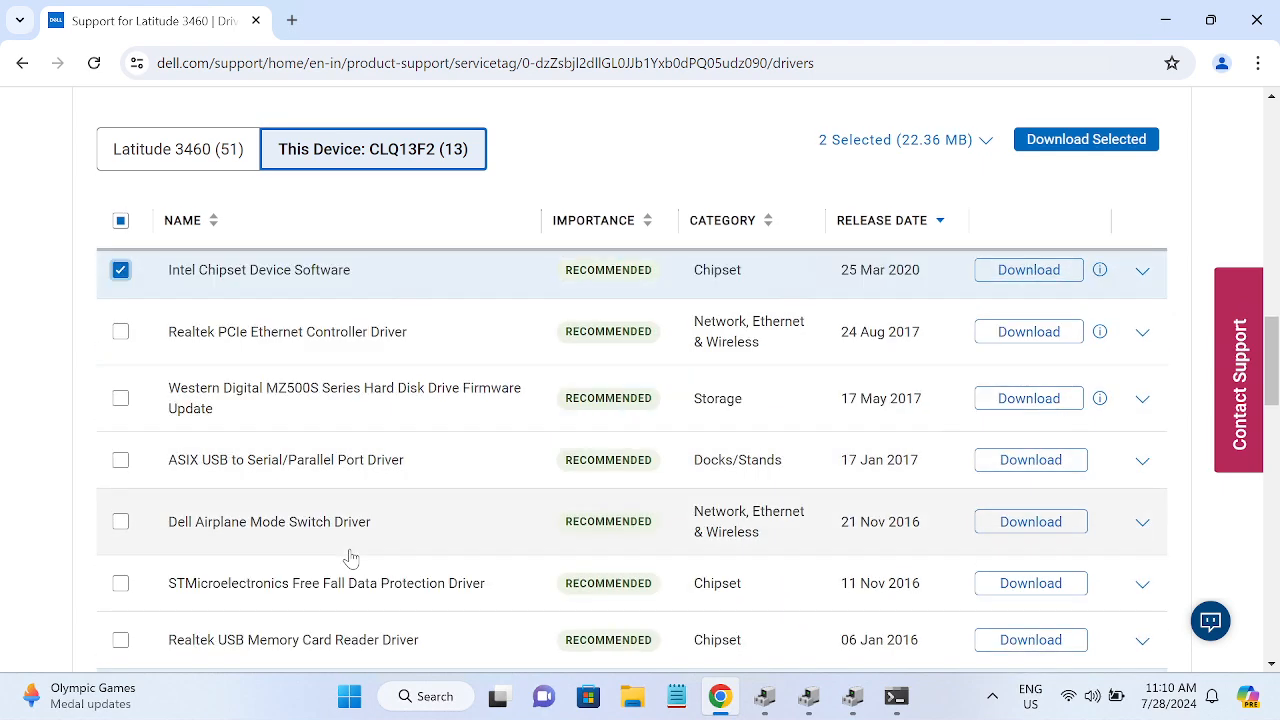
{"action": "scroll", "scroll_direction": "down", "scroll_amount": 3}
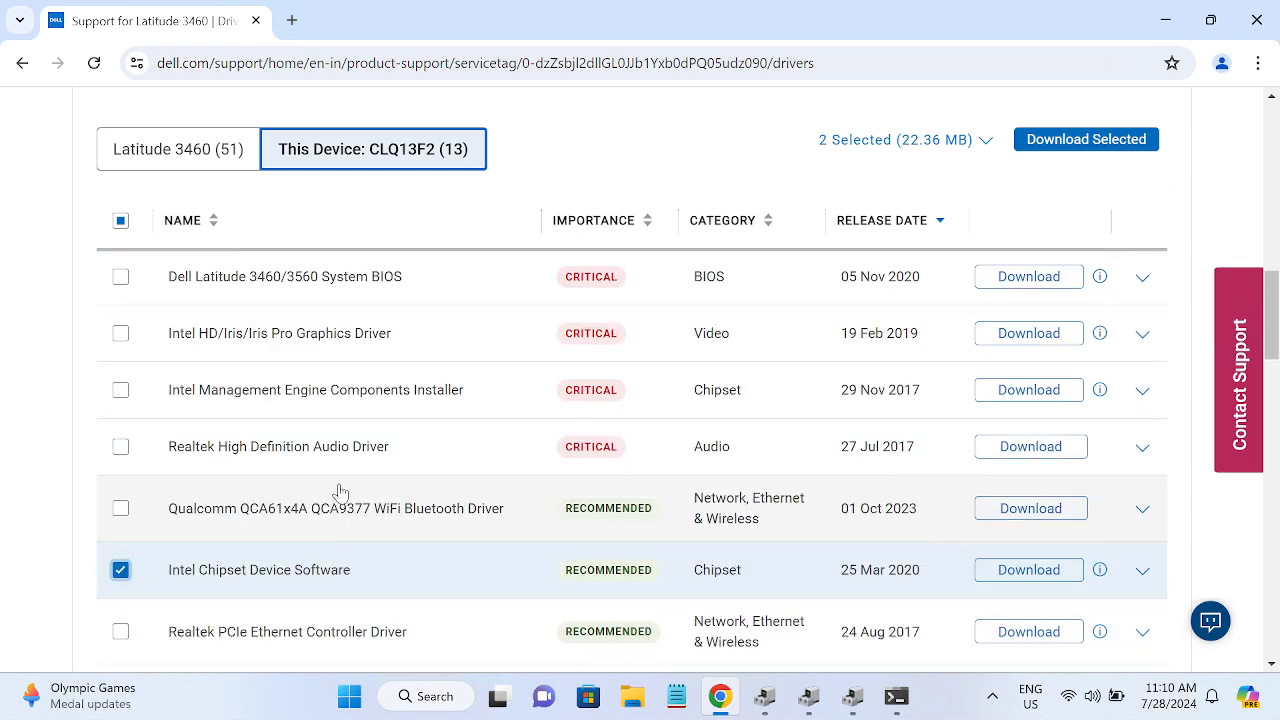
{"action": "scroll", "scroll_direction": "down", "scroll_amount": 3}
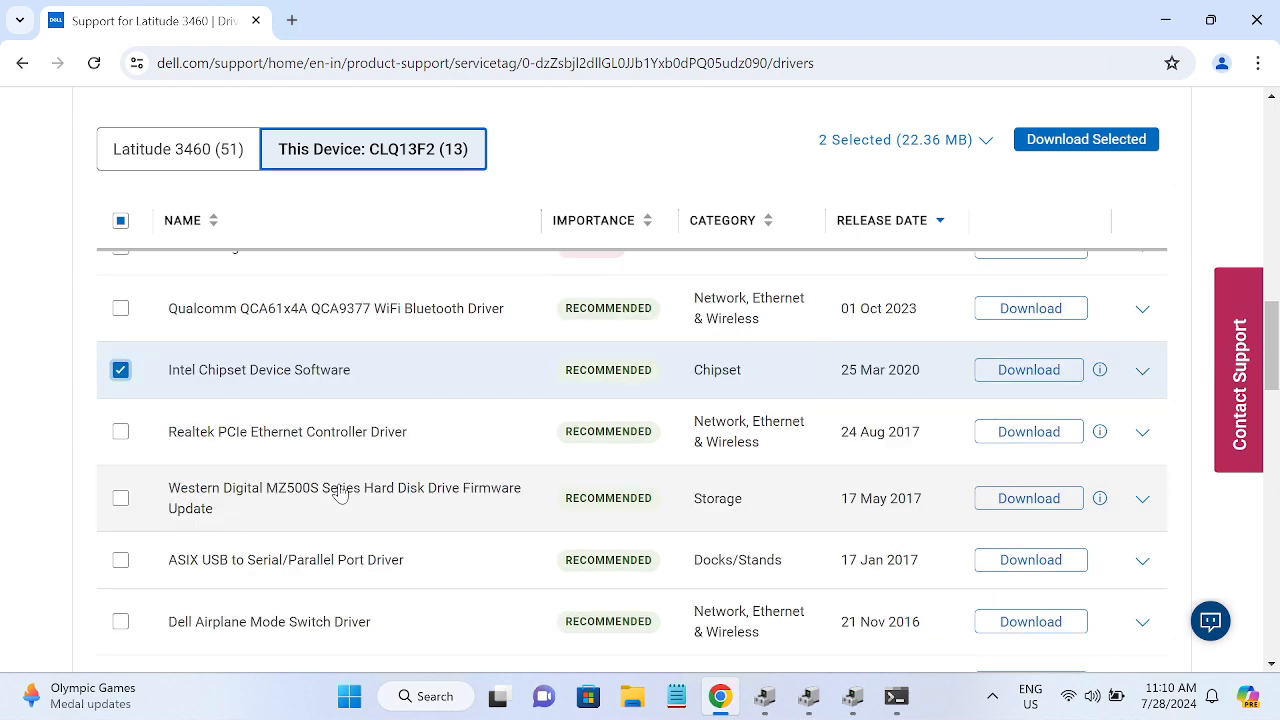
{"action": "scroll", "scroll_direction": "down", "scroll_amount": 3}
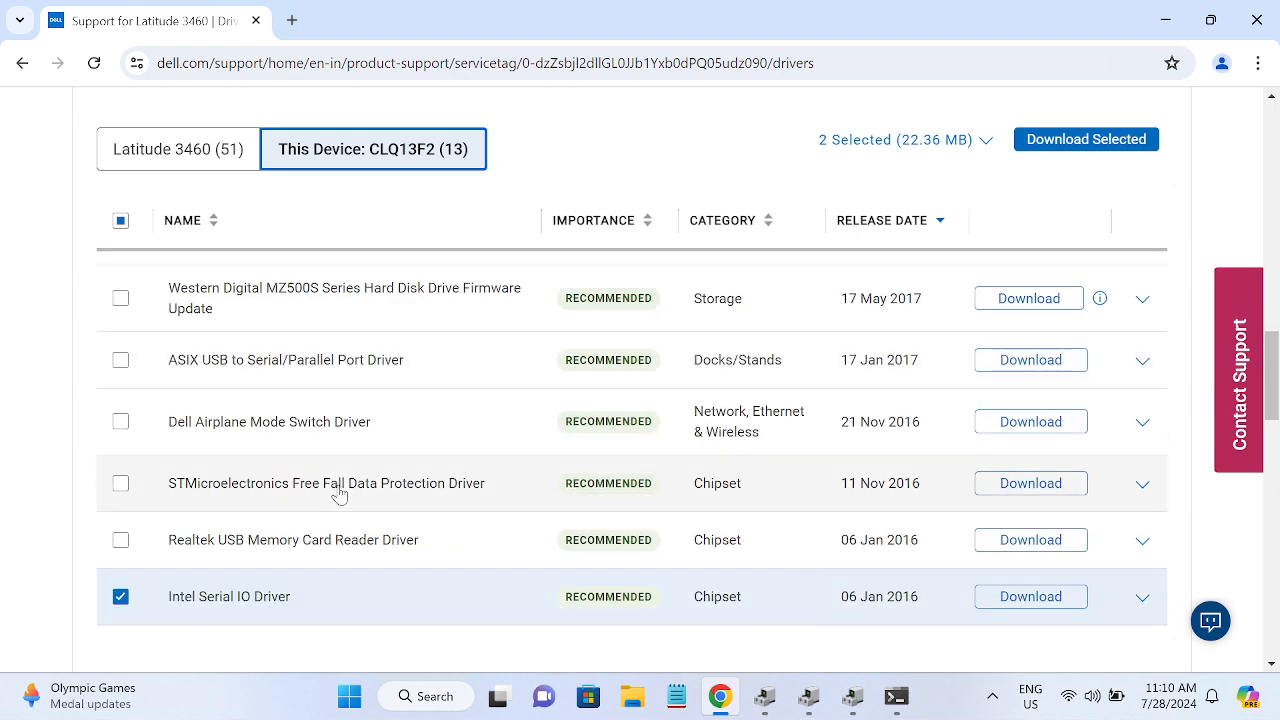
{"action": "scroll", "scroll_direction": "down", "scroll_amount": 3}
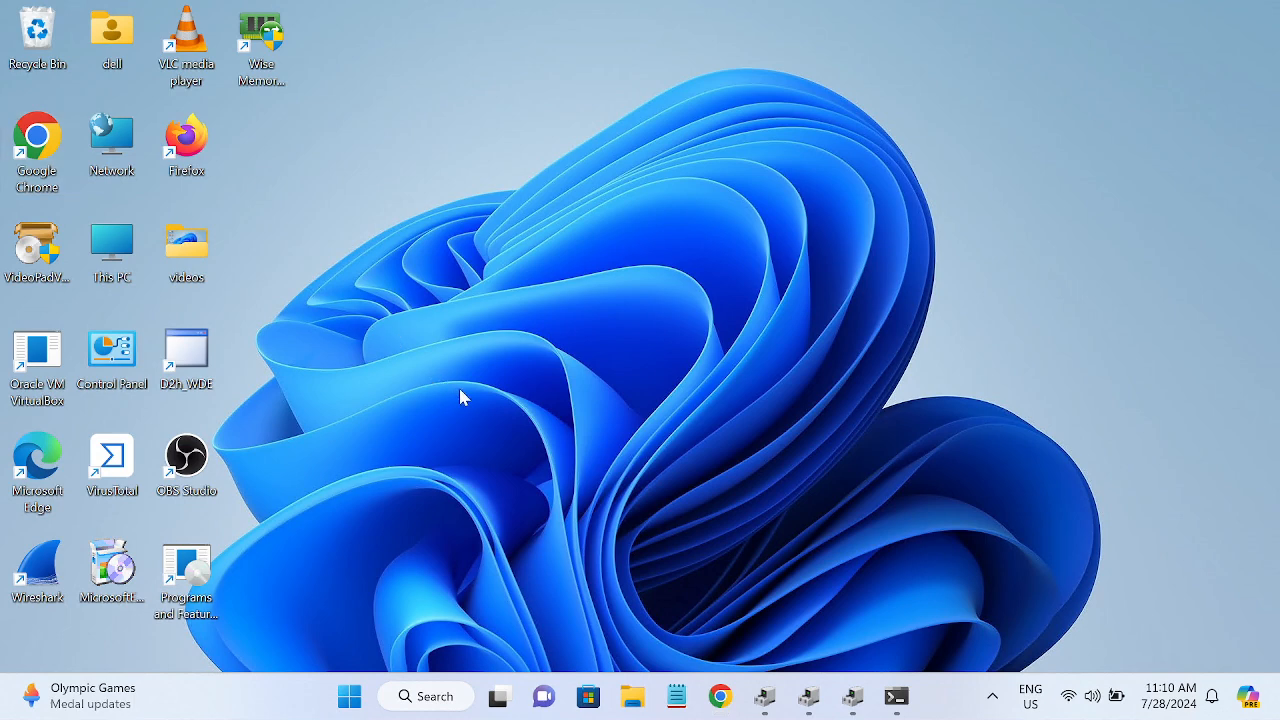
{"action": "right_click", "coordinate": [462, 396]}
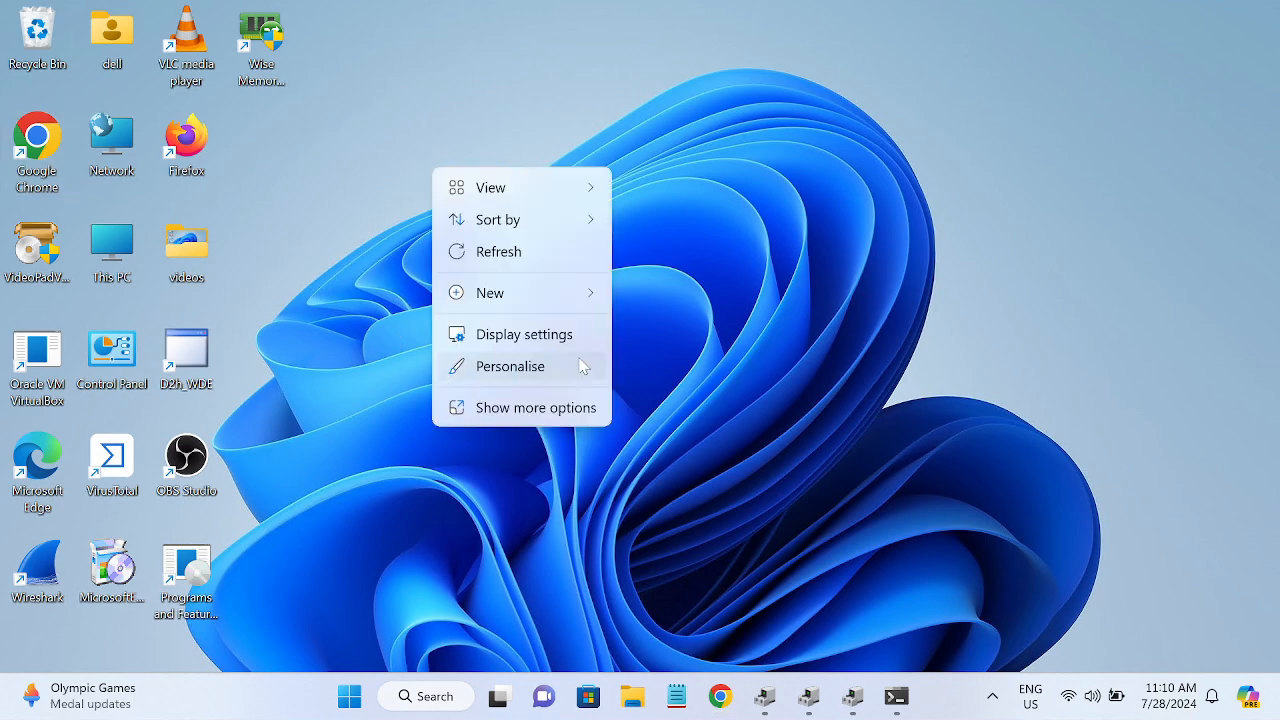
{"action": "left_click", "coordinate": [704, 528]}
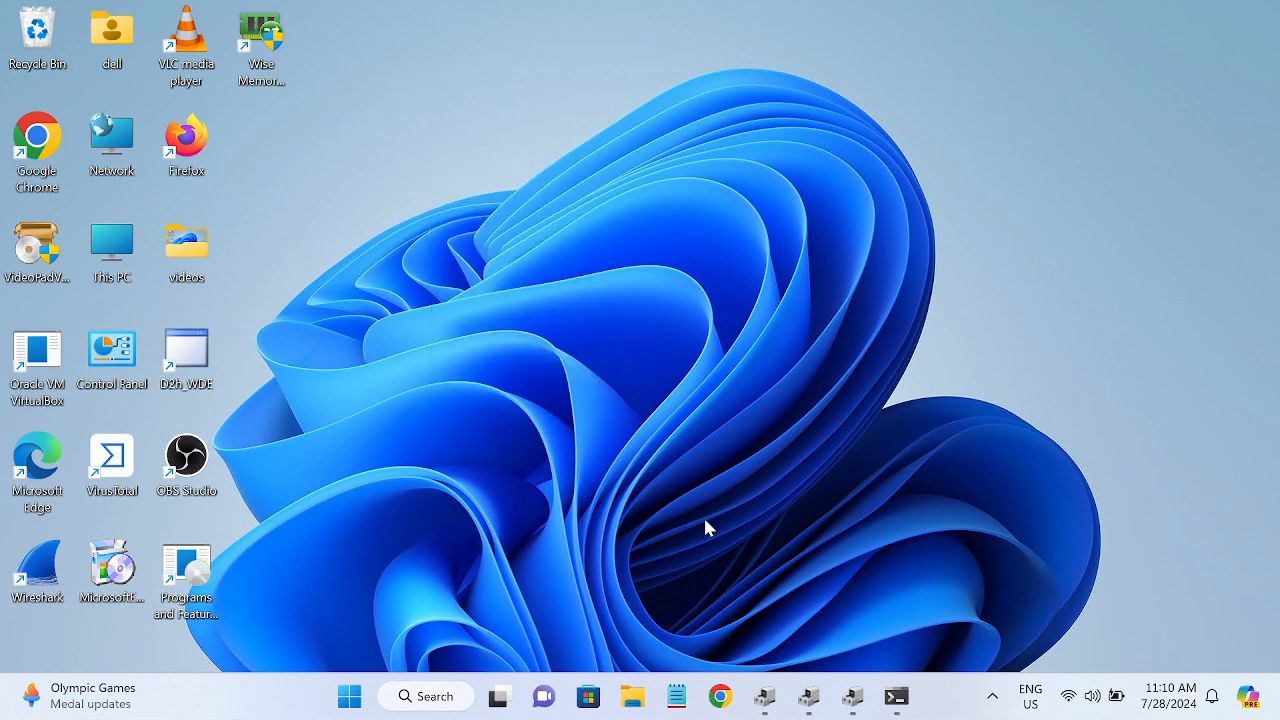
{"action": "left_click", "coordinate": [896, 696]}
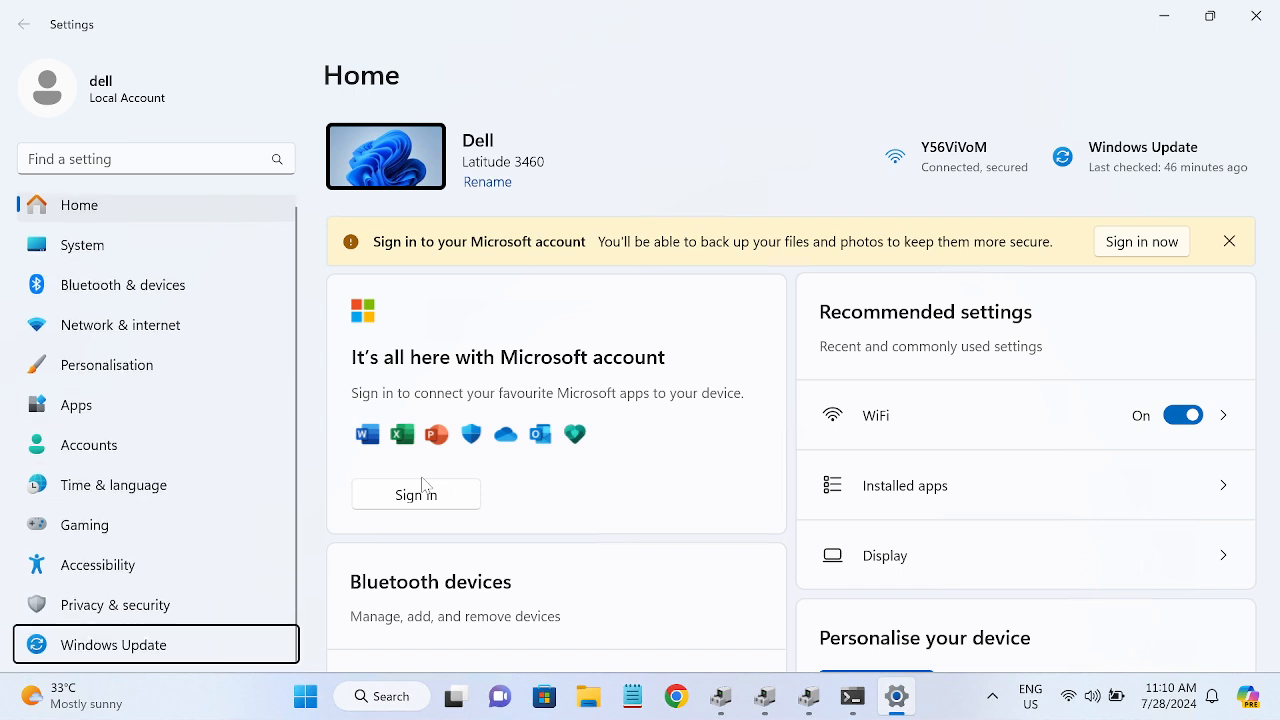
Step: Go to Windows Update in Settings and start Check for updates
{"action": "left_click", "coordinate": [112, 644]}
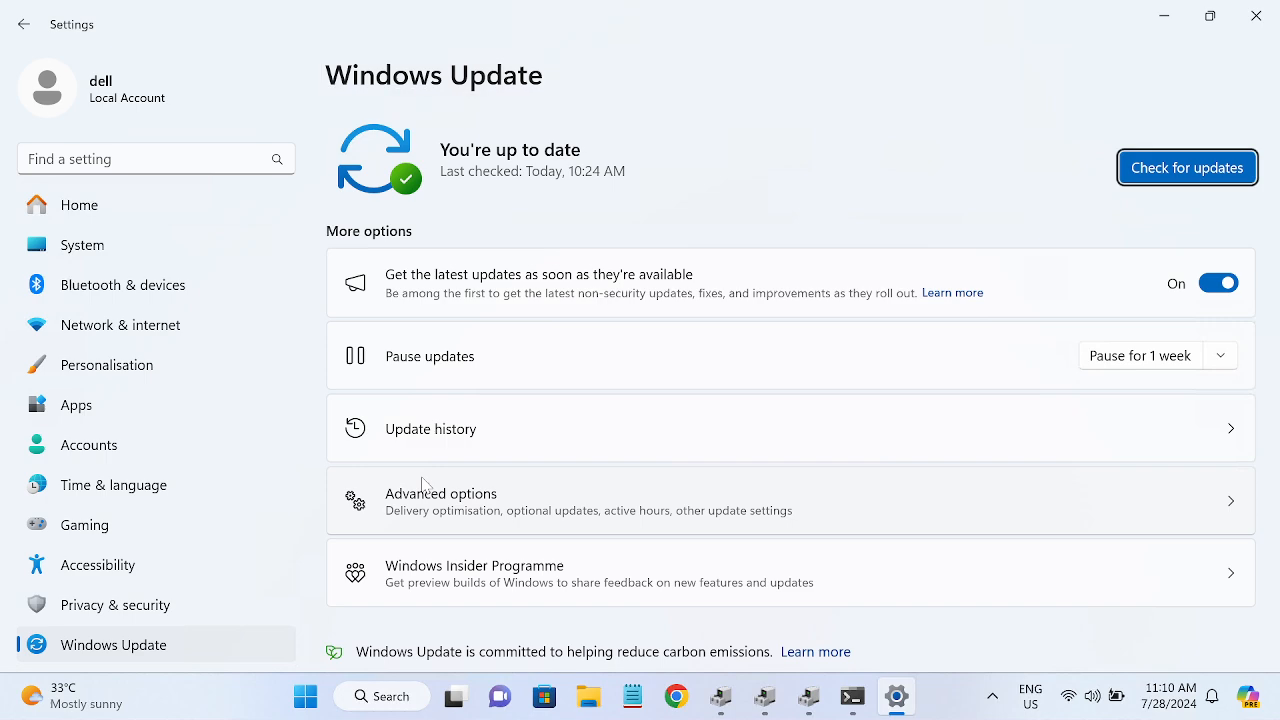
{"action": "left_click", "coordinate": [1188, 168]}
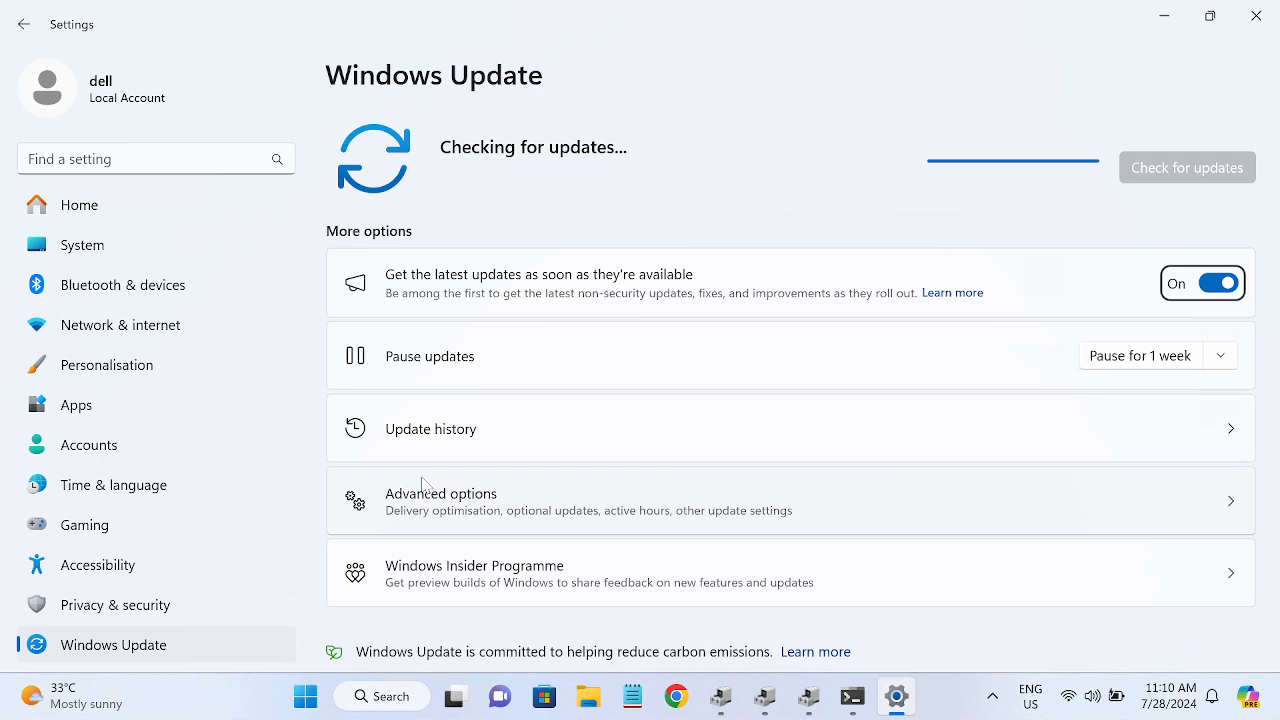
{"action": "mouse_move", "coordinate": [532, 398]}
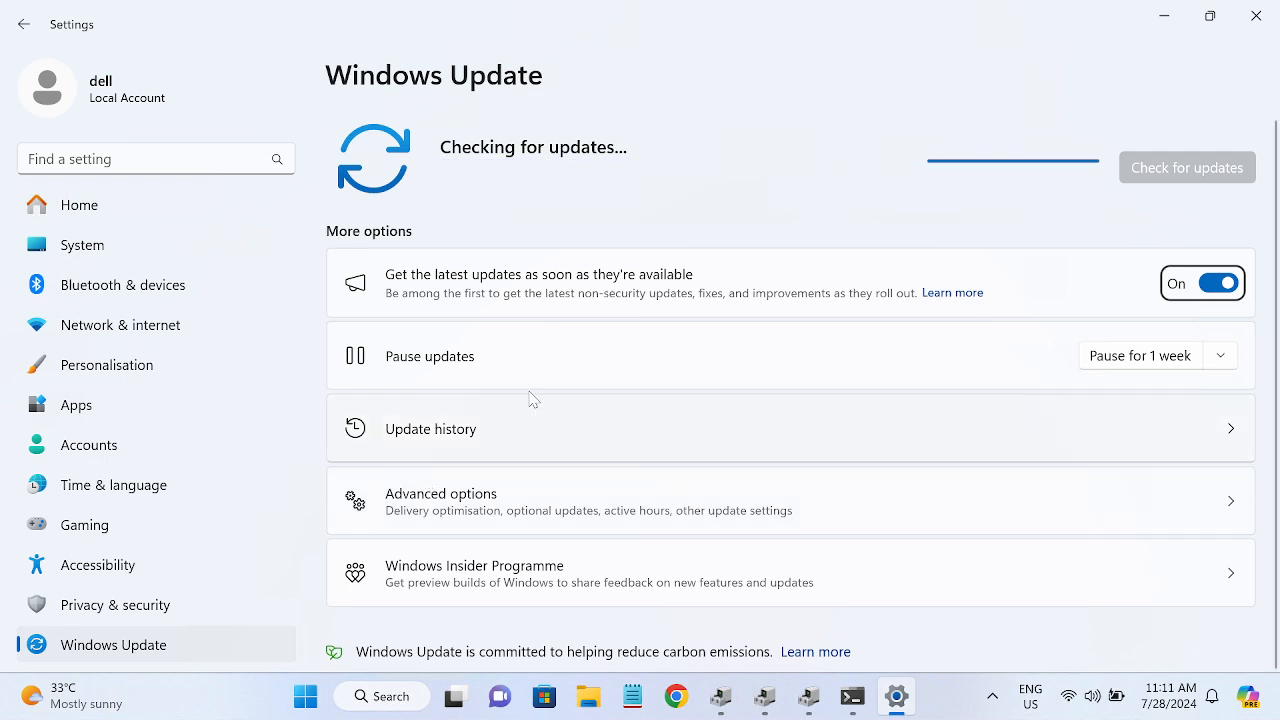
{"action": "mouse_move", "coordinate": [736, 210]}
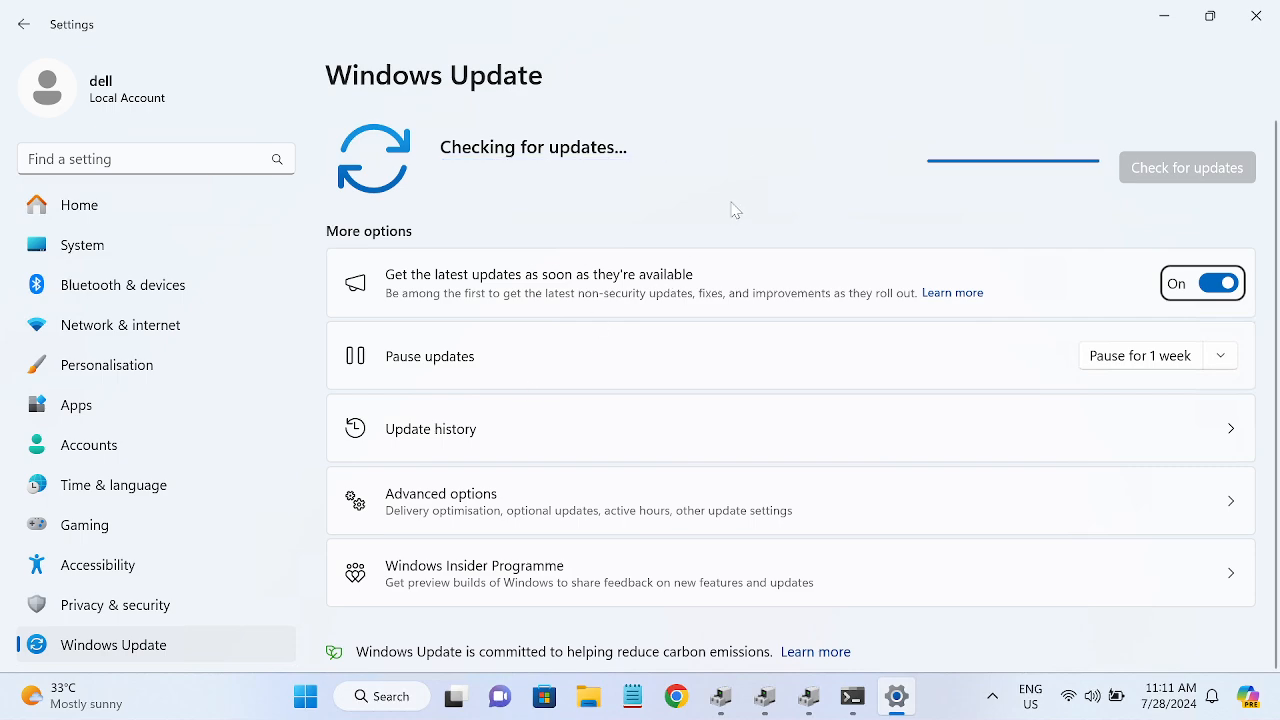
{"action": "mouse_move", "coordinate": [676, 316]}
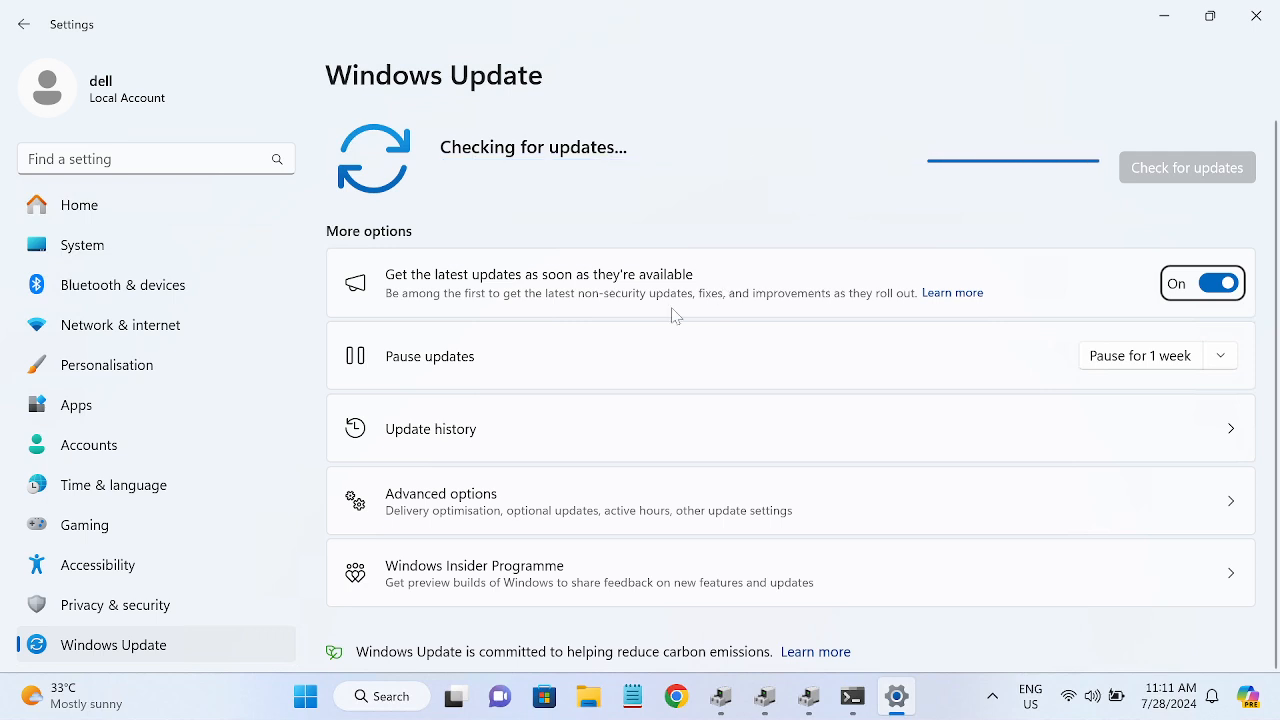
{"action": "mouse_move", "coordinate": [850, 248]}
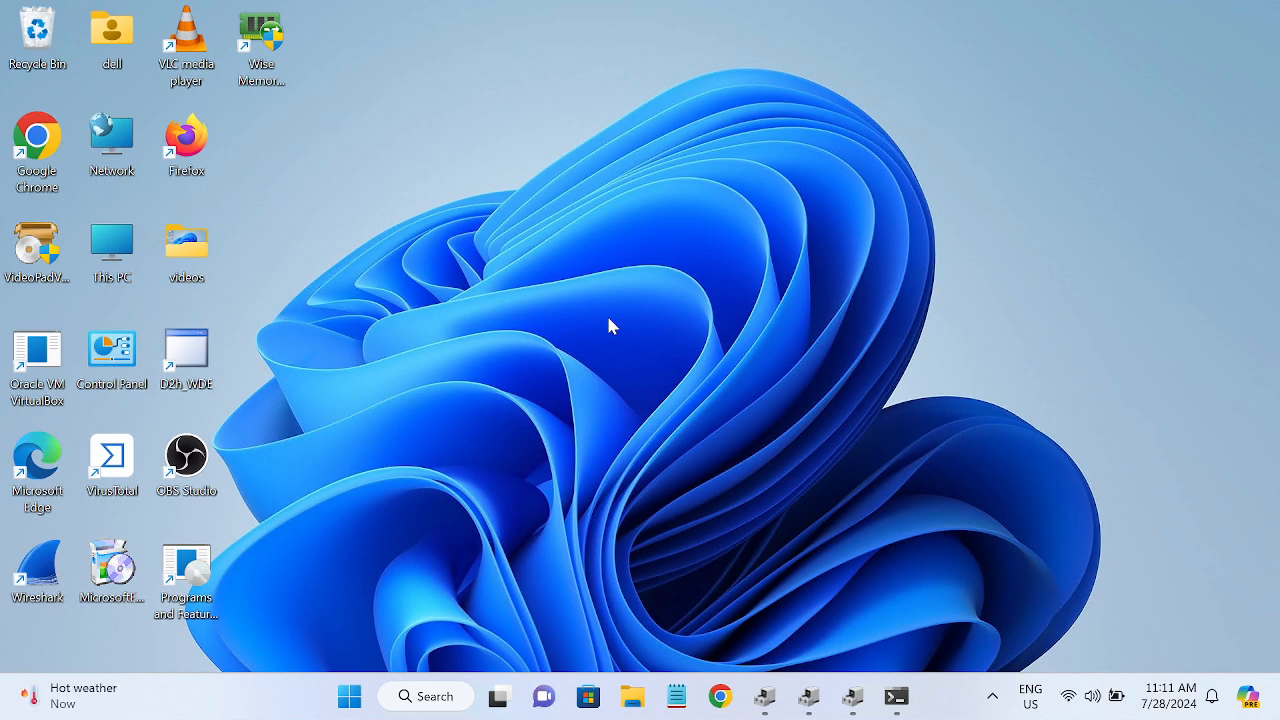
{"action": "mouse_move", "coordinate": [590, 310]}
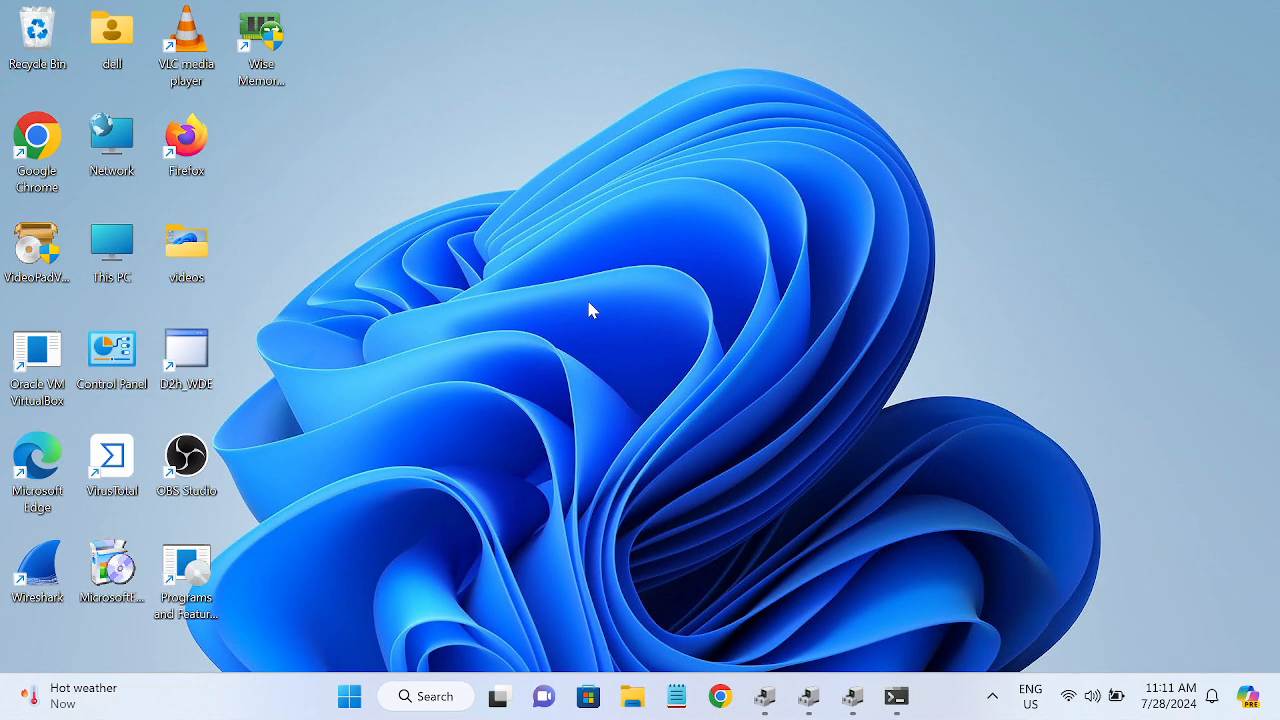